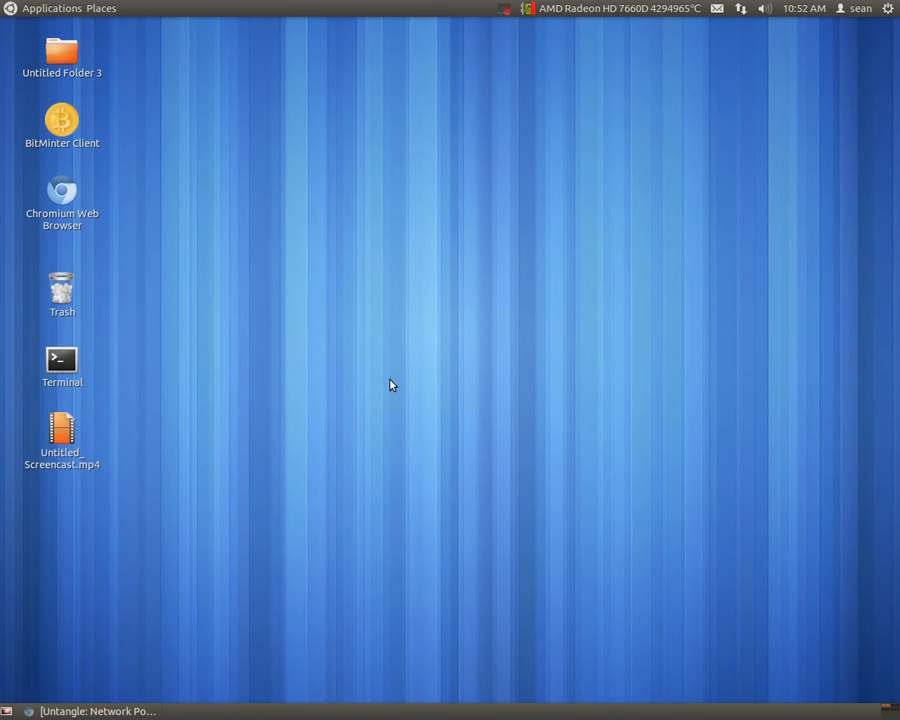
mouse_move(386, 384)
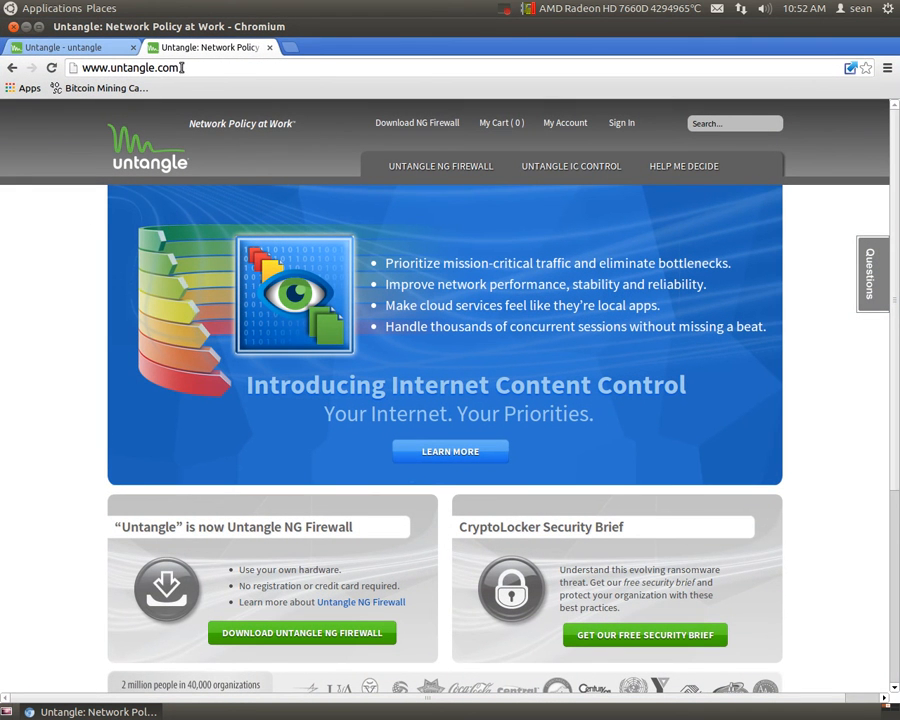
mouse_move(4, 370)
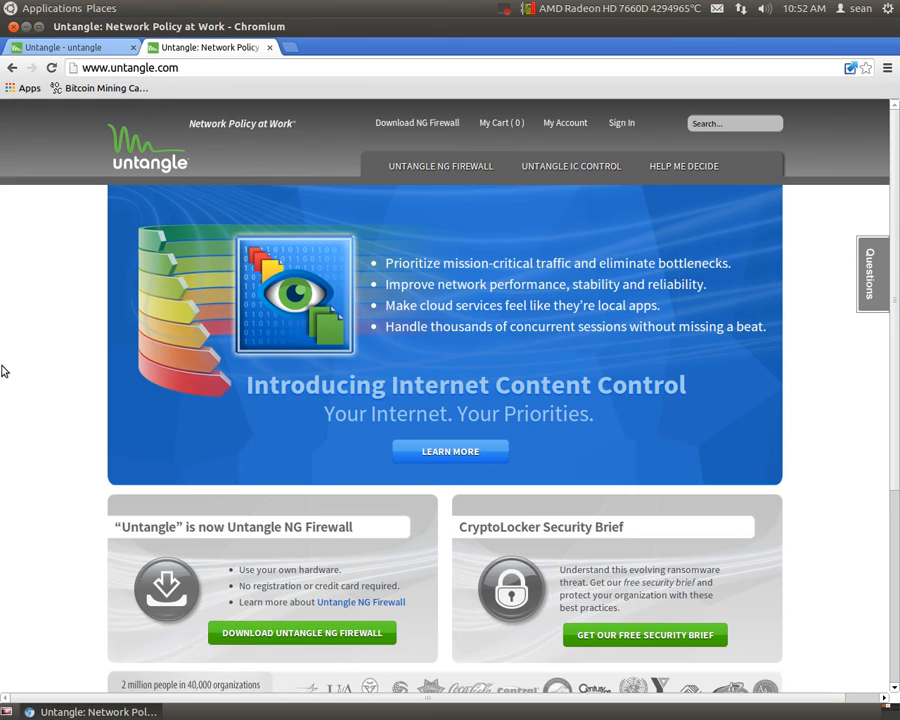
mouse_move(432, 160)
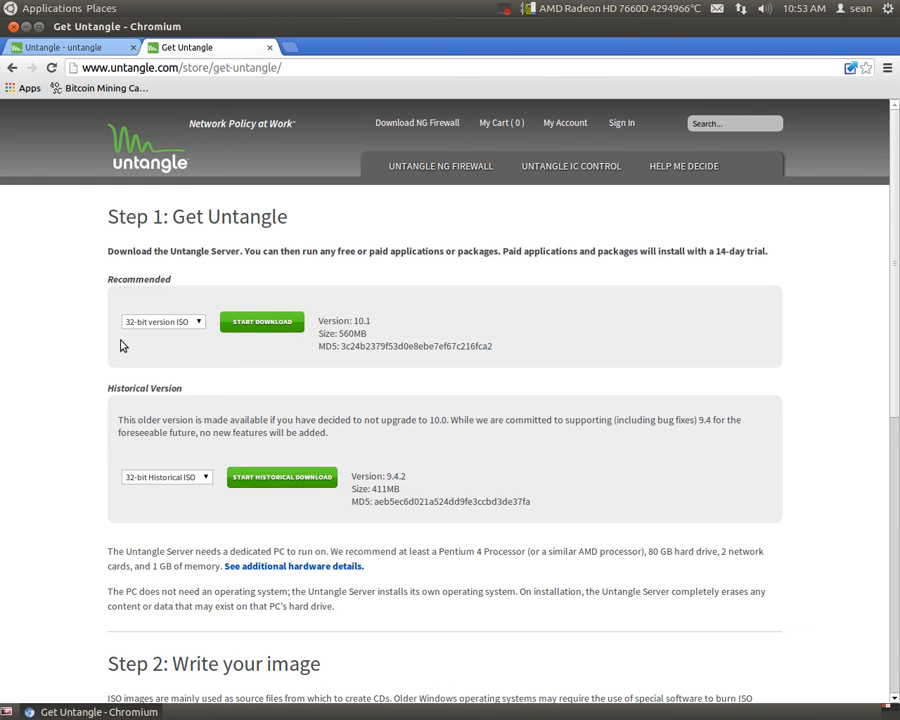
mouse_move(360, 284)
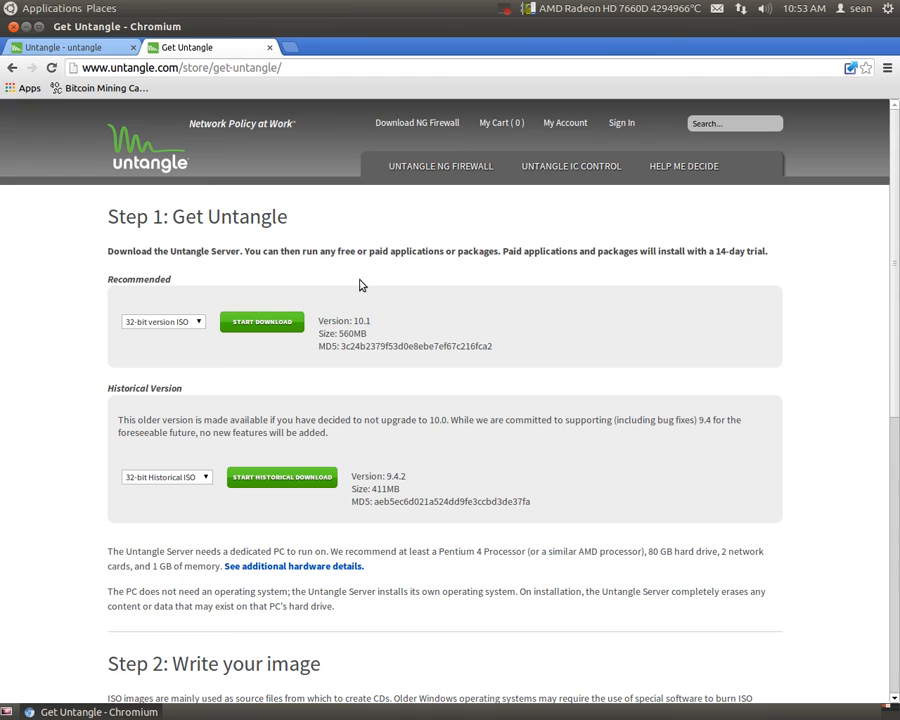
mouse_move(350, 284)
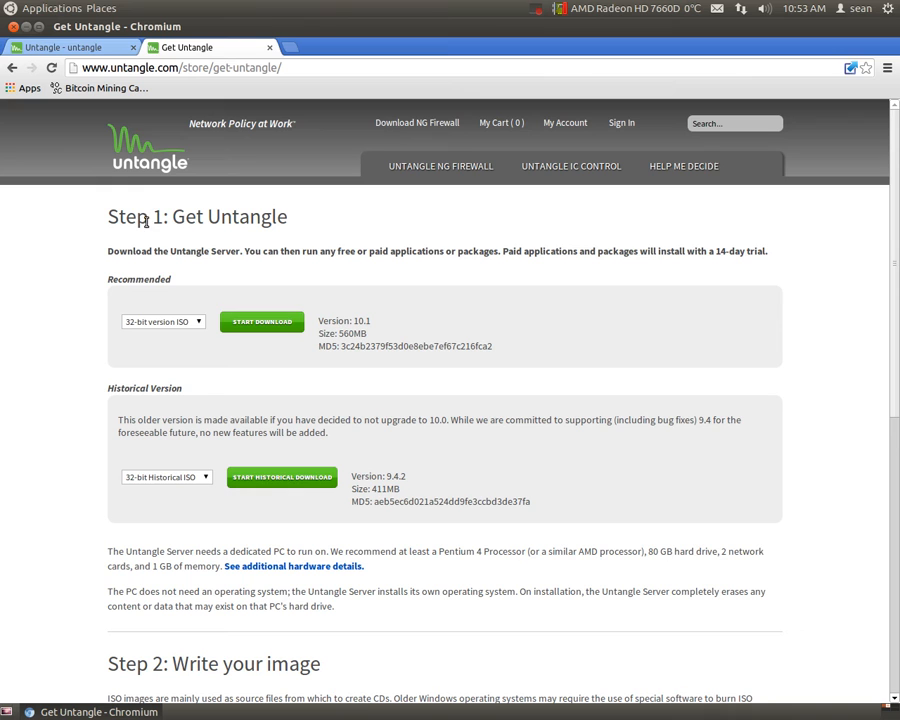
mouse_move(324, 232)
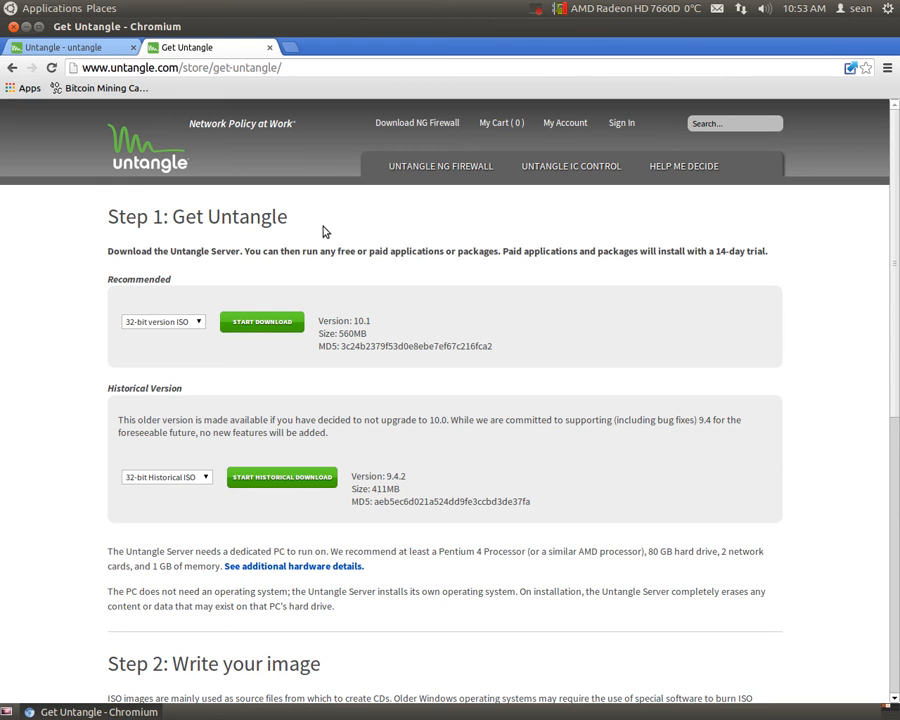
mouse_move(360, 264)
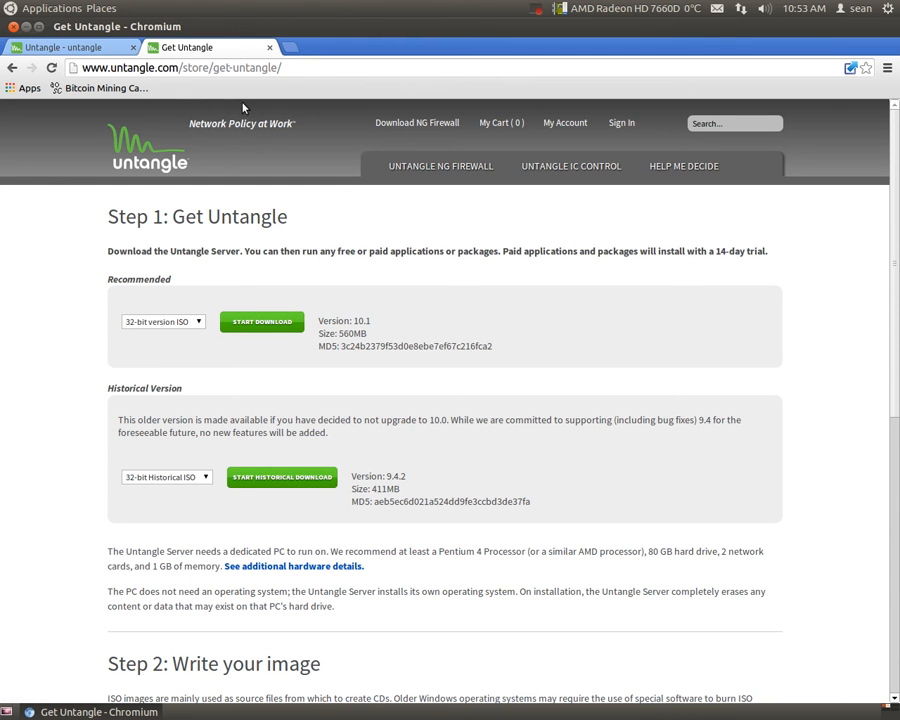
mouse_move(276, 318)
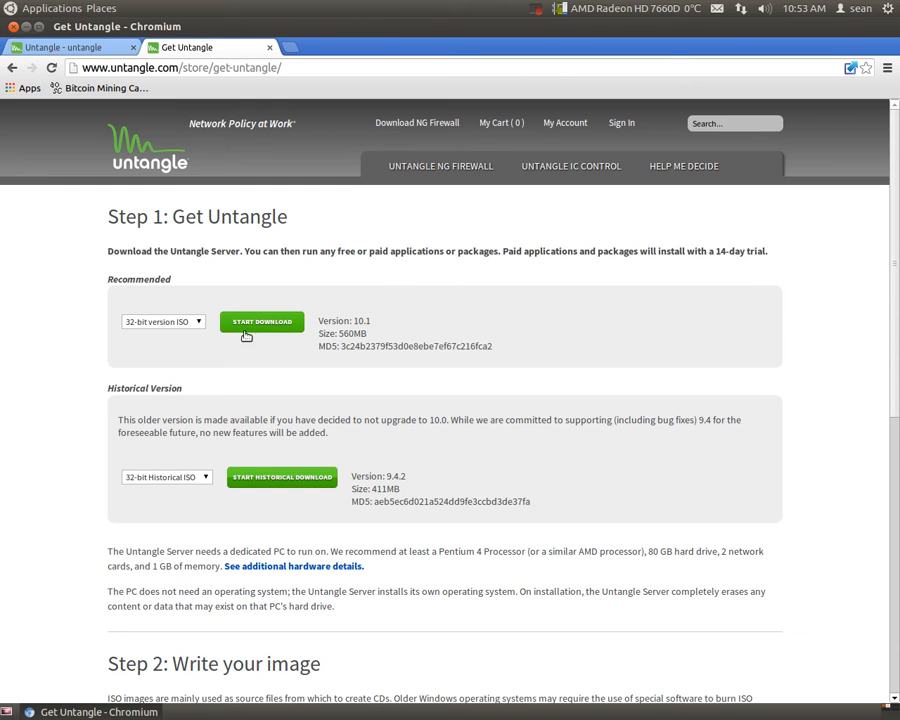
click(160, 320)
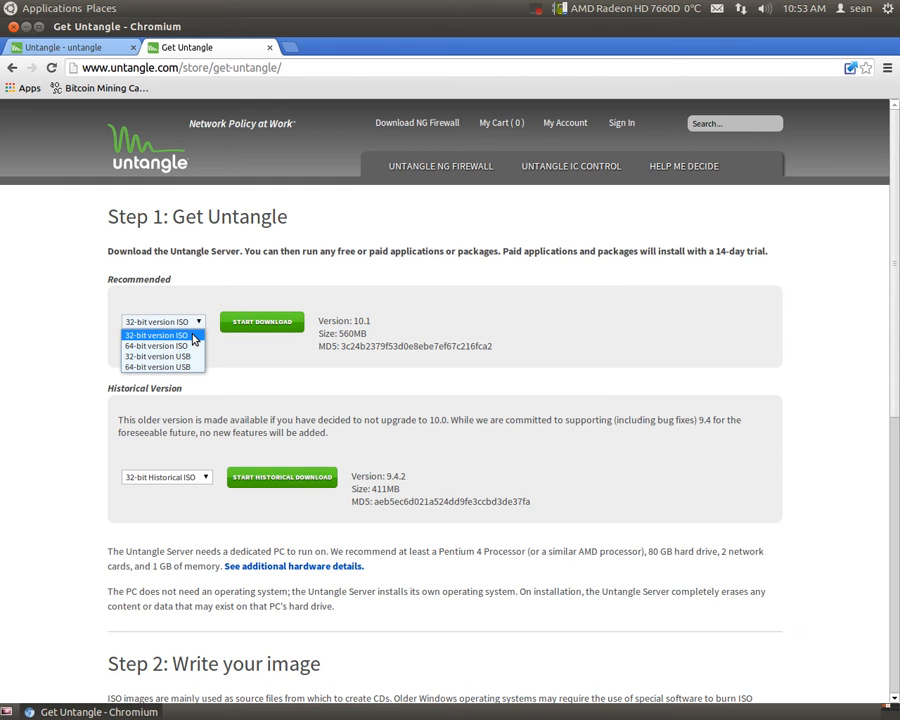
mouse_move(156, 344)
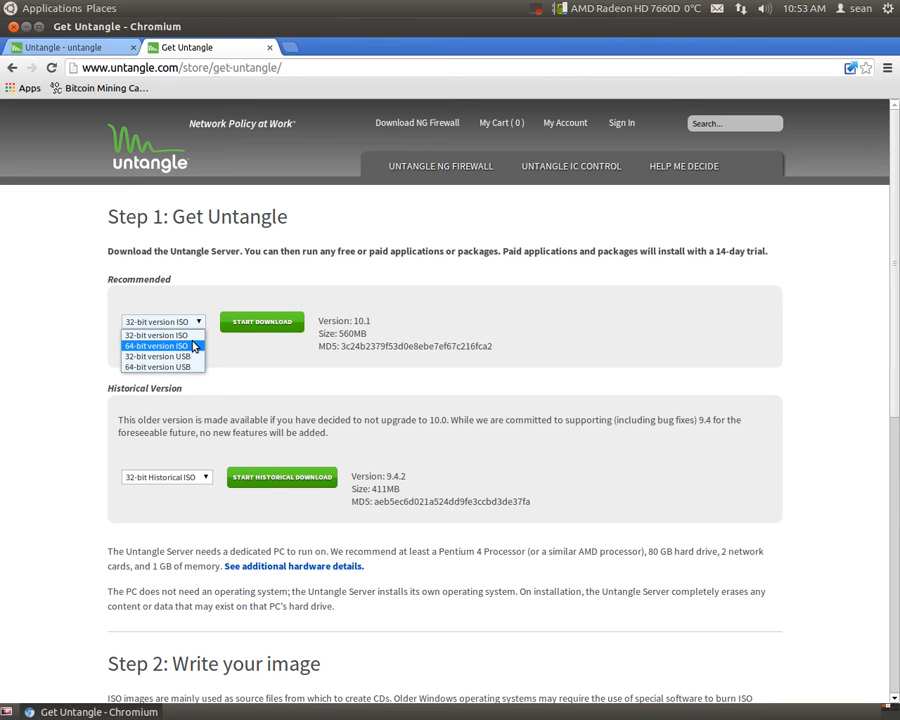
mouse_move(156, 368)
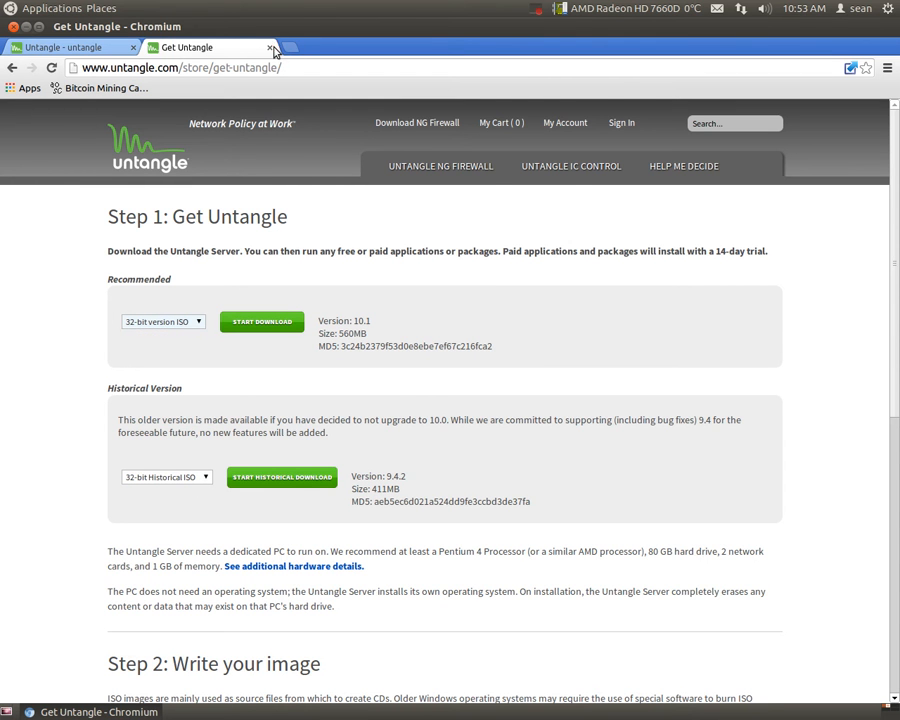
Bring up the Untangle web admin rack listing Virus Blocker Lite, Firewall, Intrusion Prevention, Ad Blocker, Reports and OpenVPN
click(64, 48)
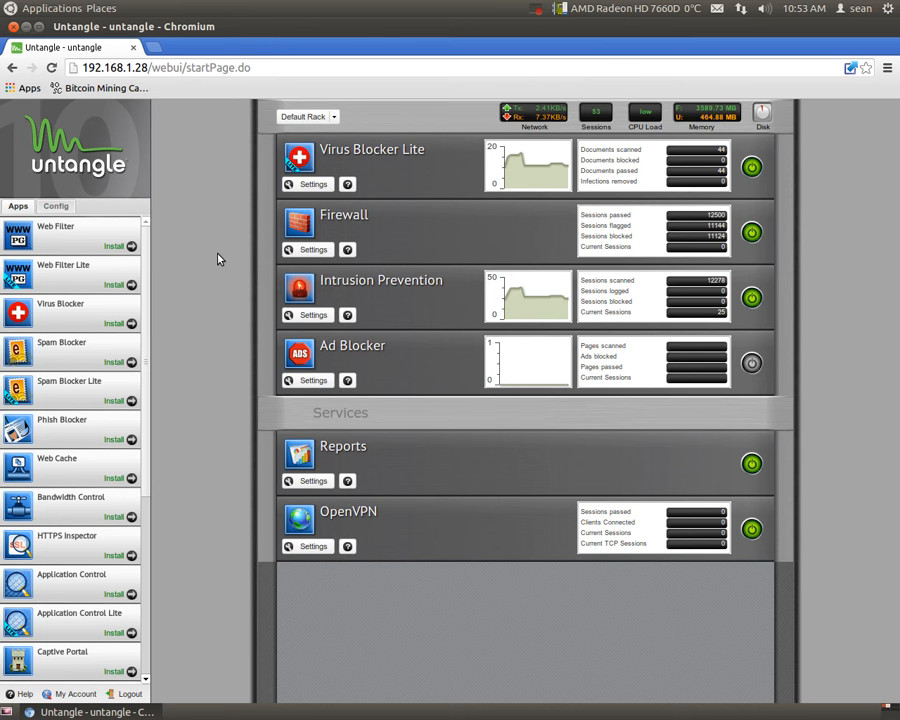
mouse_move(238, 56)
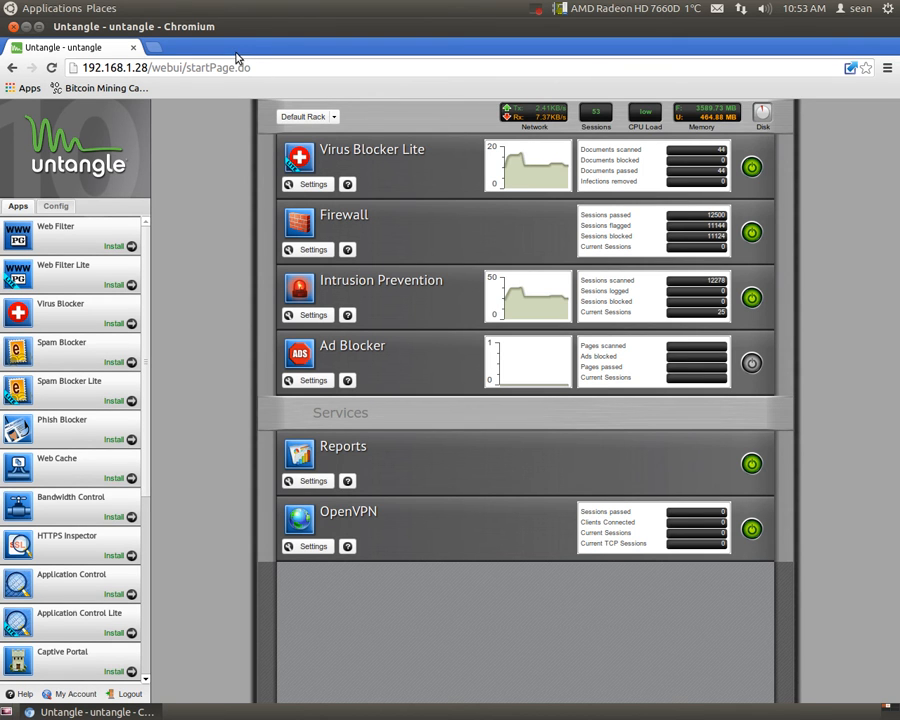
mouse_move(238, 176)
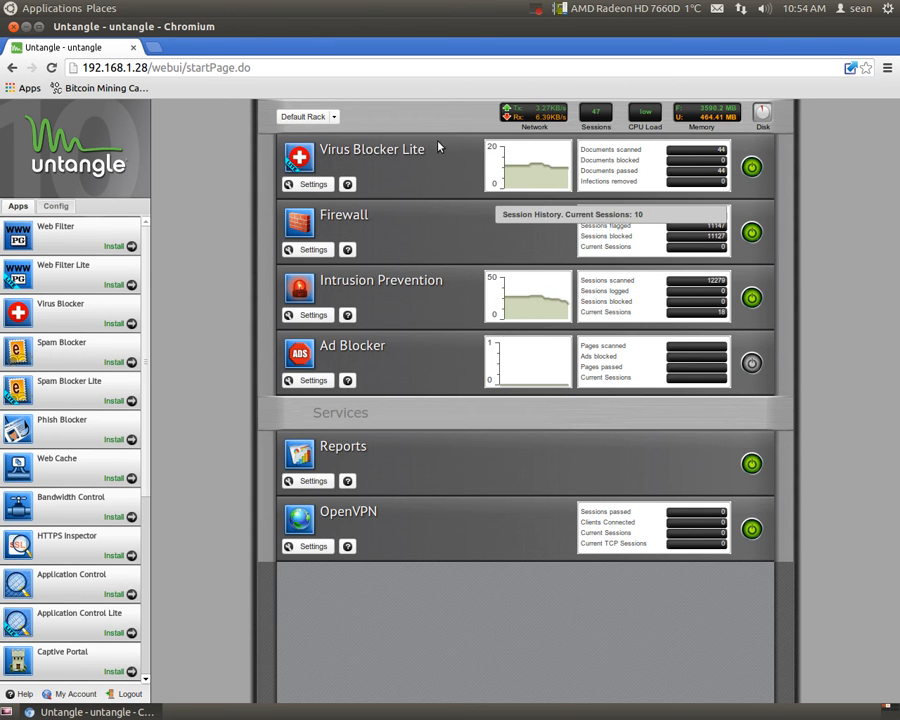
mouse_move(224, 244)
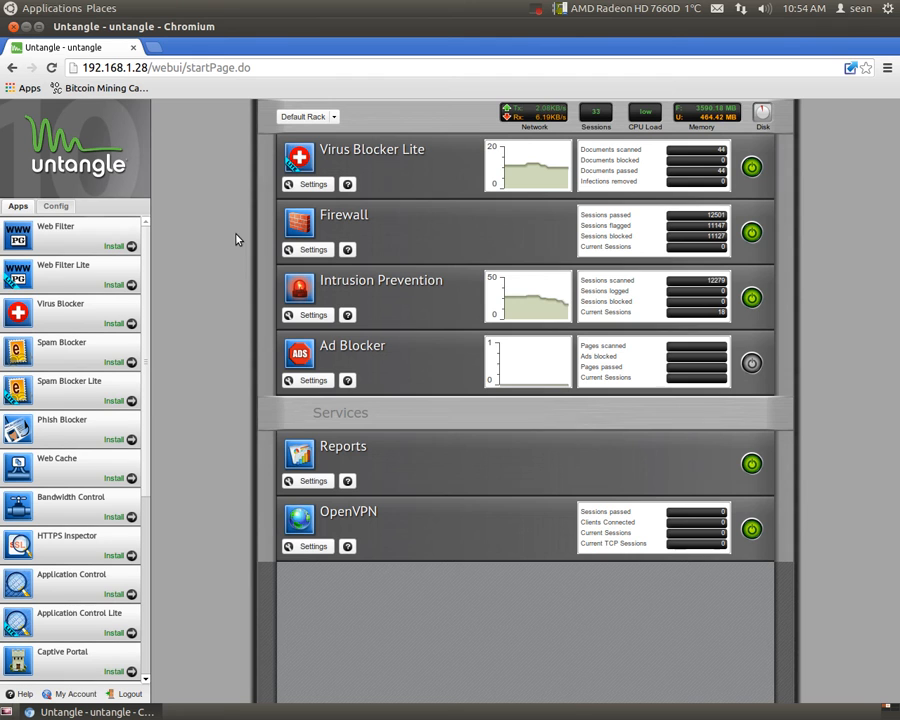
mouse_move(238, 216)
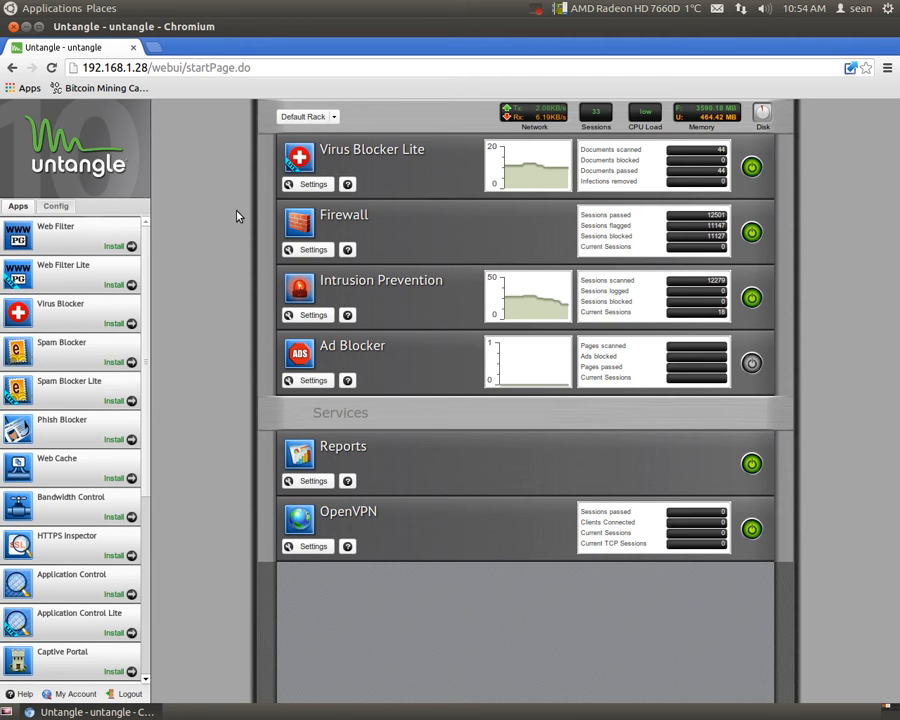
mouse_move(444, 168)
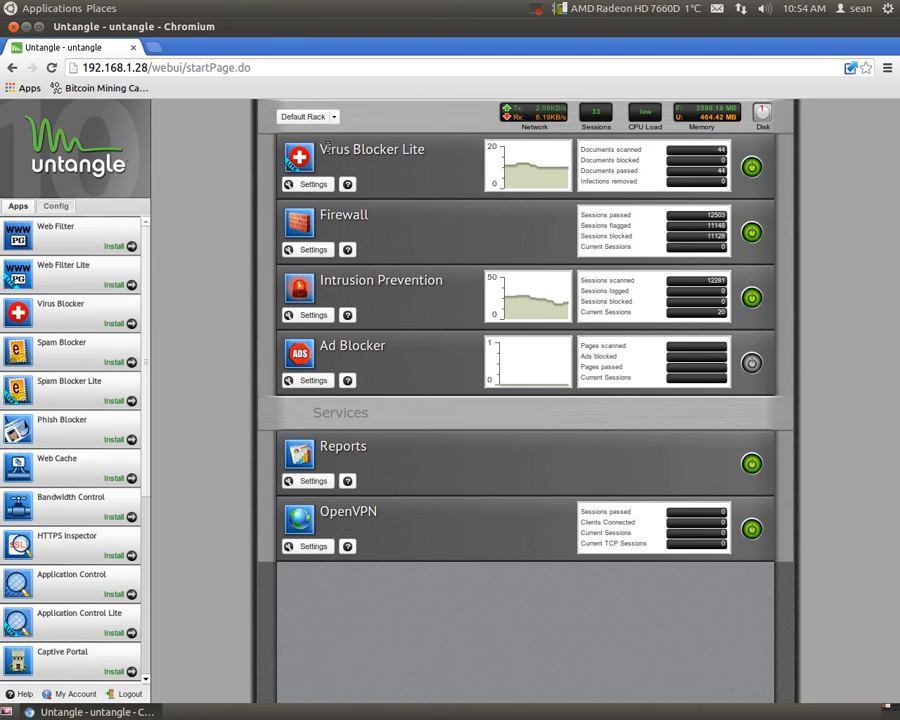
mouse_move(448, 152)
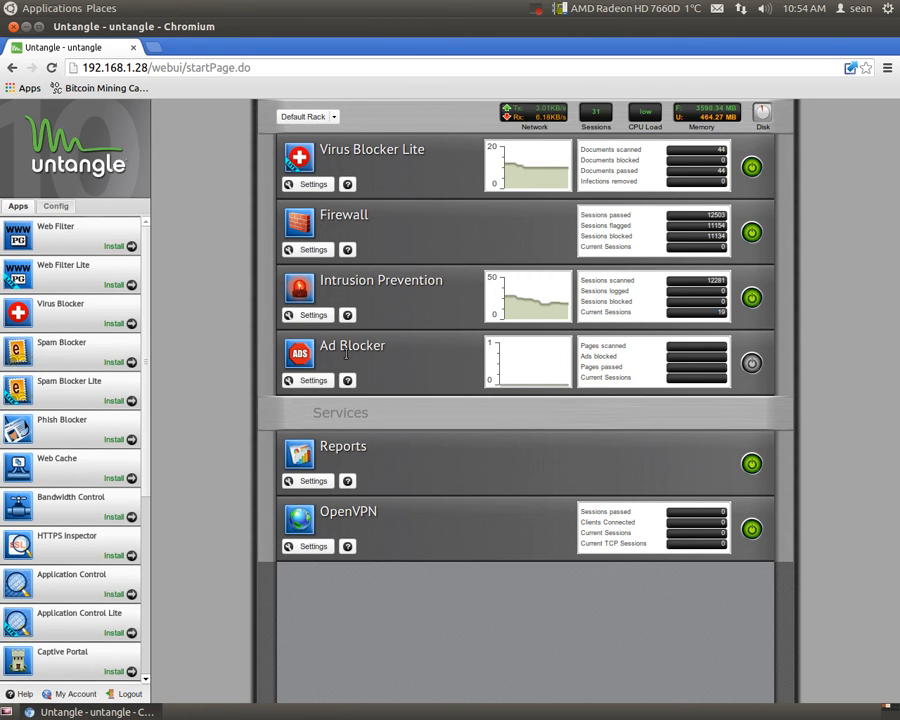
mouse_move(444, 380)
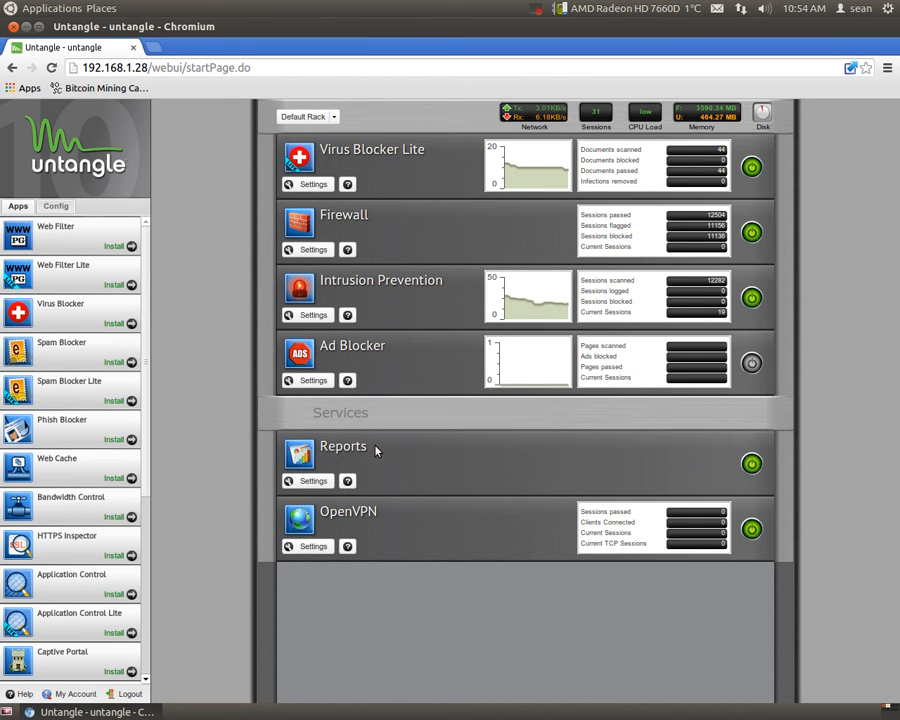
mouse_move(412, 460)
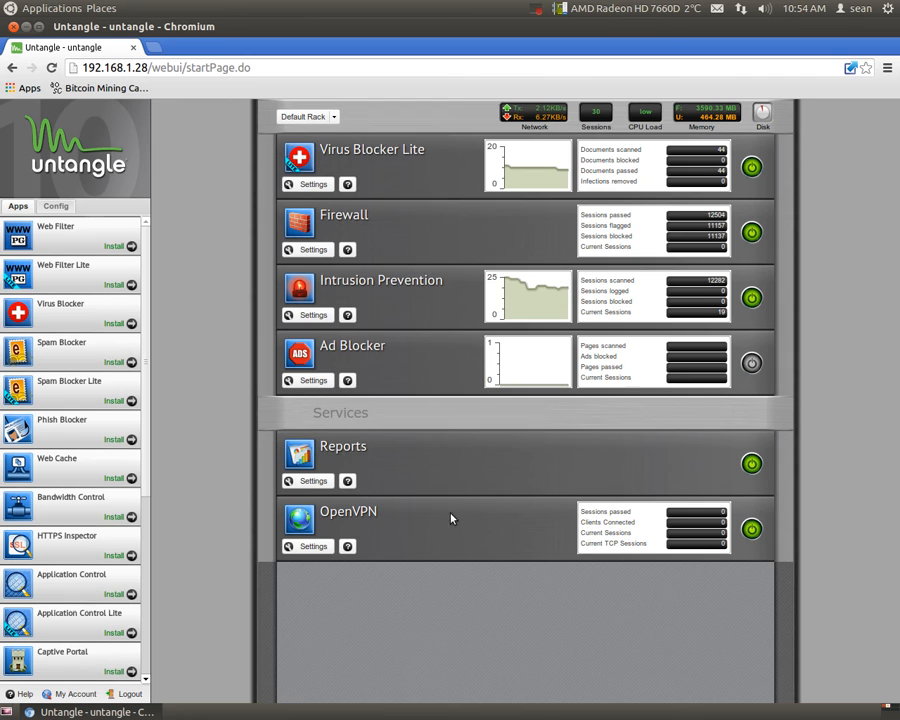
mouse_move(260, 544)
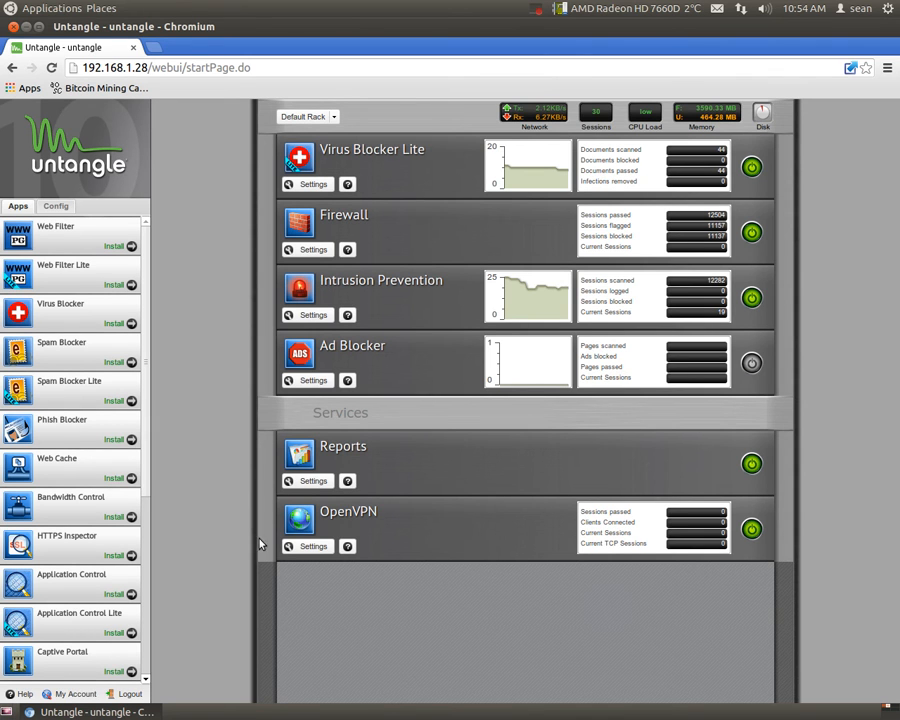
mouse_move(716, 564)
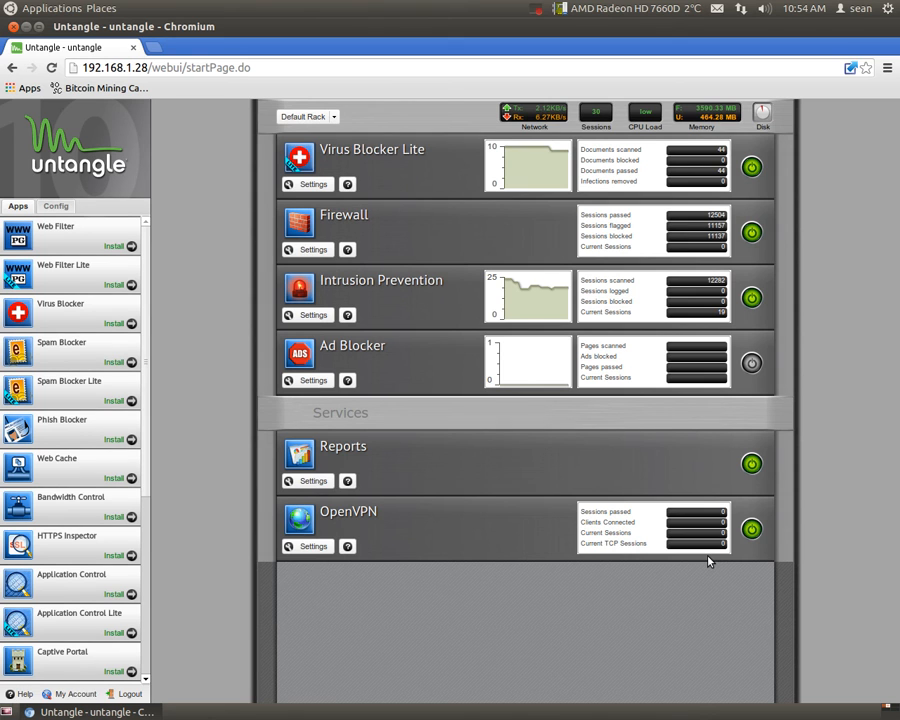
mouse_move(676, 478)
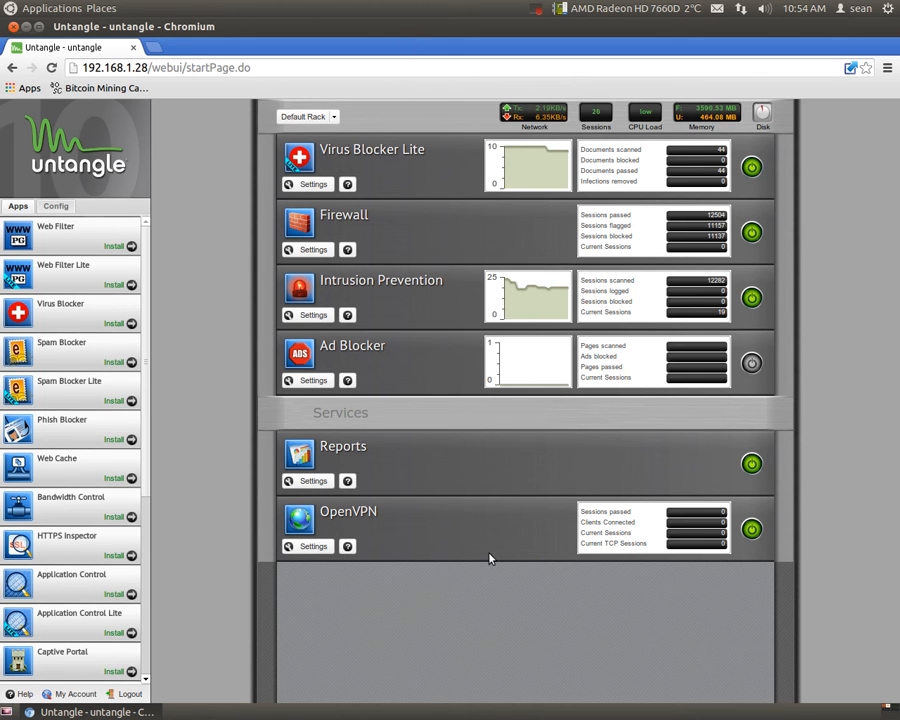
mouse_move(344, 542)
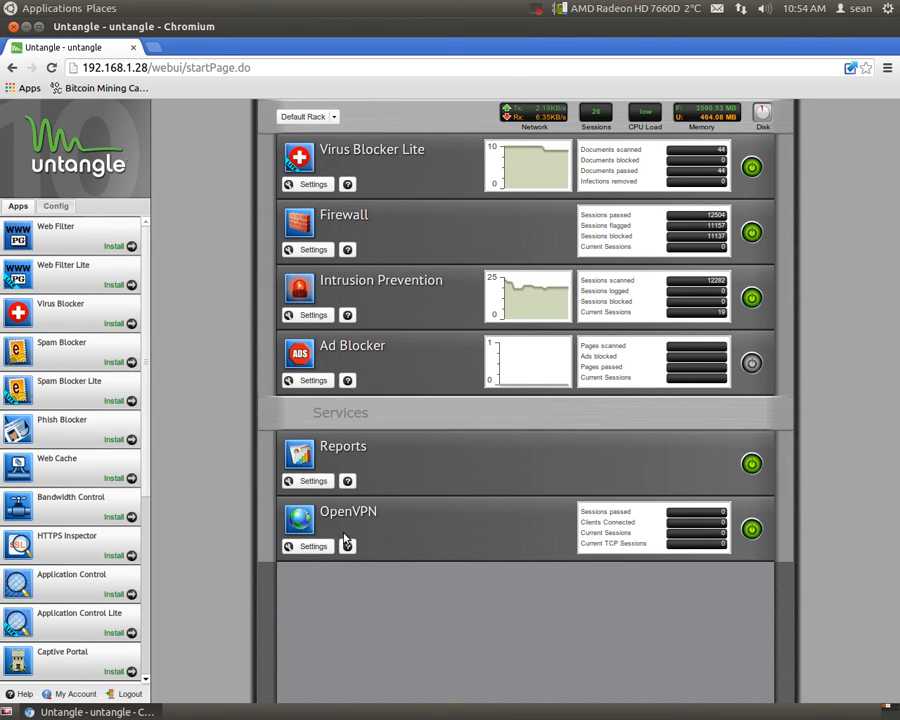
mouse_move(408, 540)
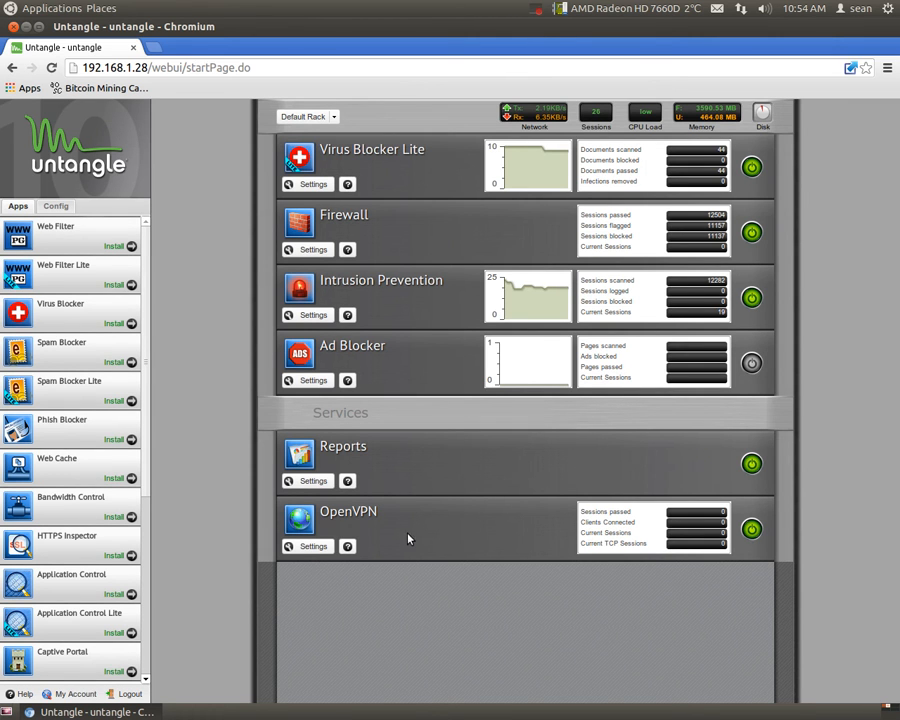
mouse_move(414, 532)
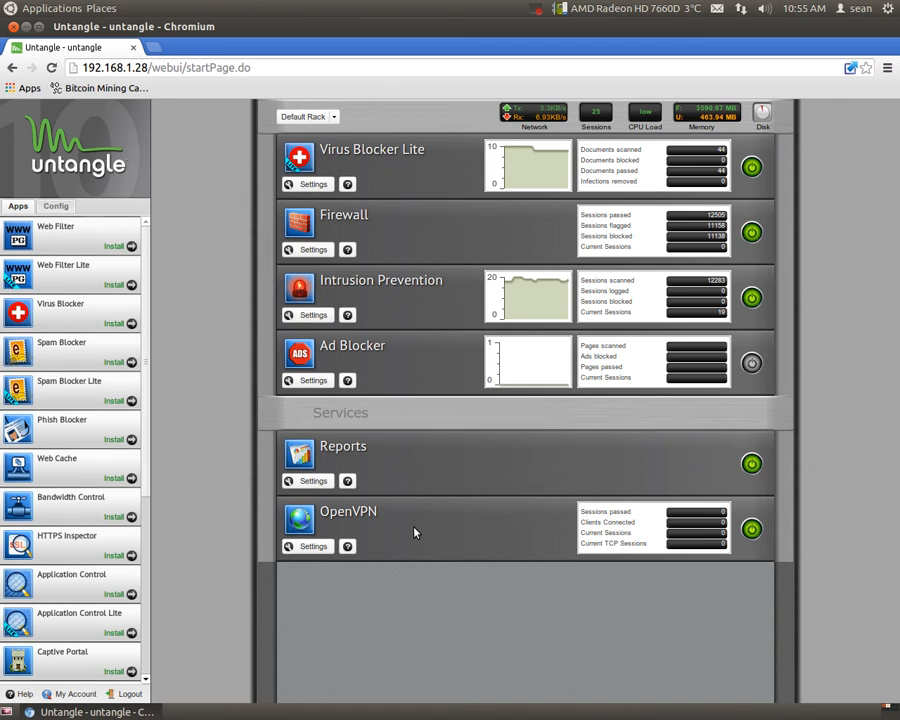
mouse_move(422, 520)
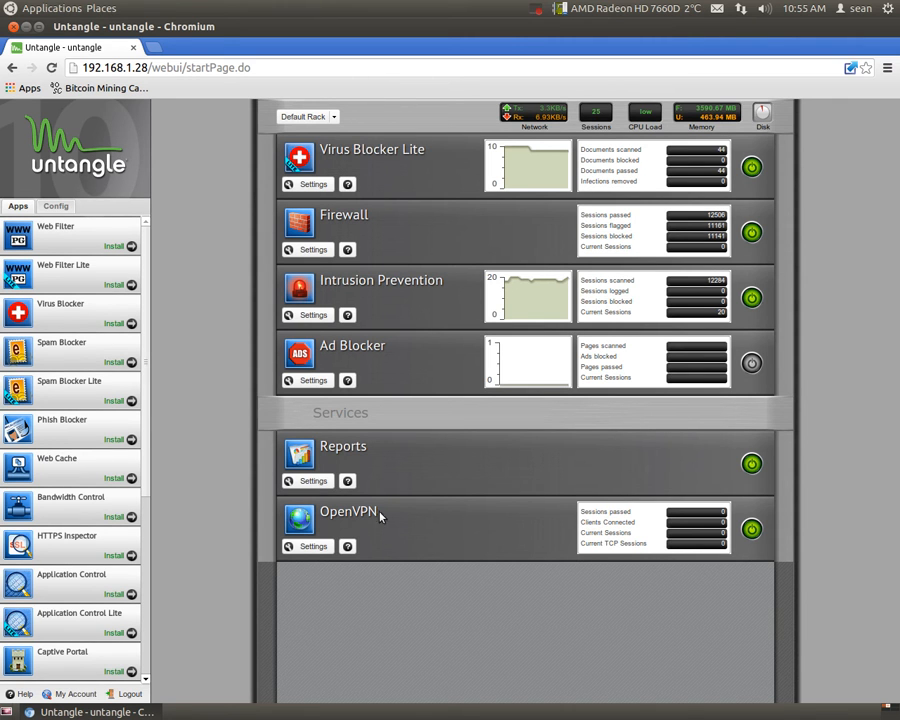
mouse_move(448, 542)
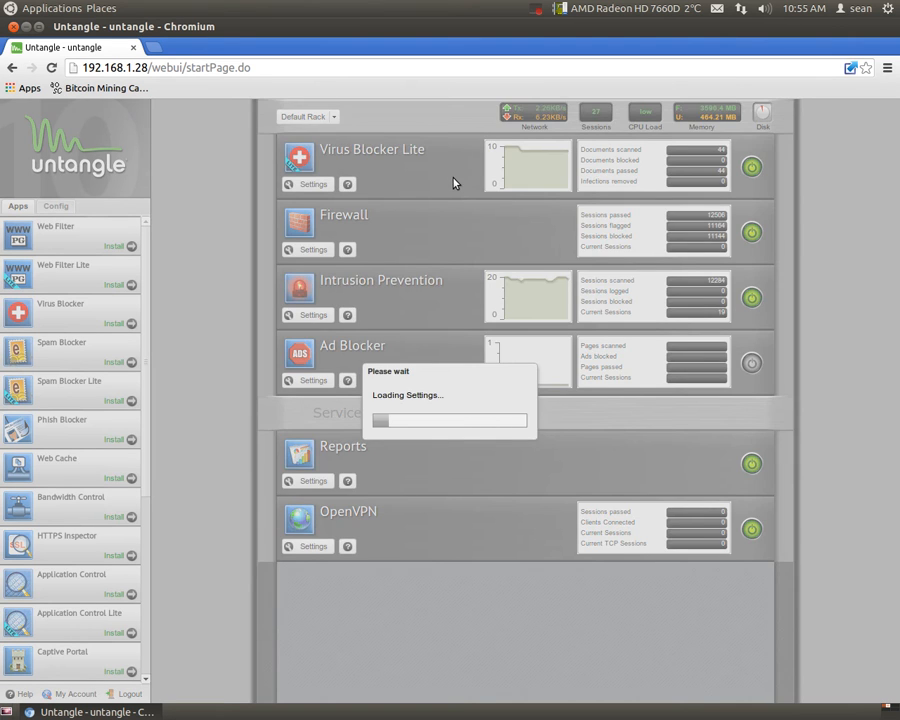
Review Virus Blocker Lite's Web, Email and FTP scan settings and scroll through its web event log
click(308, 184)
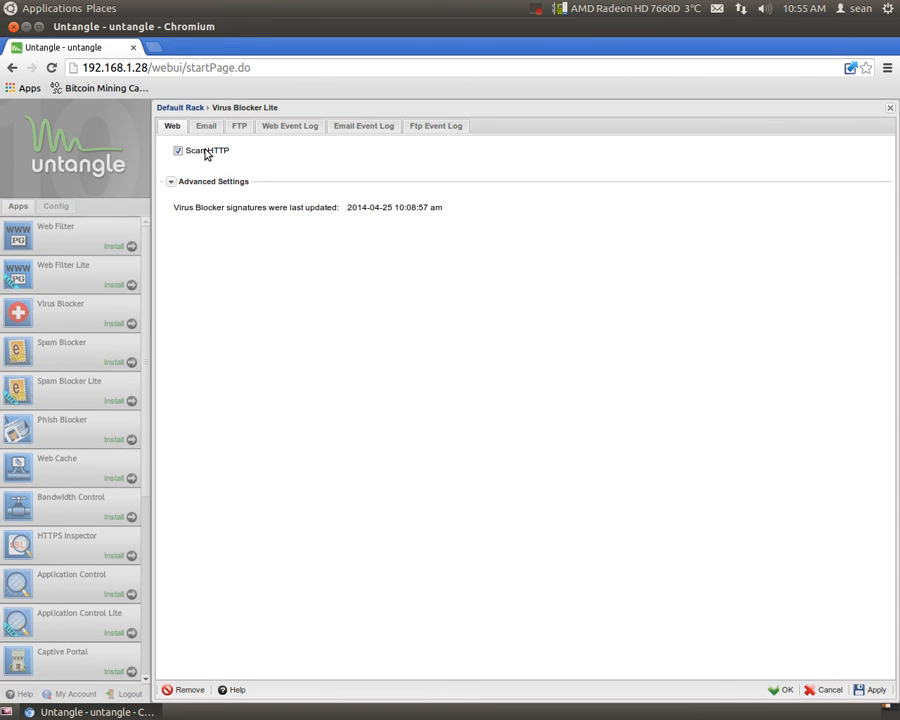
click(206, 126)
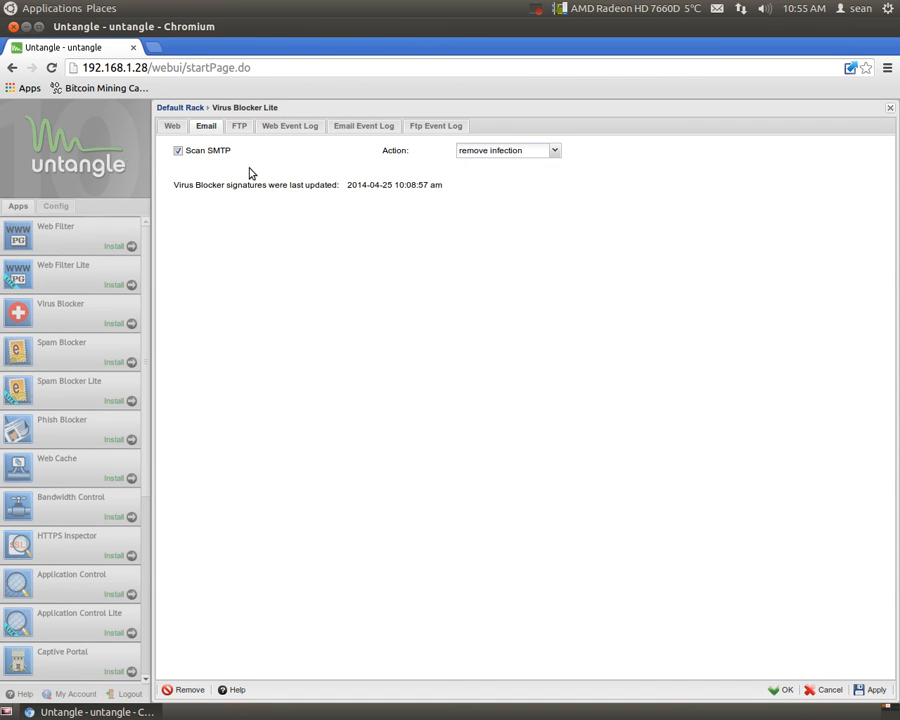
click(240, 126)
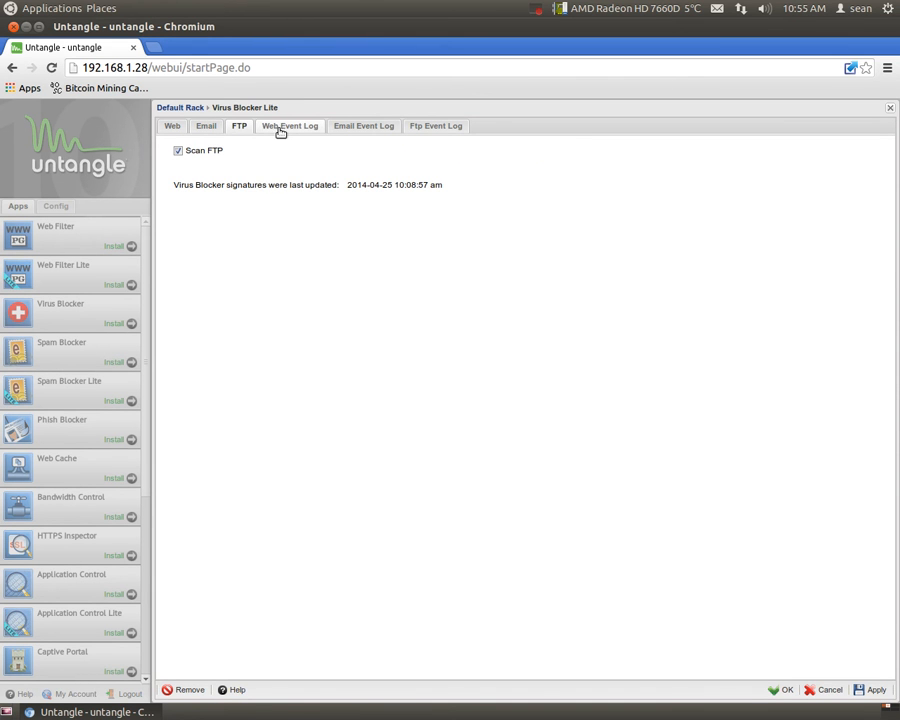
click(288, 124)
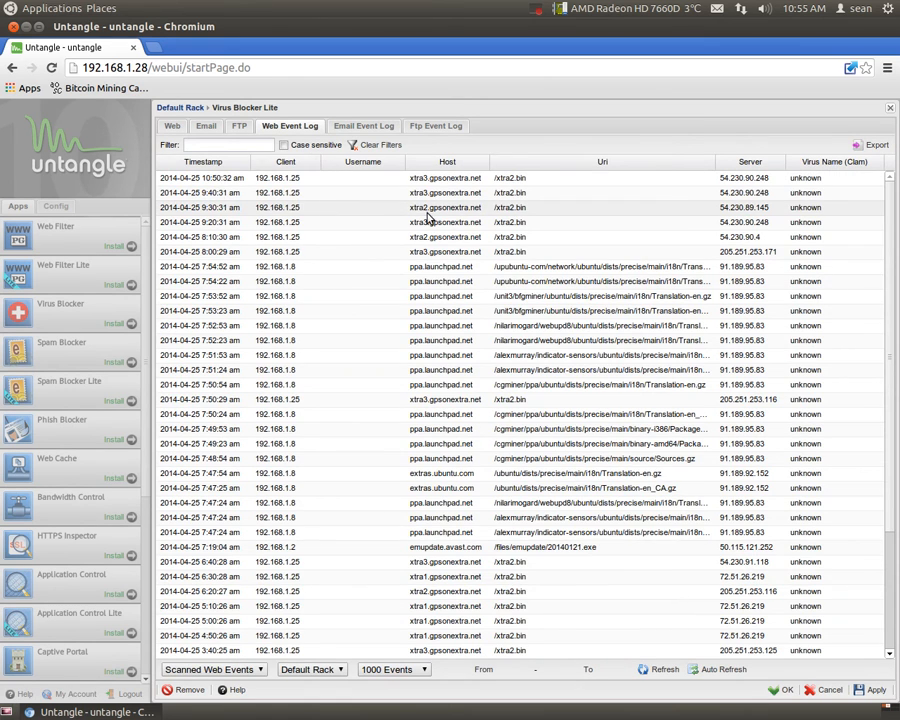
scroll(down, 3)
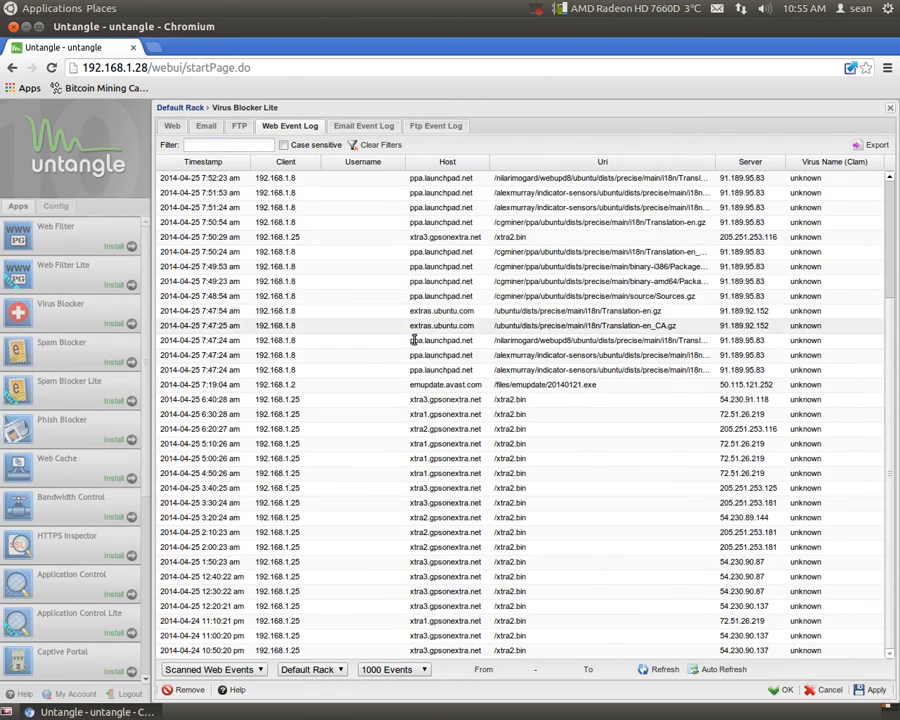
scroll(up, 3)
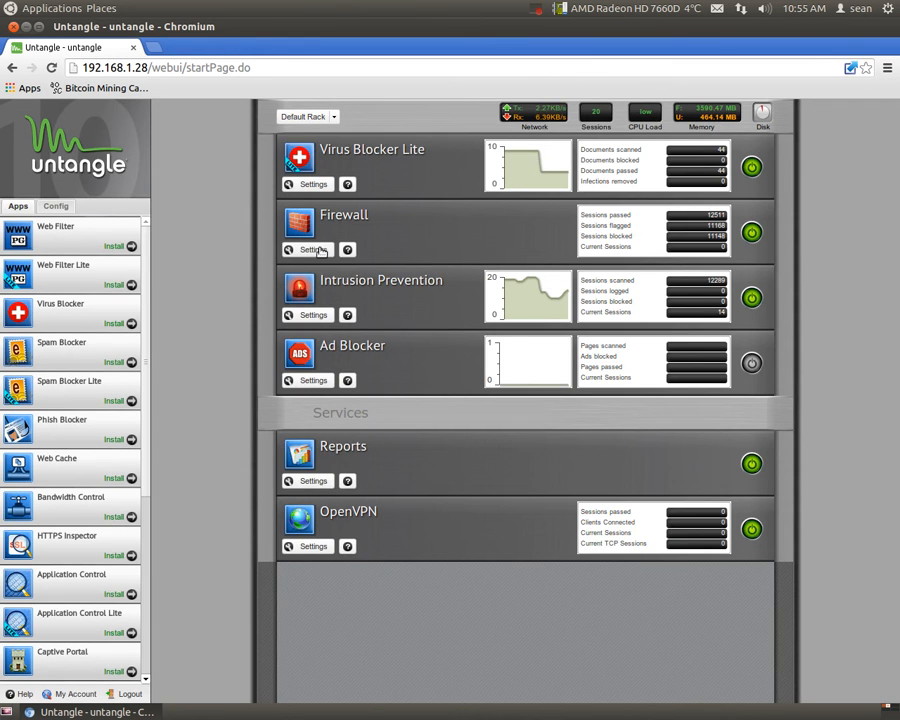
View the Firewall app's settings and event log, then return to its rule list
click(312, 248)
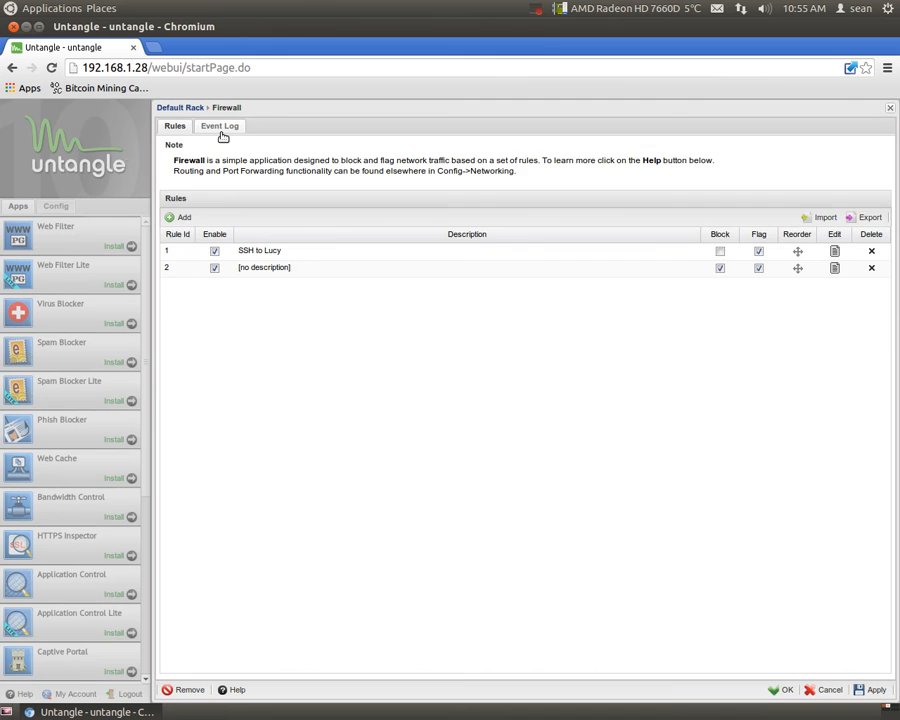
click(220, 126)
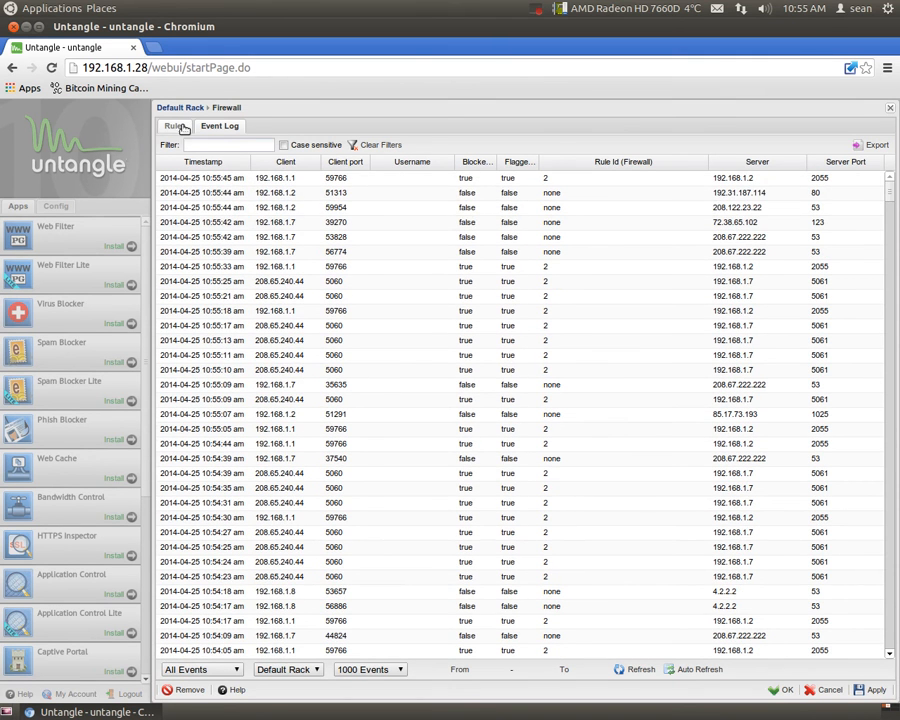
click(174, 124)
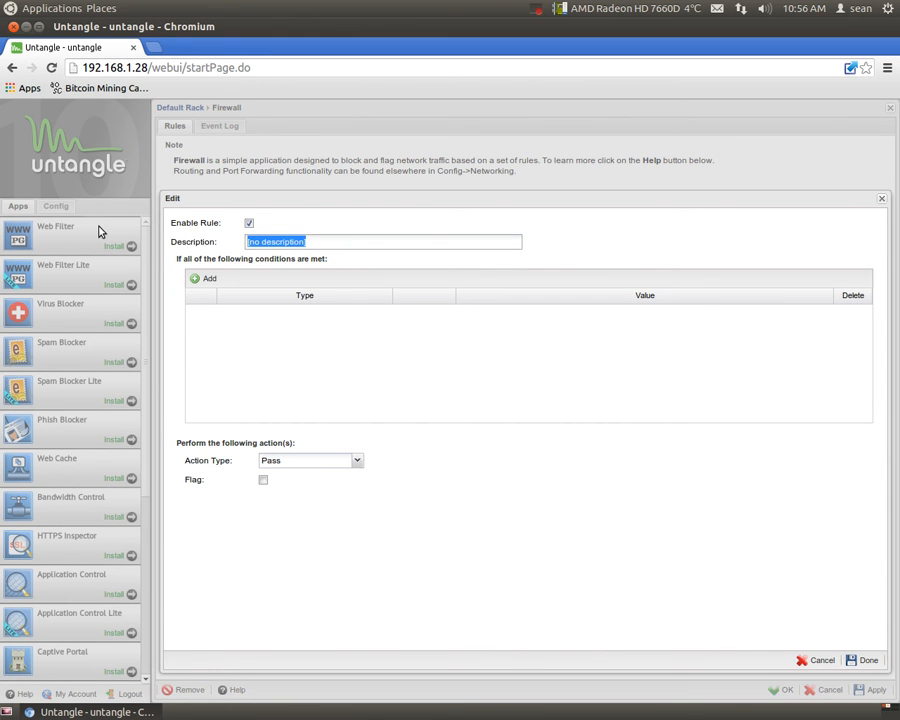
Describe the new rule as 'allow smtp' with source interface External and a destination interface condition
text(allow smtp)
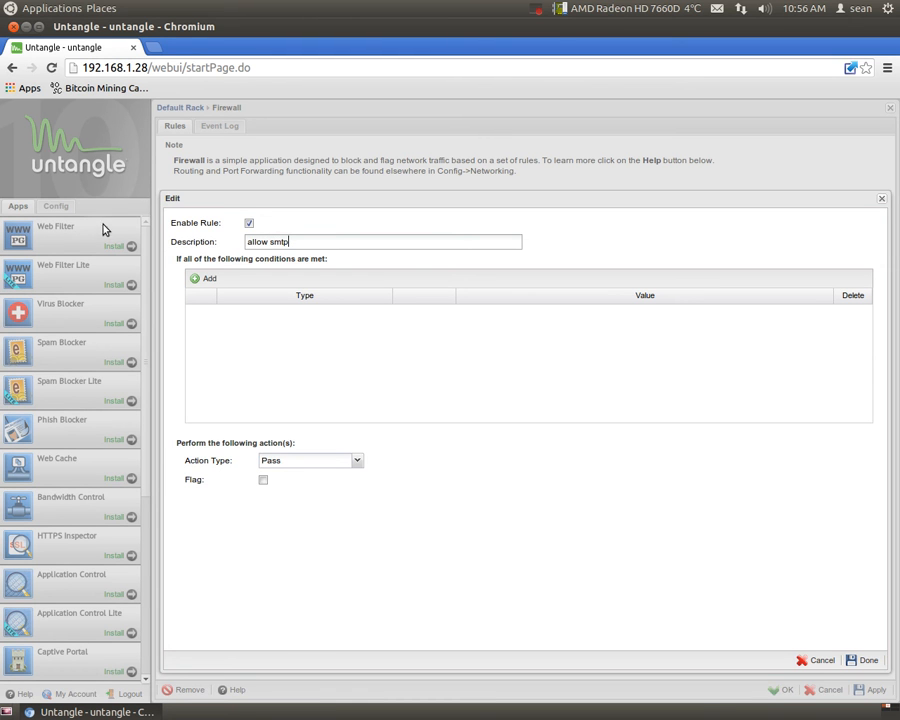
click(204, 278)
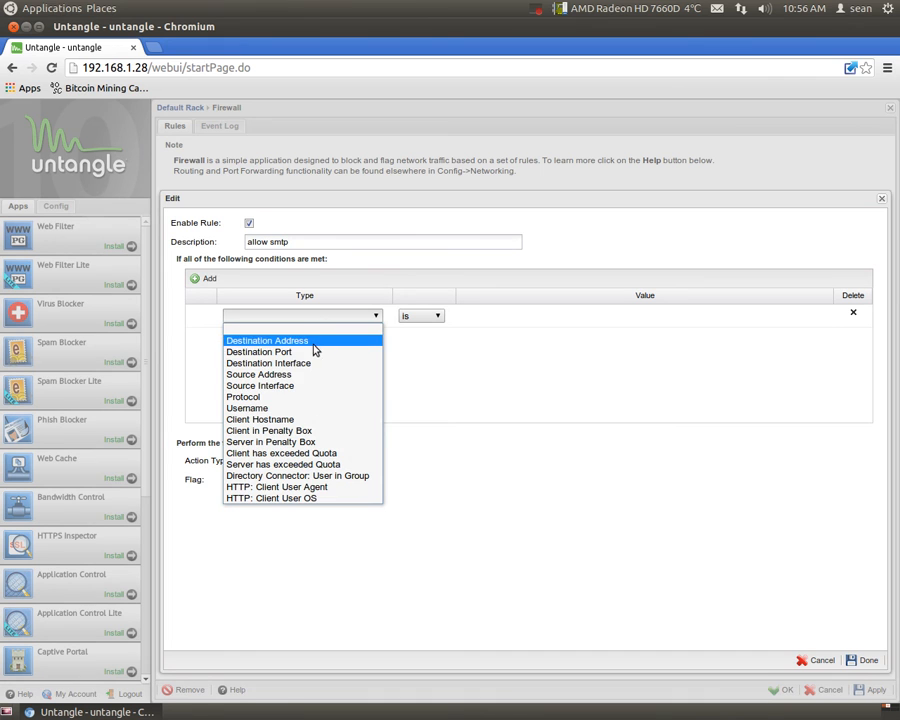
click(260, 384)
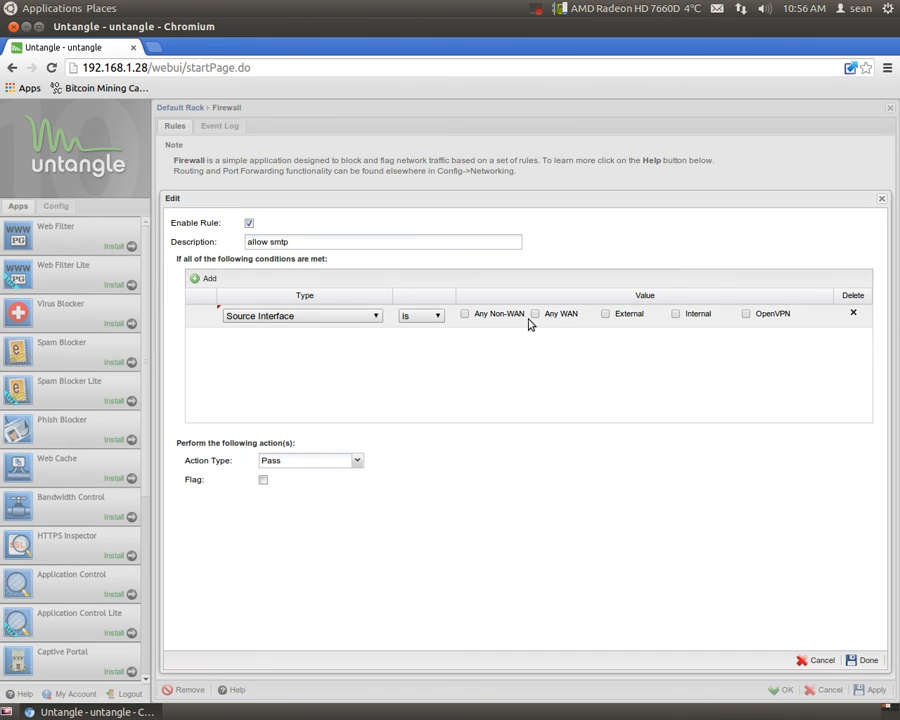
click(604, 312)
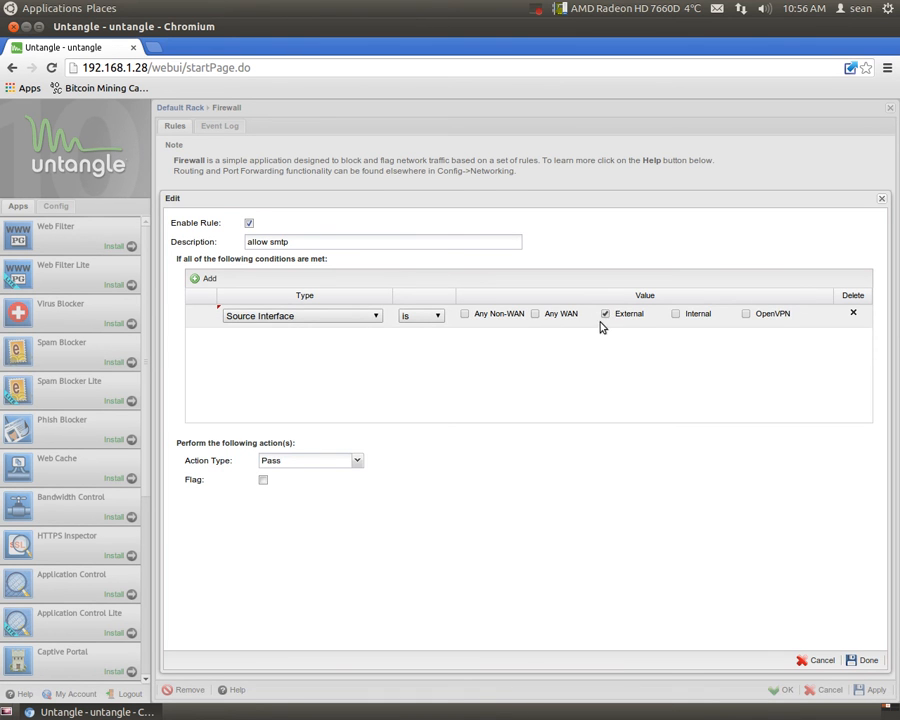
click(204, 278)
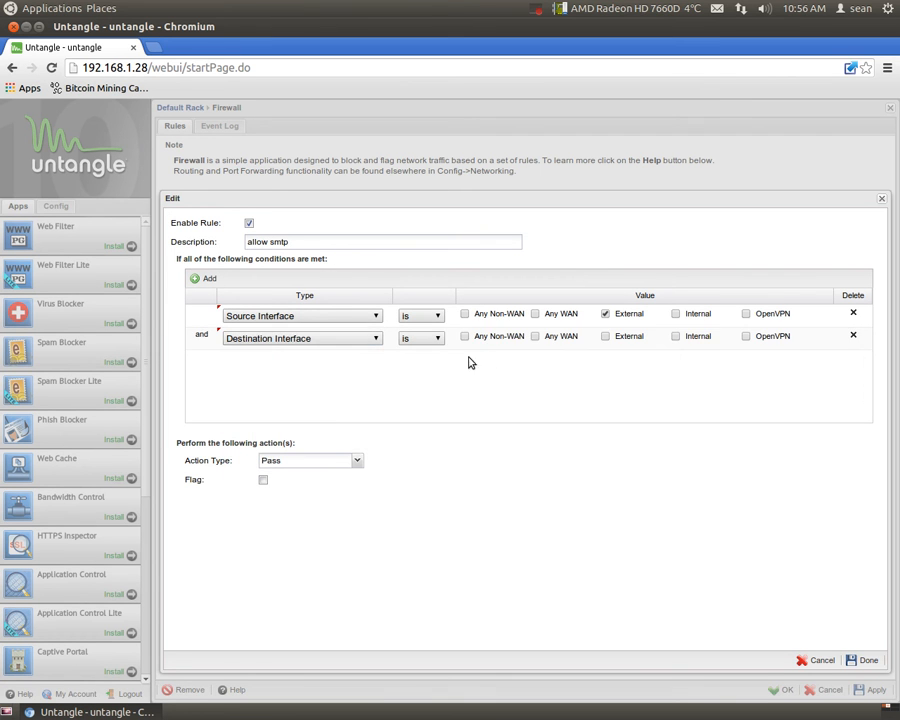
click(676, 336)
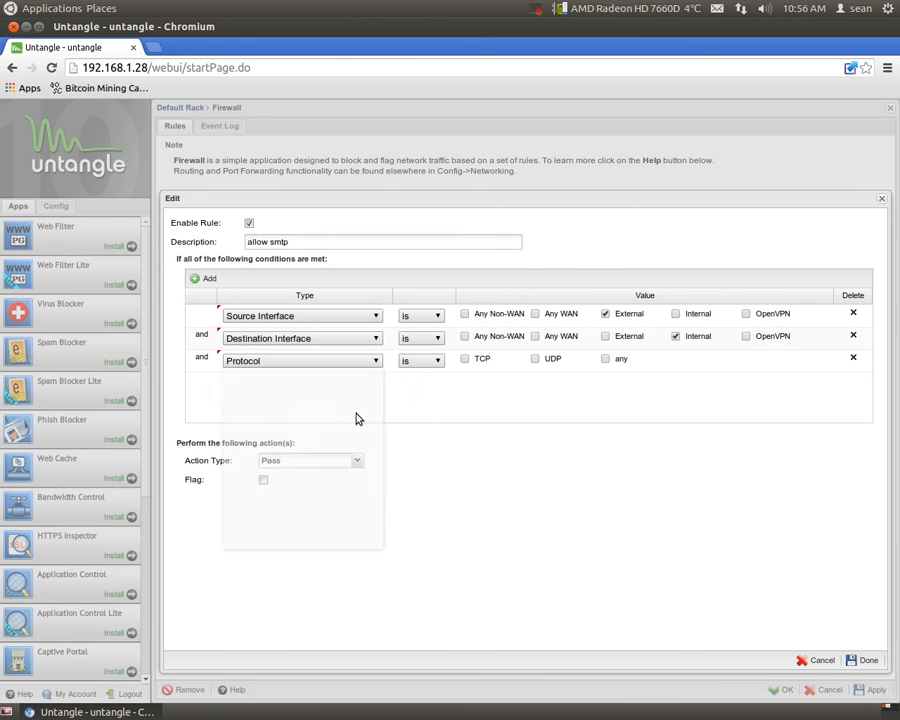
Restrict the rule to TCP destination port 25, flag matching traffic and save it
click(464, 358)
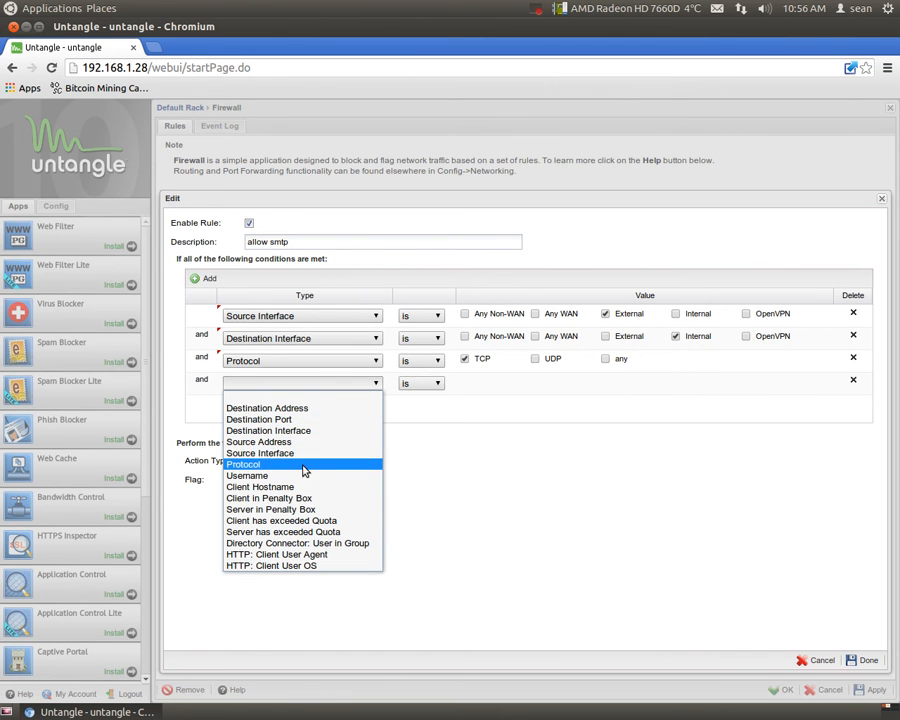
click(258, 420)
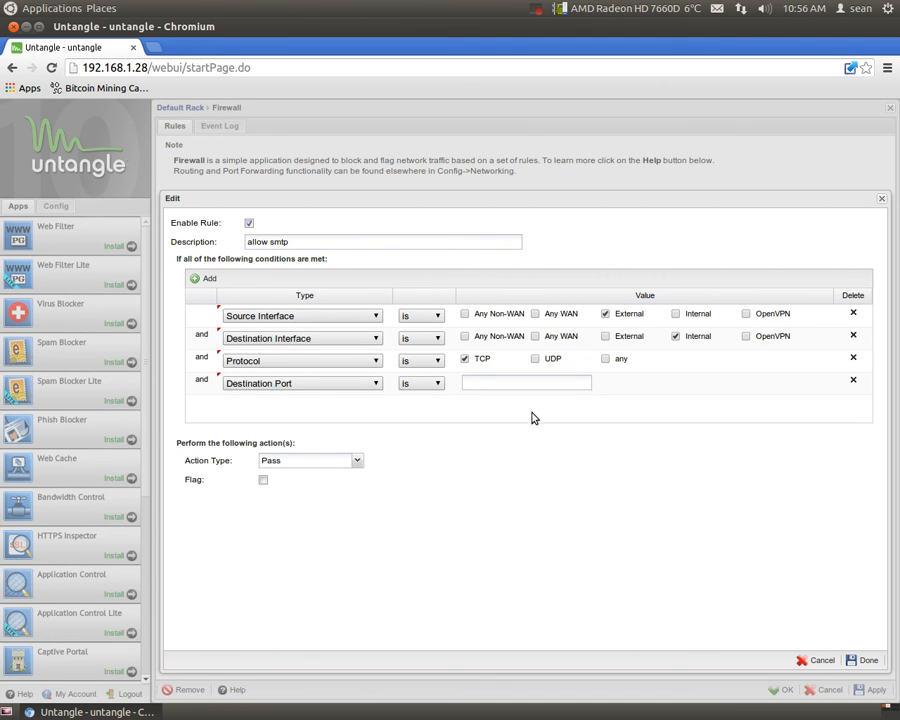
text(25)
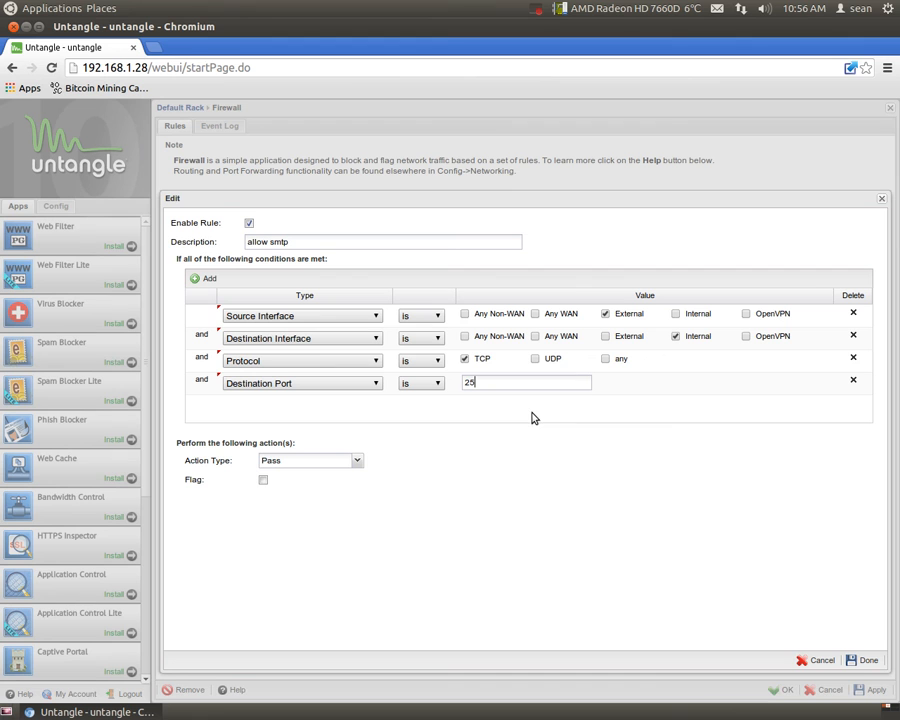
mouse_move(196, 472)
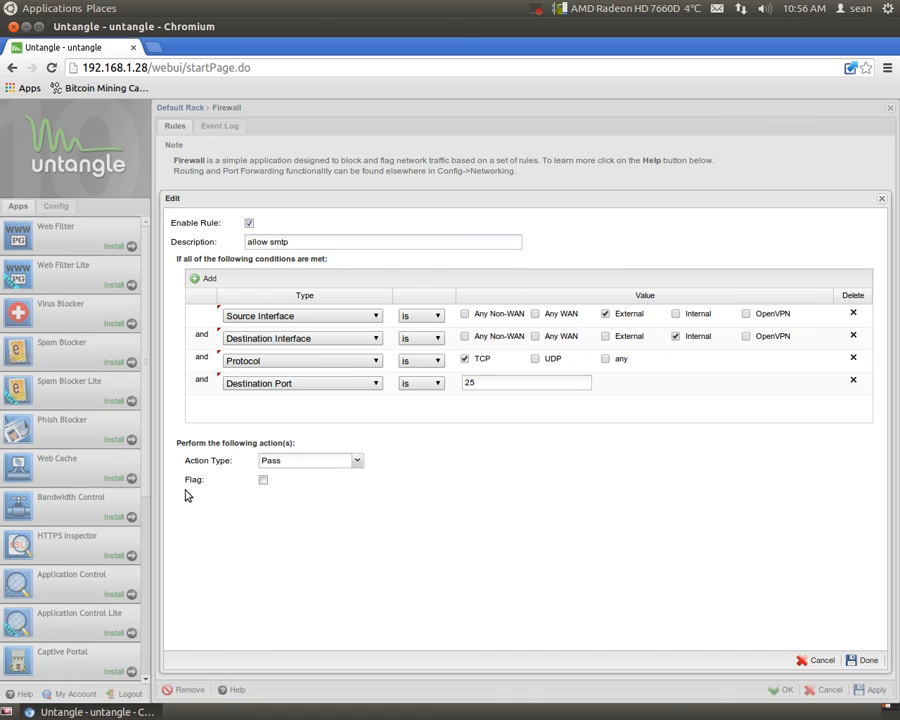
click(264, 480)
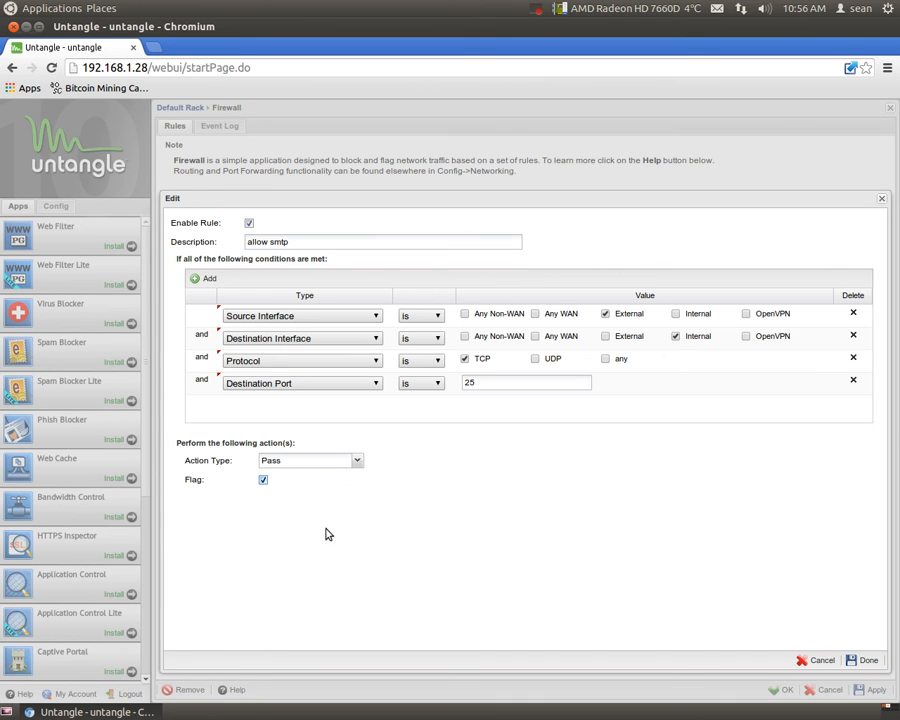
mouse_move(348, 500)
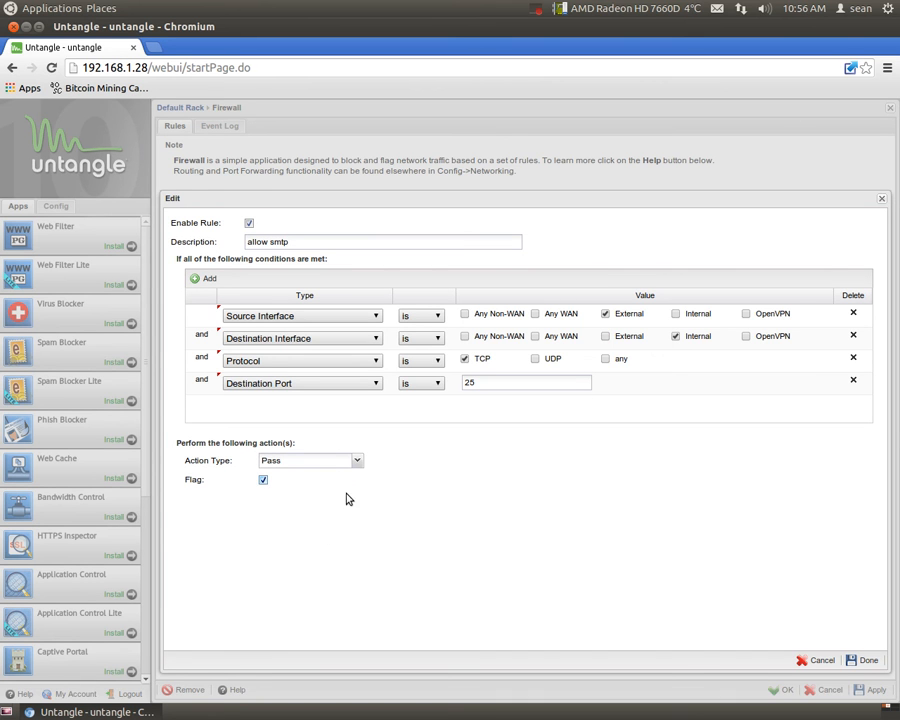
click(864, 660)
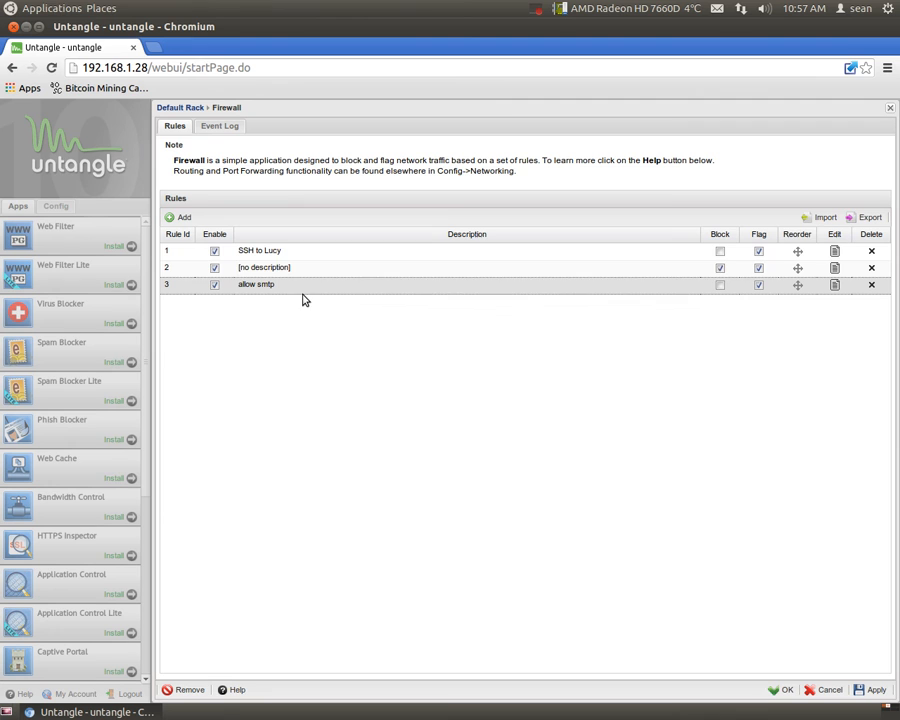
mouse_move(308, 220)
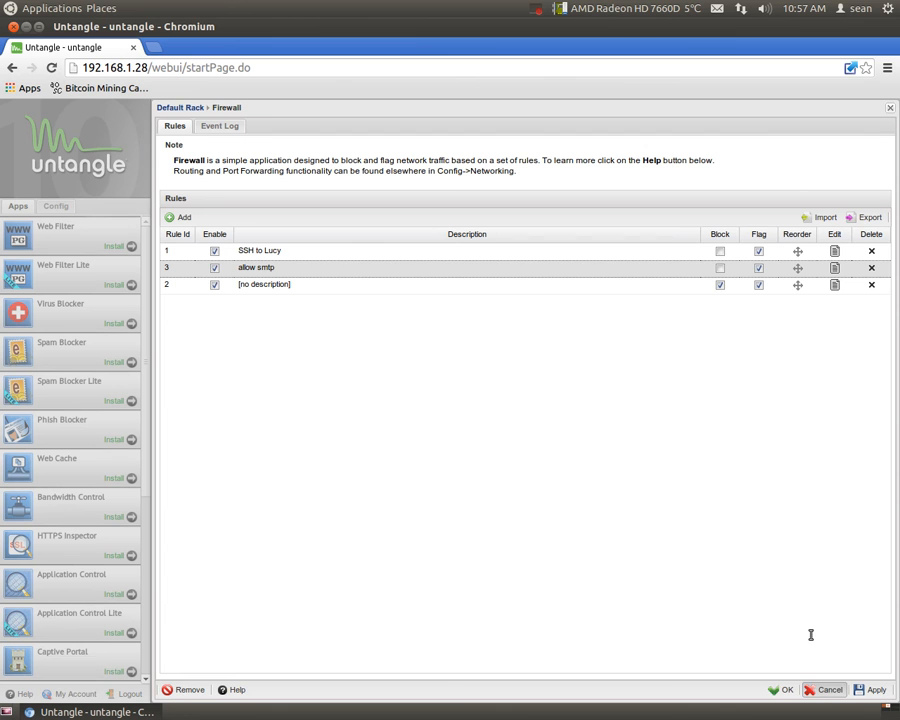
click(256, 268)
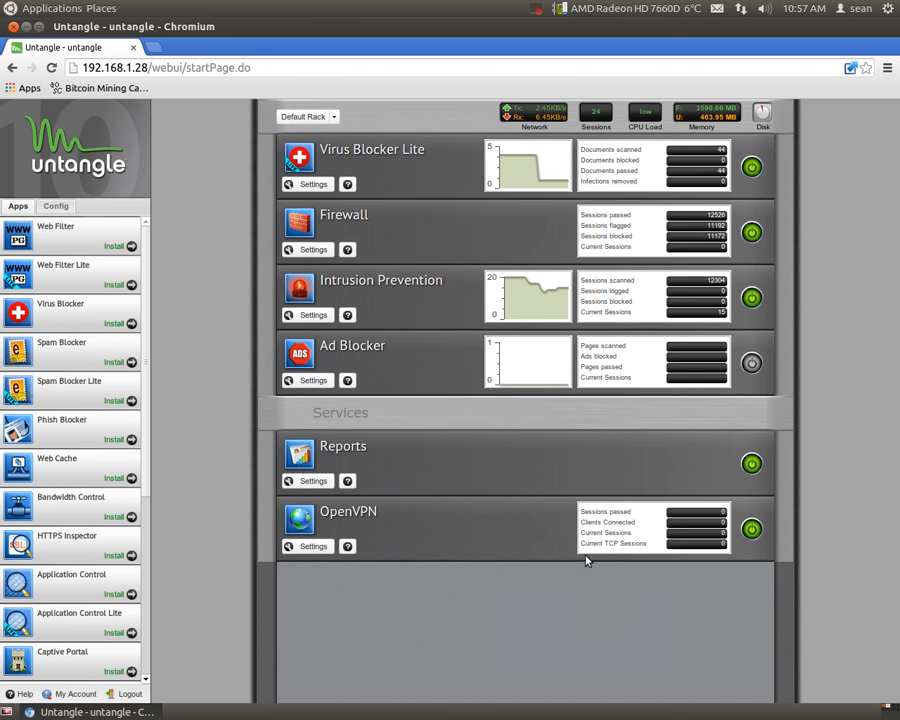
mouse_move(202, 324)
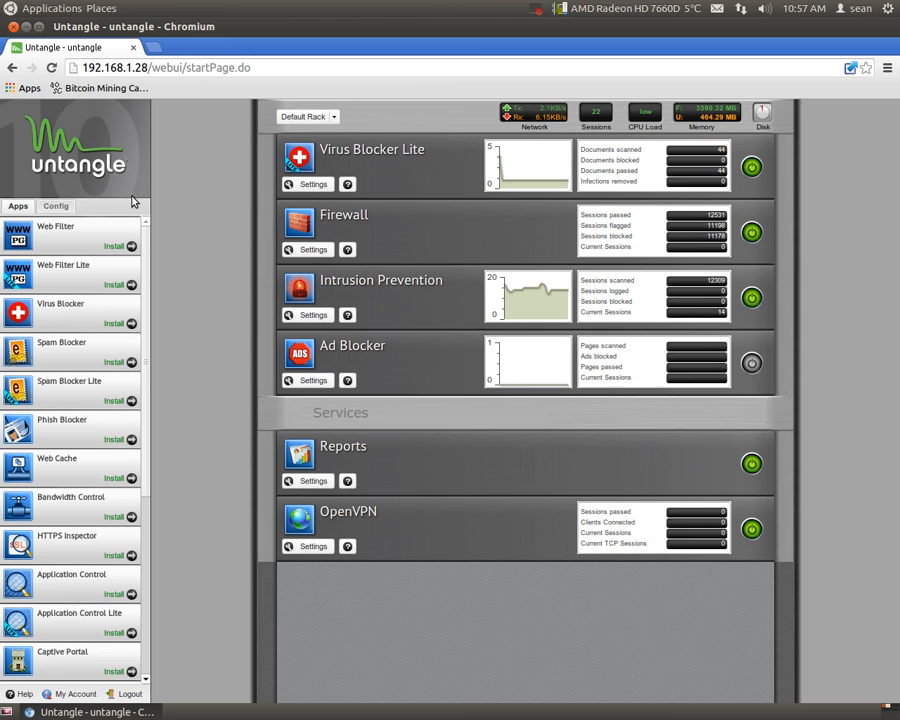
scroll(down, 3)
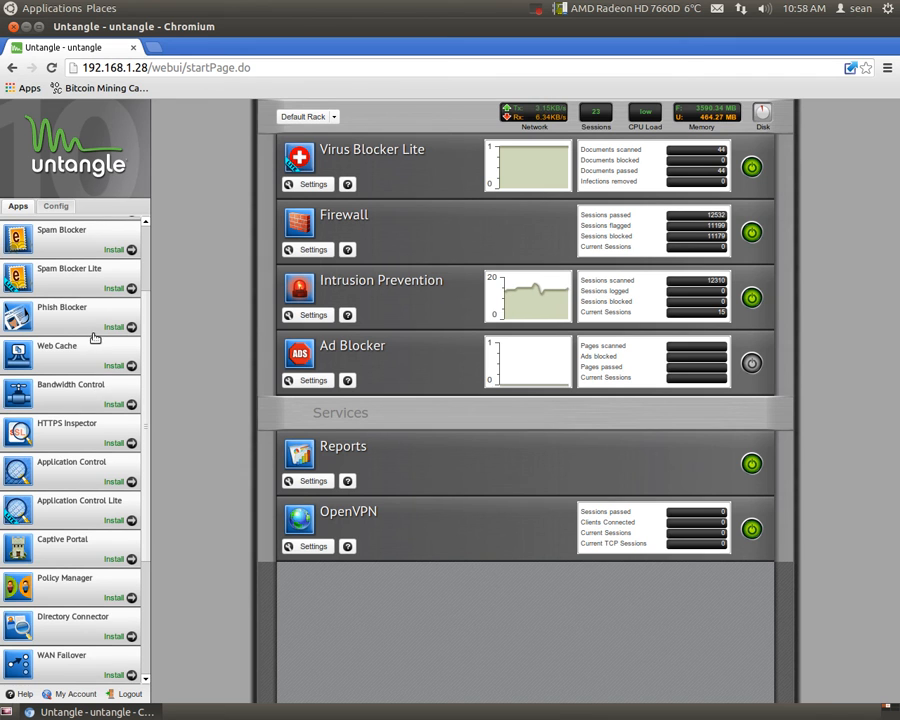
scroll(down, 3)
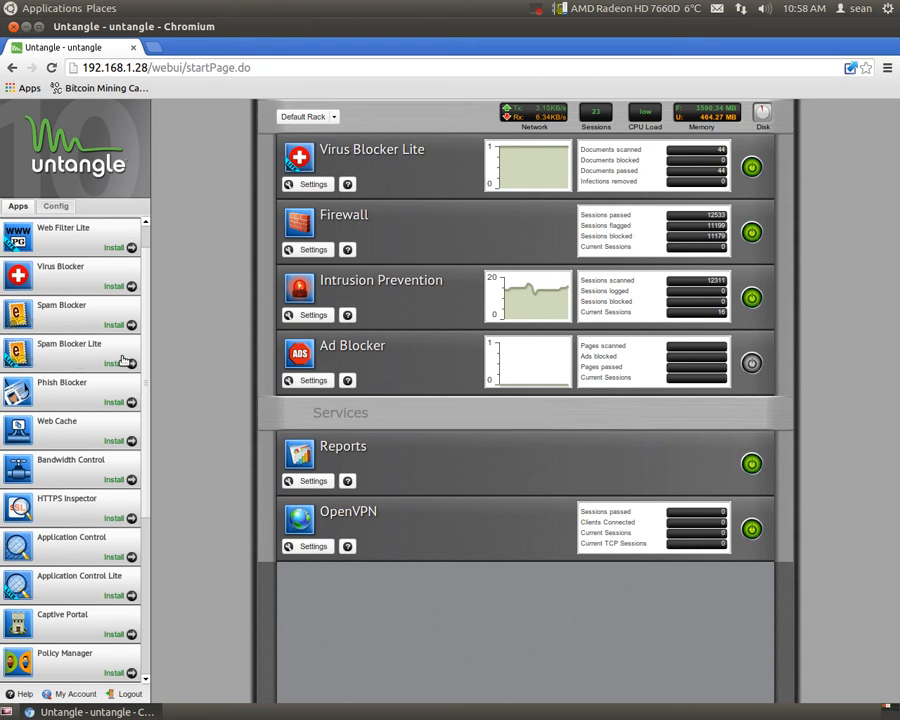
mouse_move(112, 350)
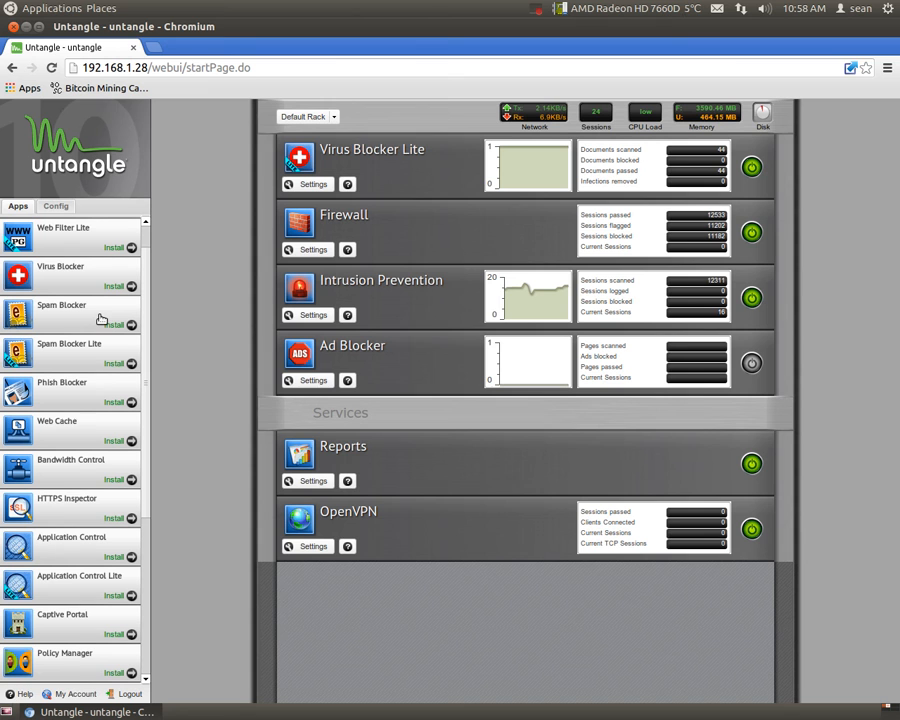
scroll(down, 3)
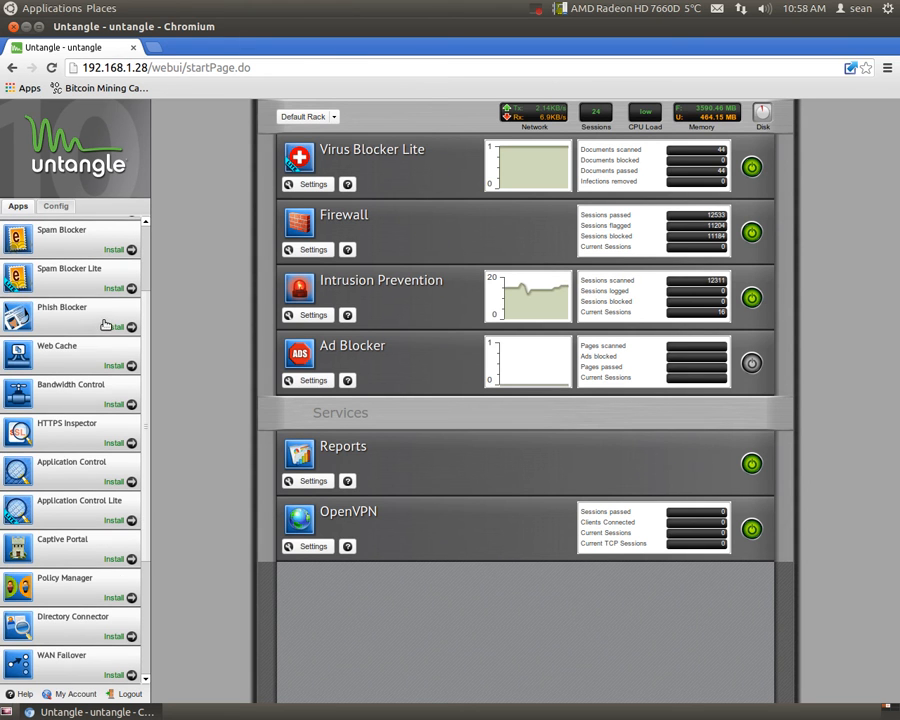
mouse_move(132, 296)
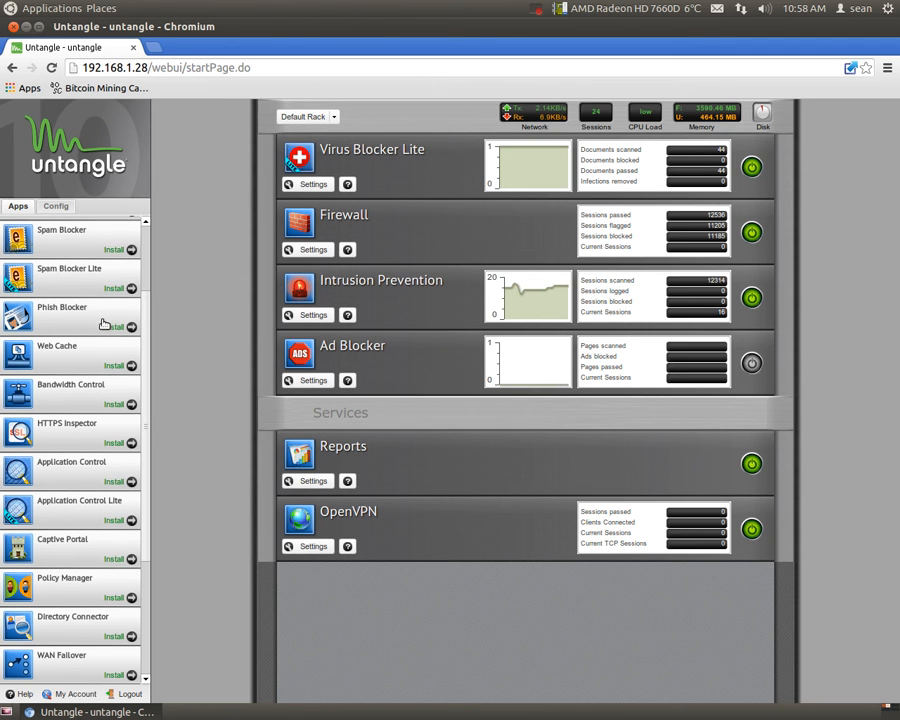
scroll(down, 3)
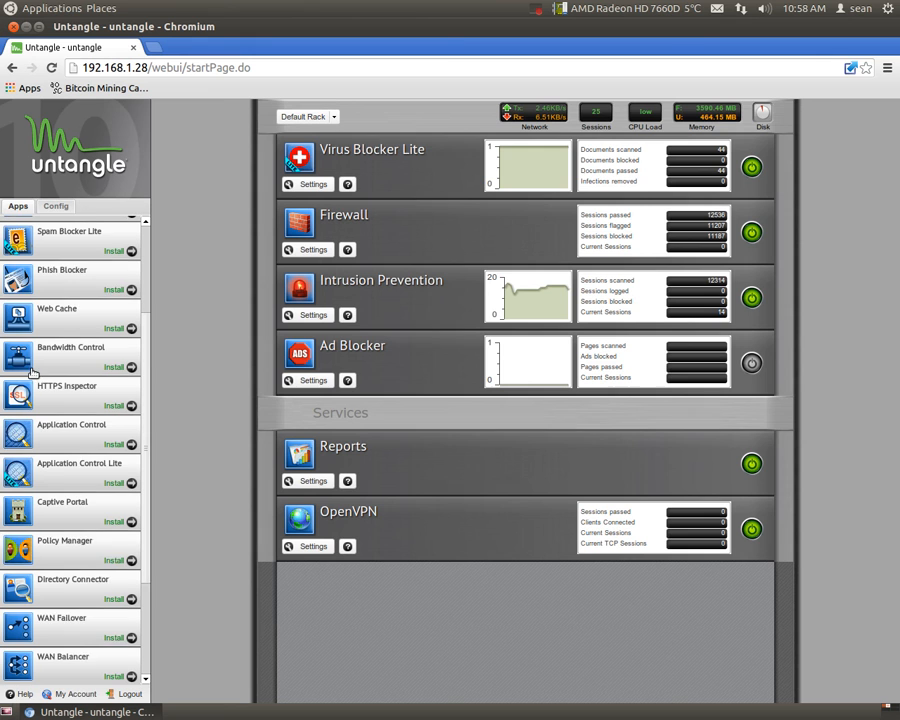
scroll(down, 3)
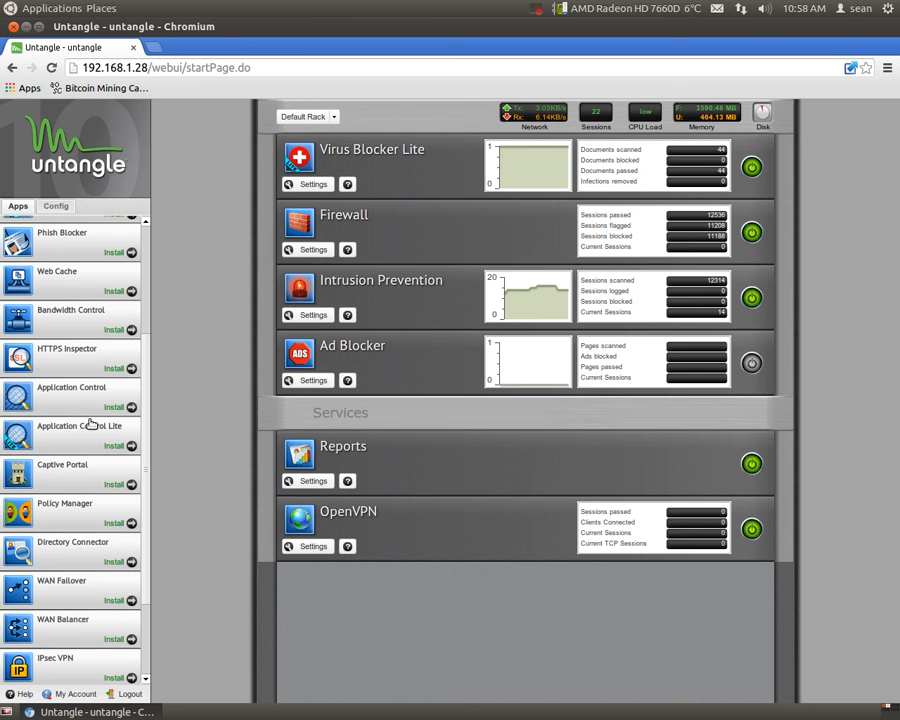
scroll(down, 3)
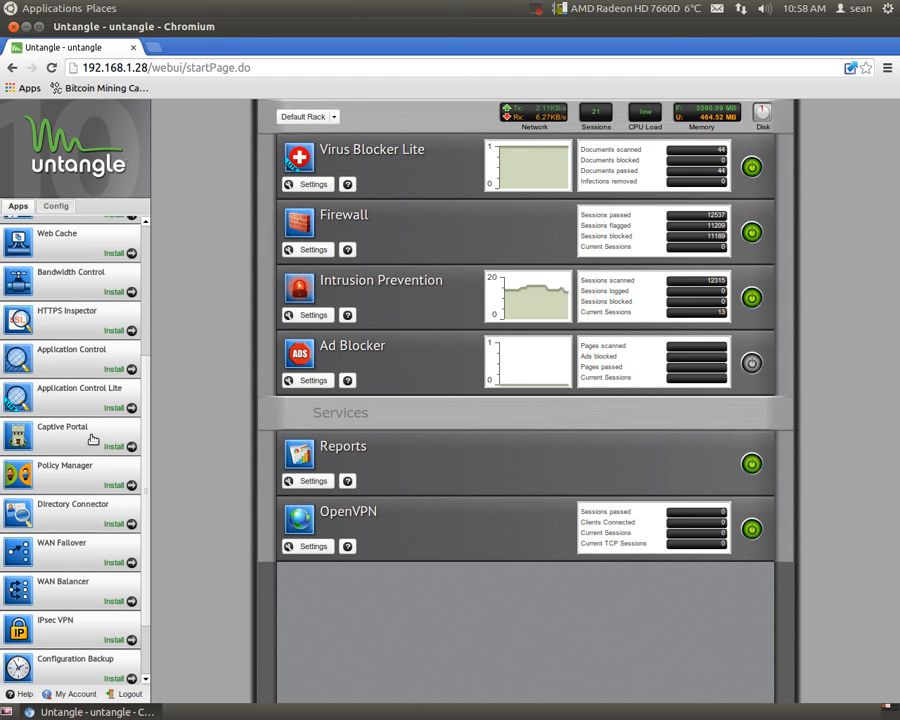
mouse_move(114, 444)
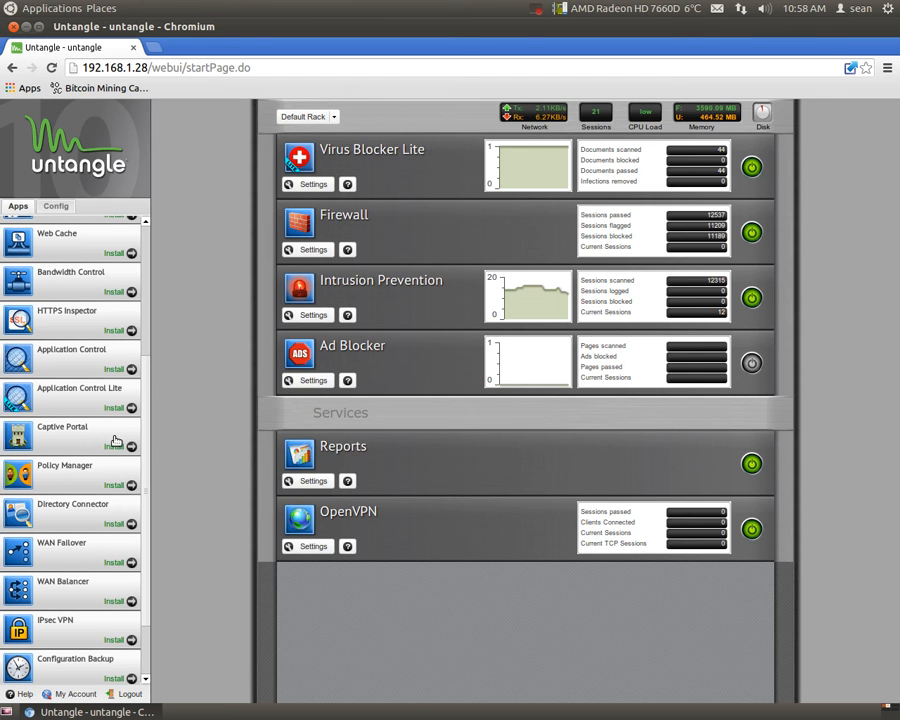
mouse_move(96, 438)
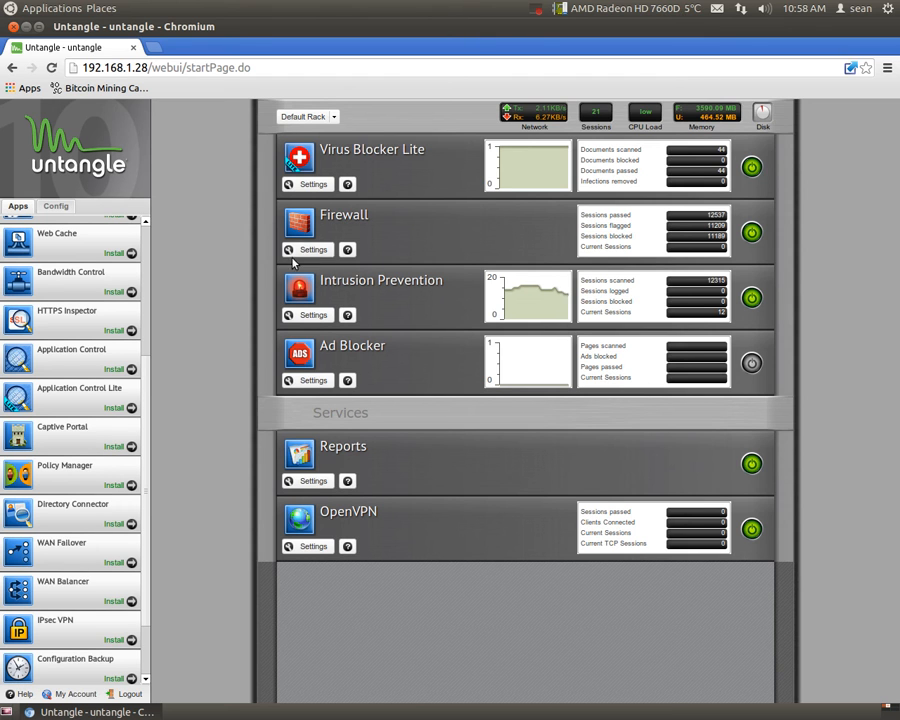
mouse_move(204, 368)
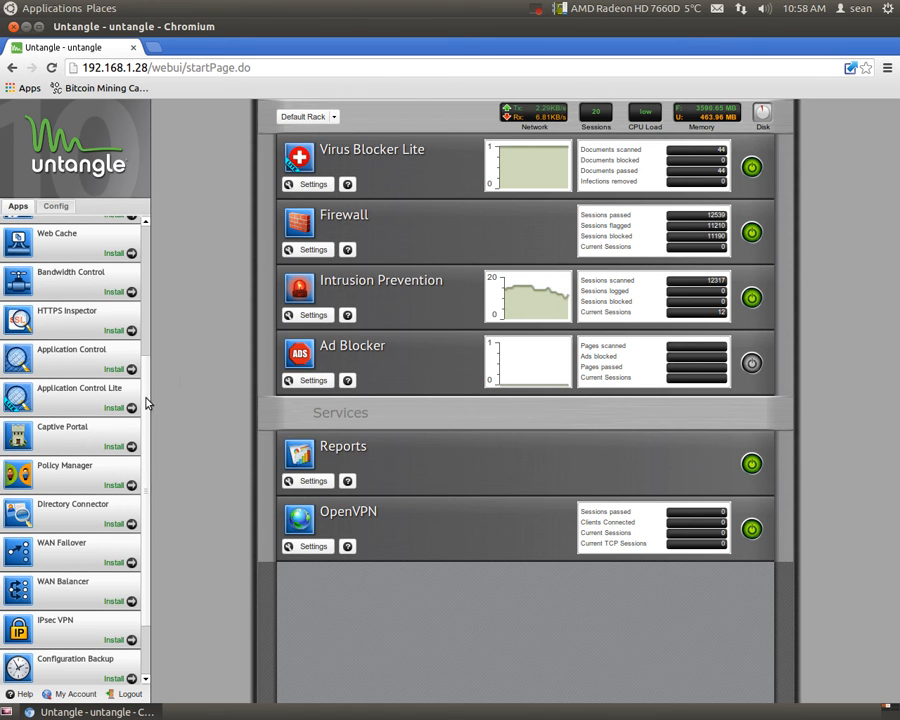
mouse_move(168, 376)
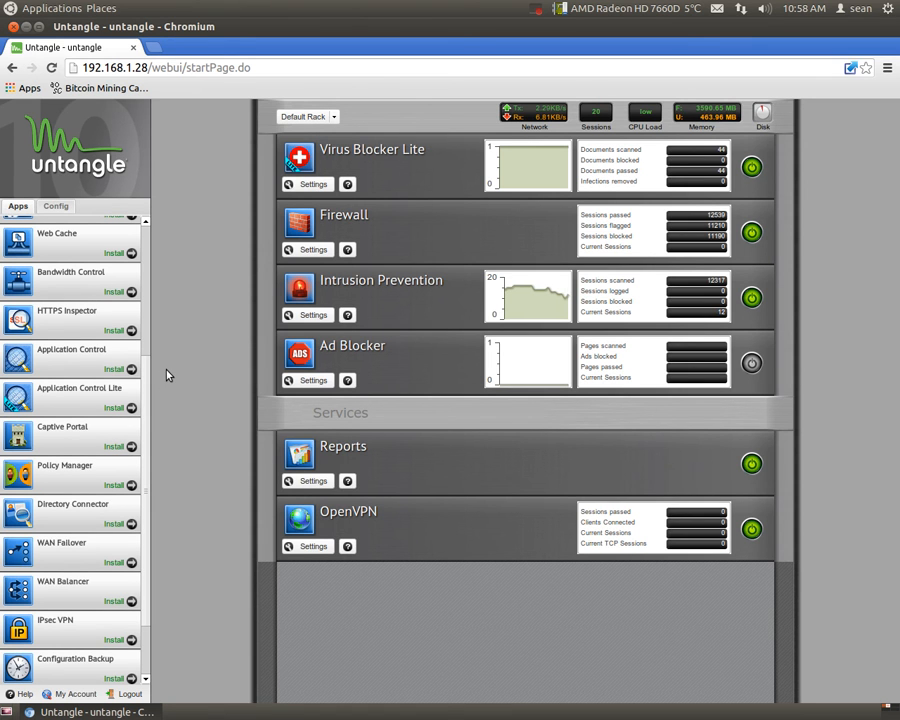
scroll(down, 3)
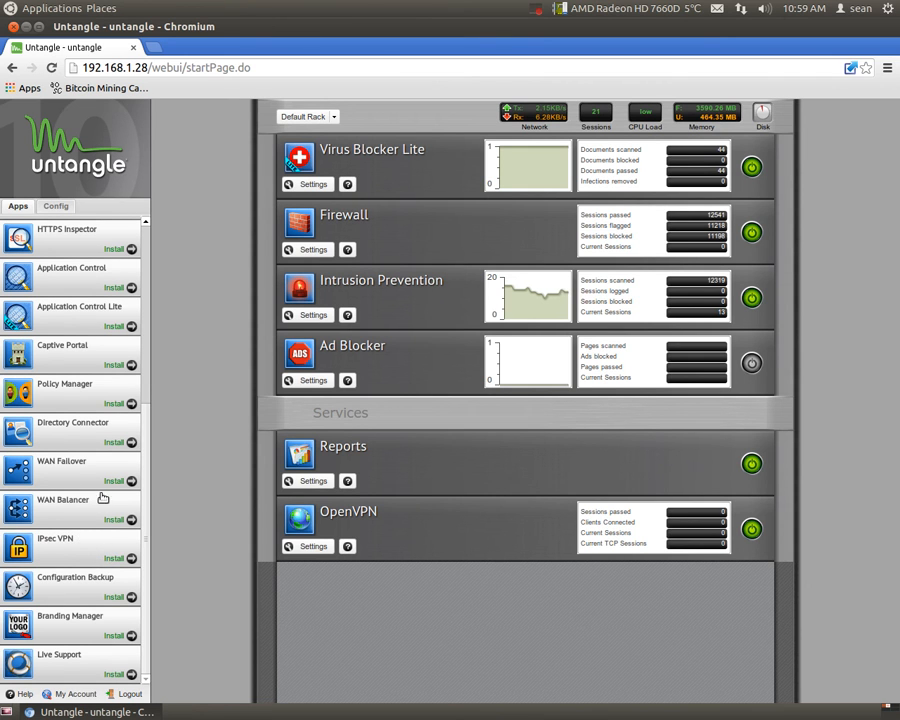
mouse_move(100, 512)
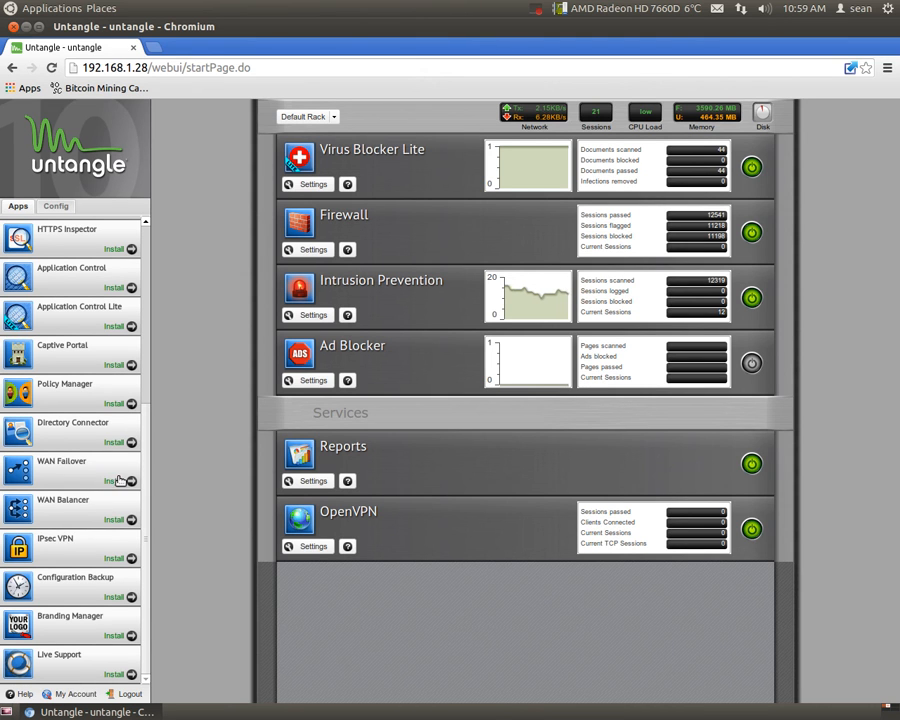
mouse_move(86, 480)
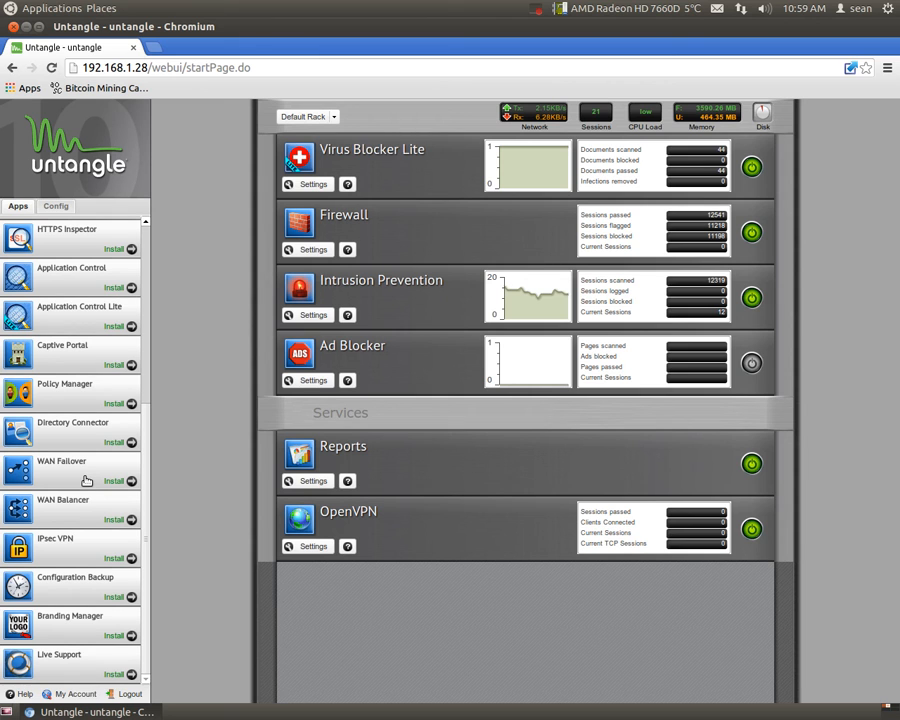
mouse_move(180, 464)
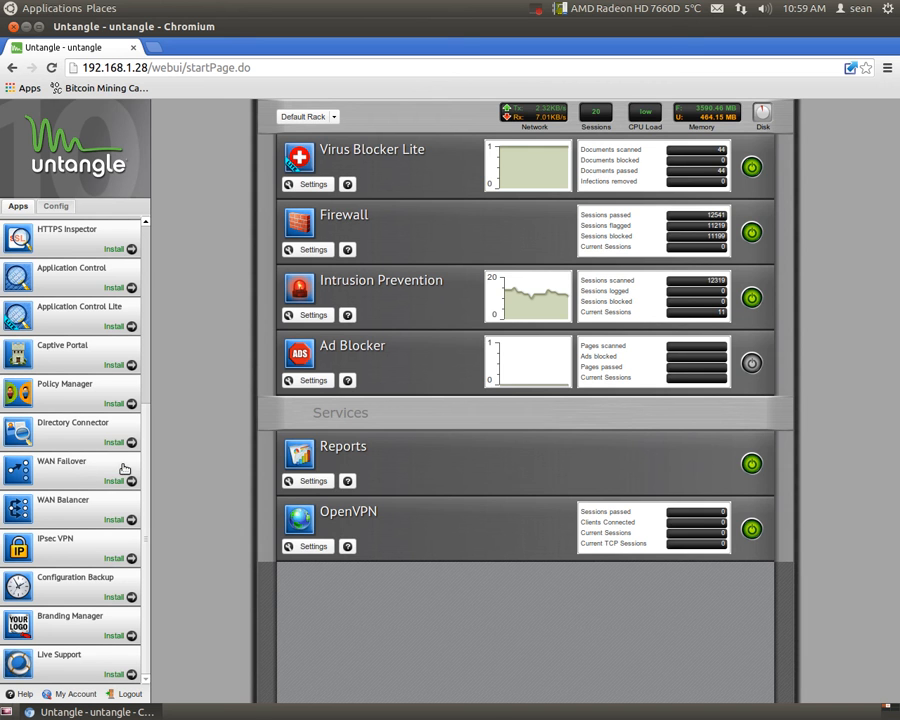
mouse_move(88, 512)
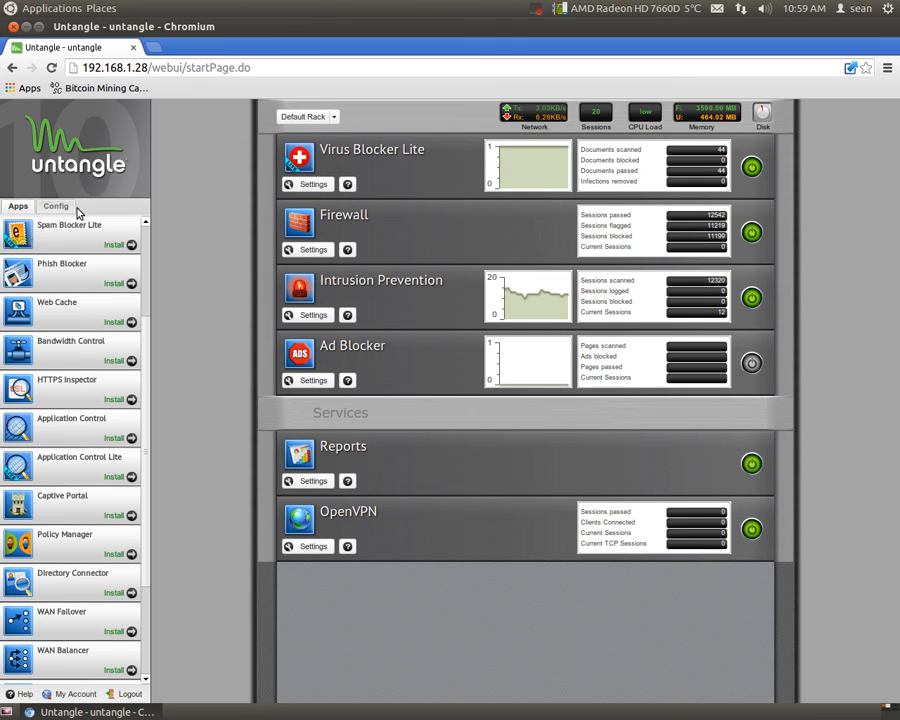
Show the Config > Network Interfaces page listing the External and bridged Internal interfaces
click(56, 206)
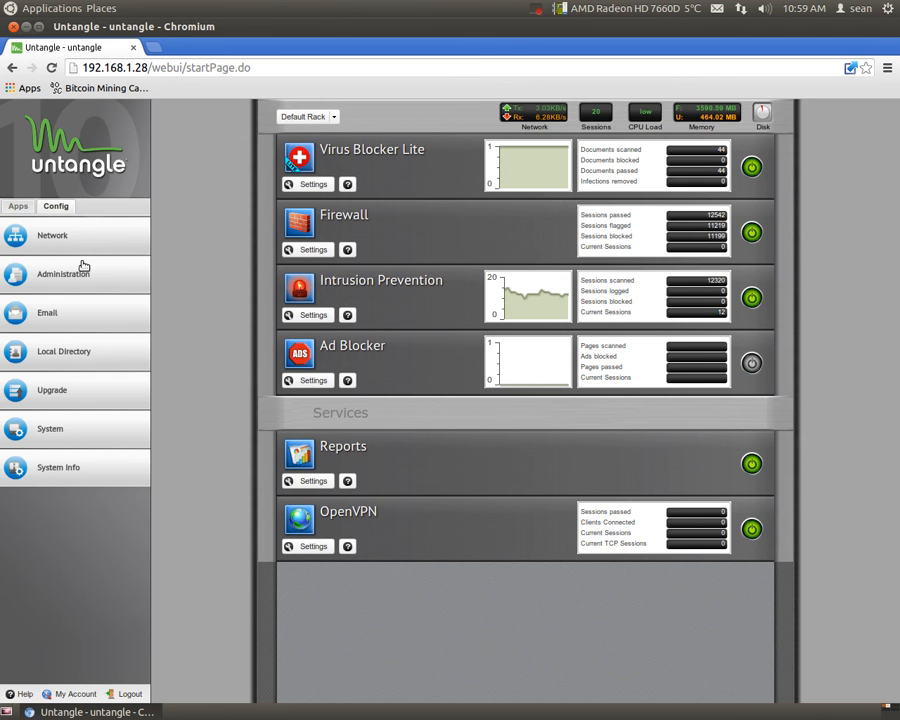
click(52, 236)
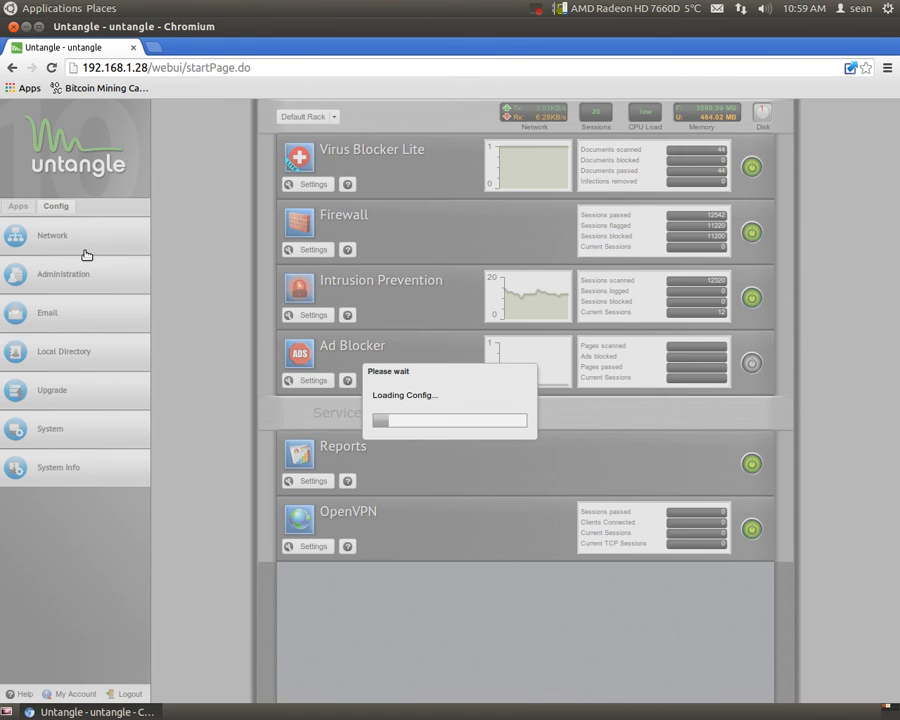
click(52, 236)
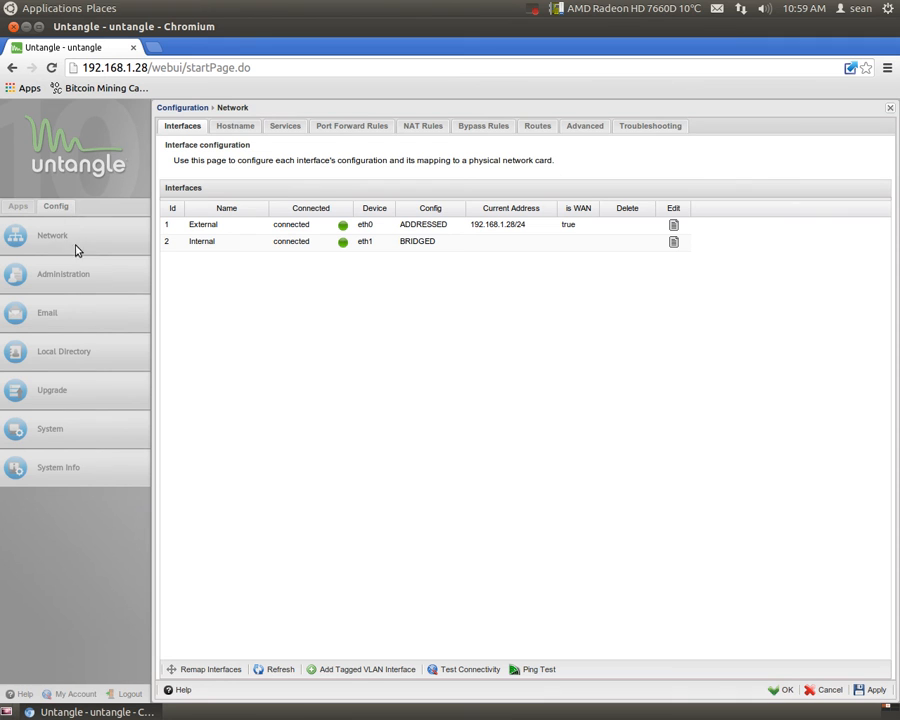
mouse_move(312, 166)
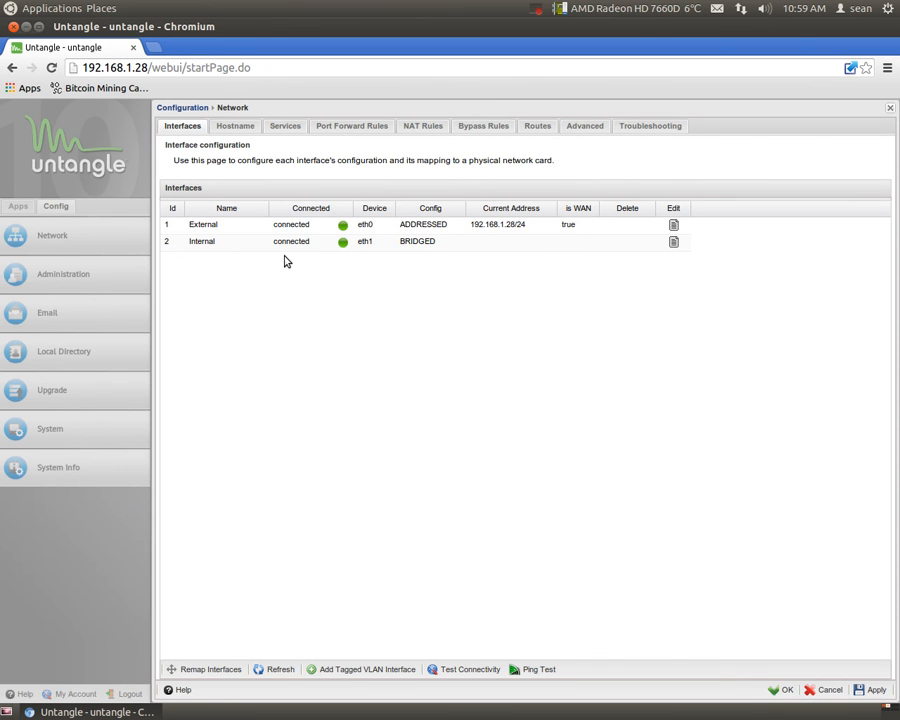
mouse_move(448, 400)
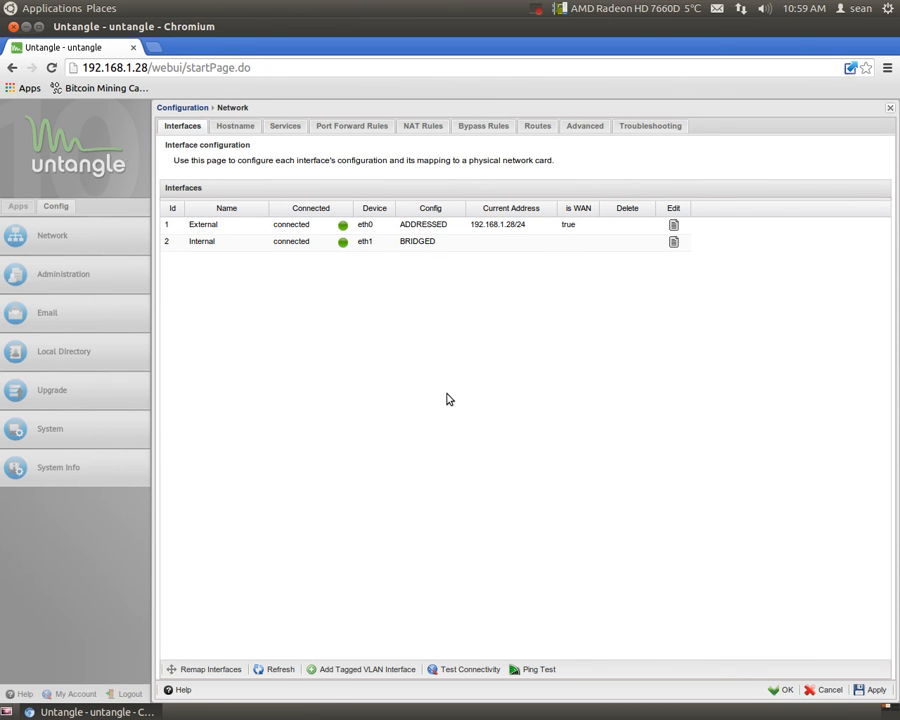
mouse_move(462, 420)
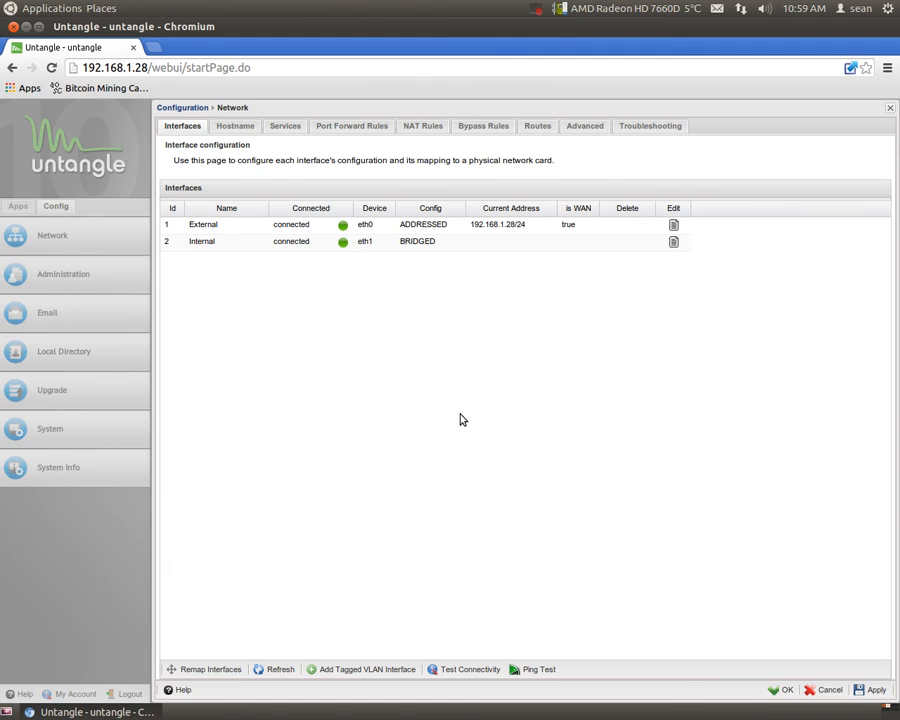
mouse_move(460, 398)
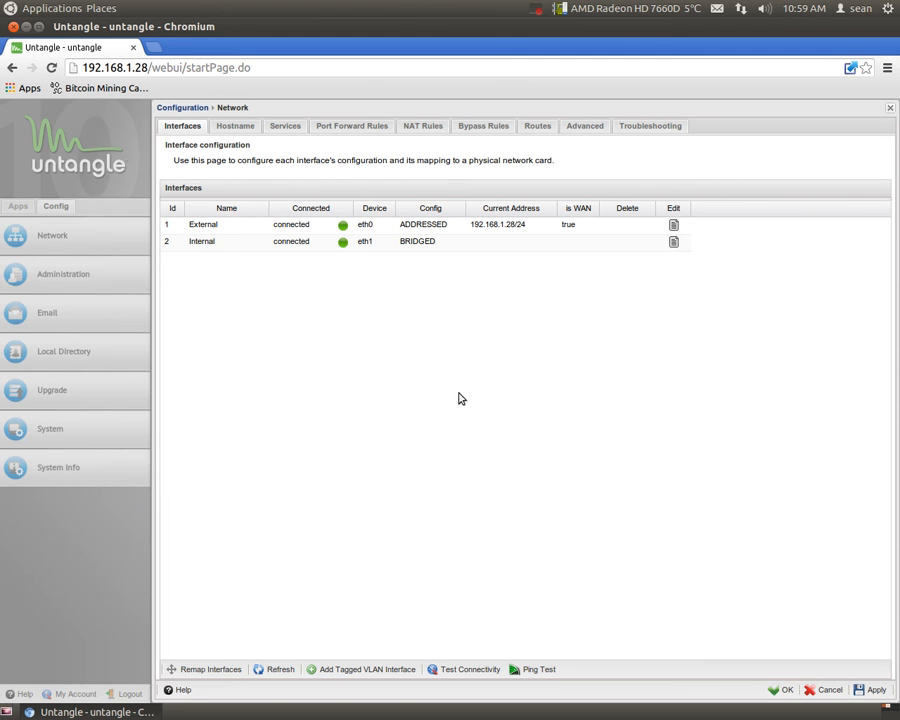
mouse_move(464, 450)
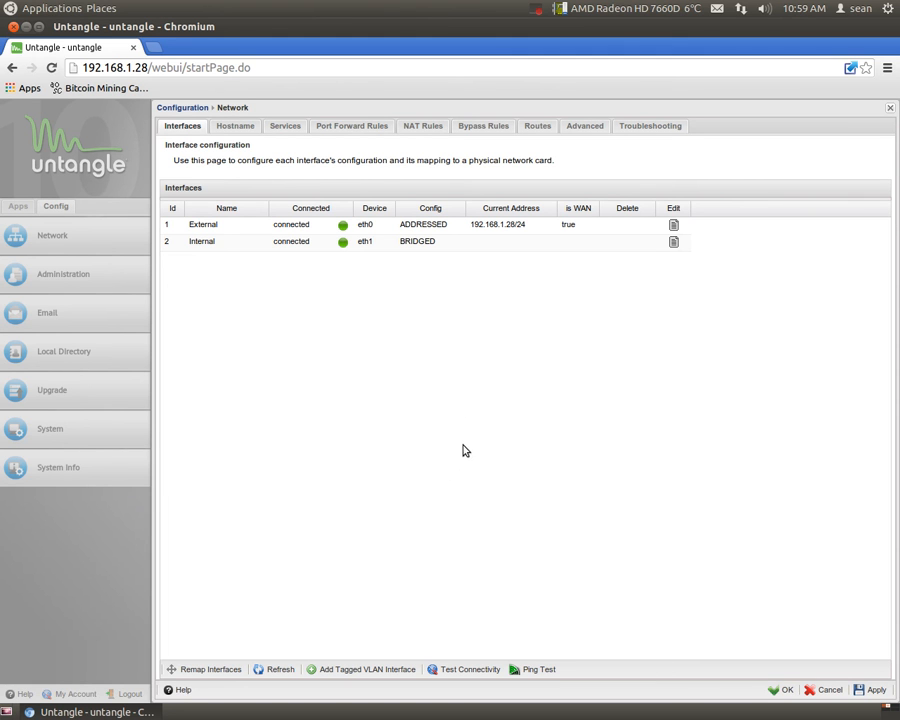
mouse_move(436, 444)
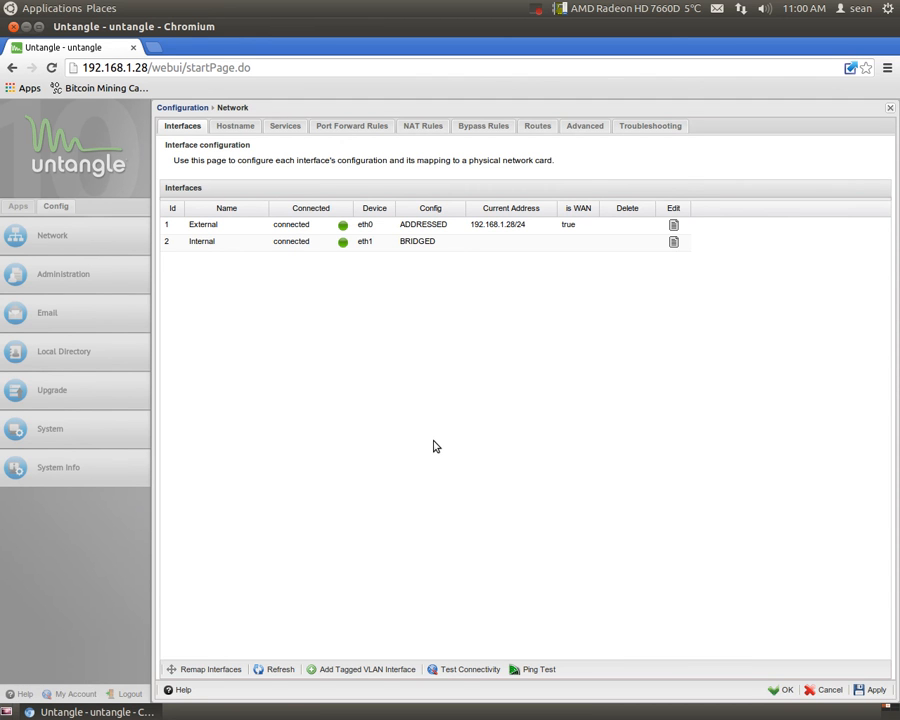
mouse_move(400, 442)
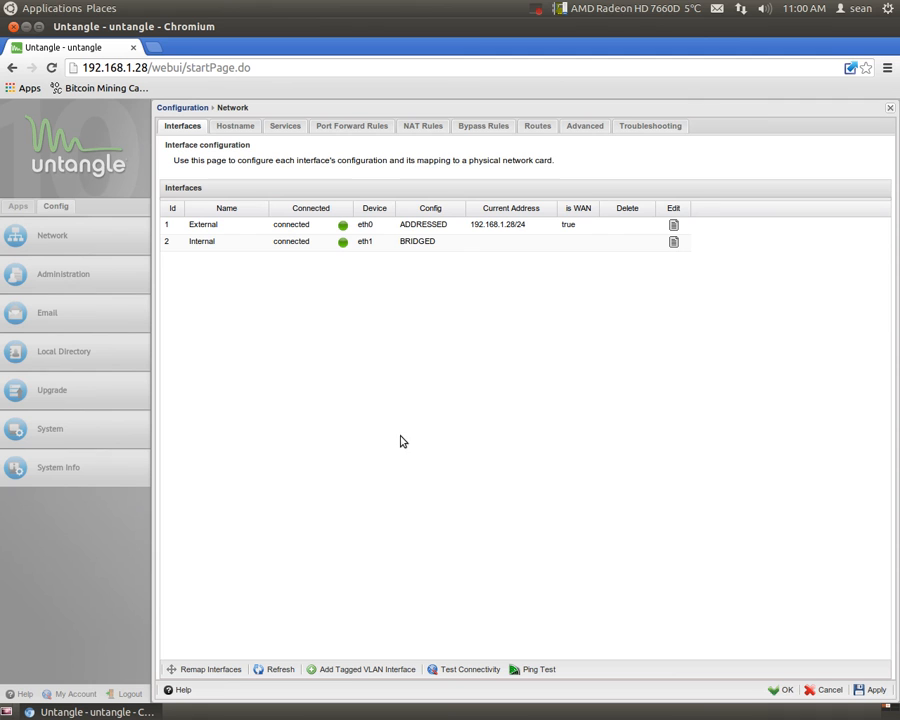
mouse_move(536, 384)
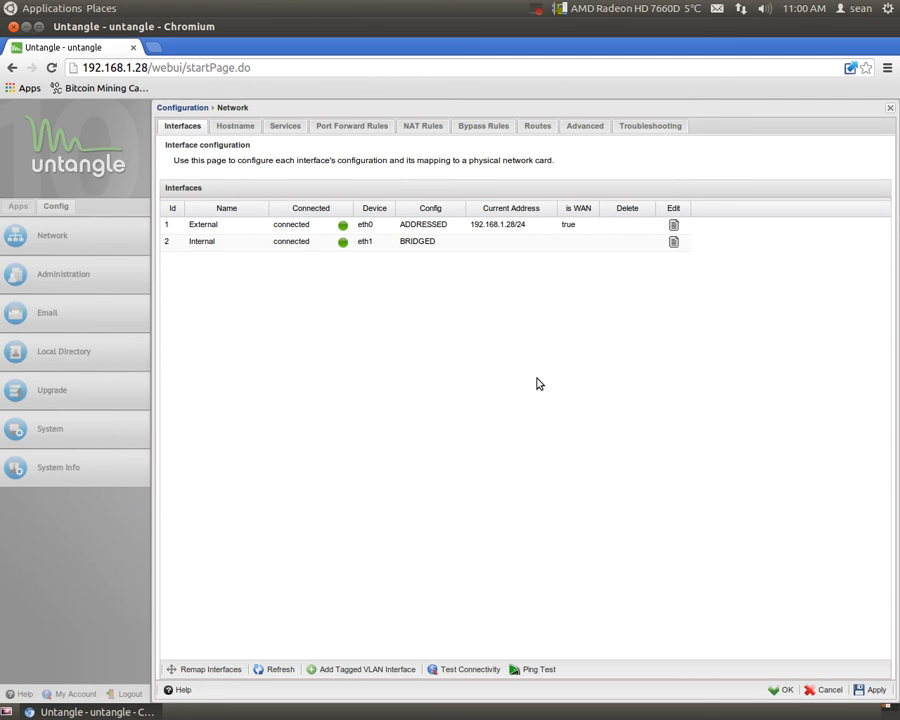
mouse_move(382, 312)
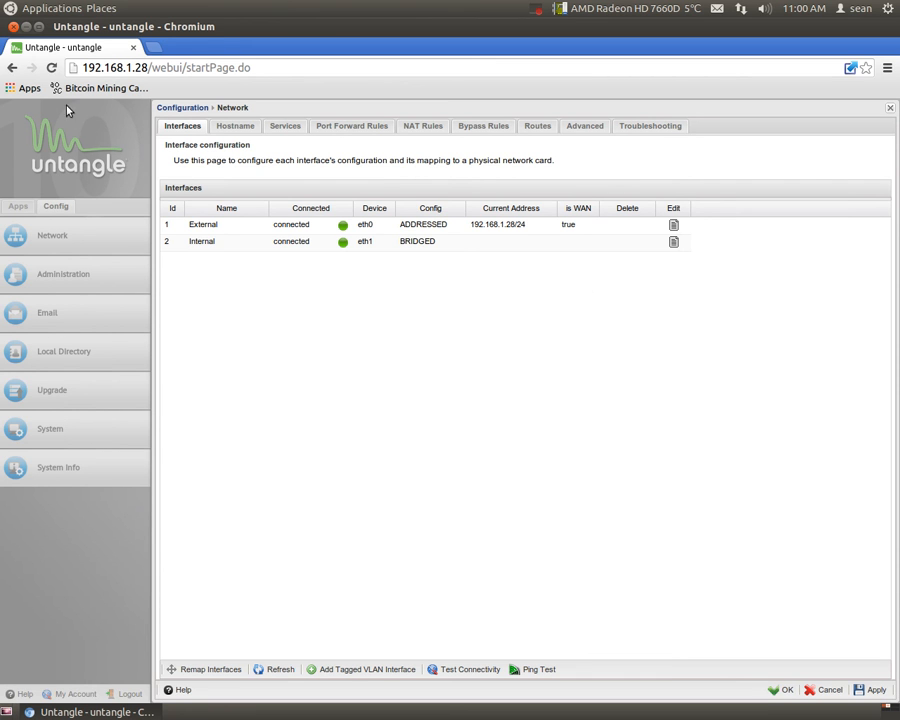
mouse_move(490, 344)
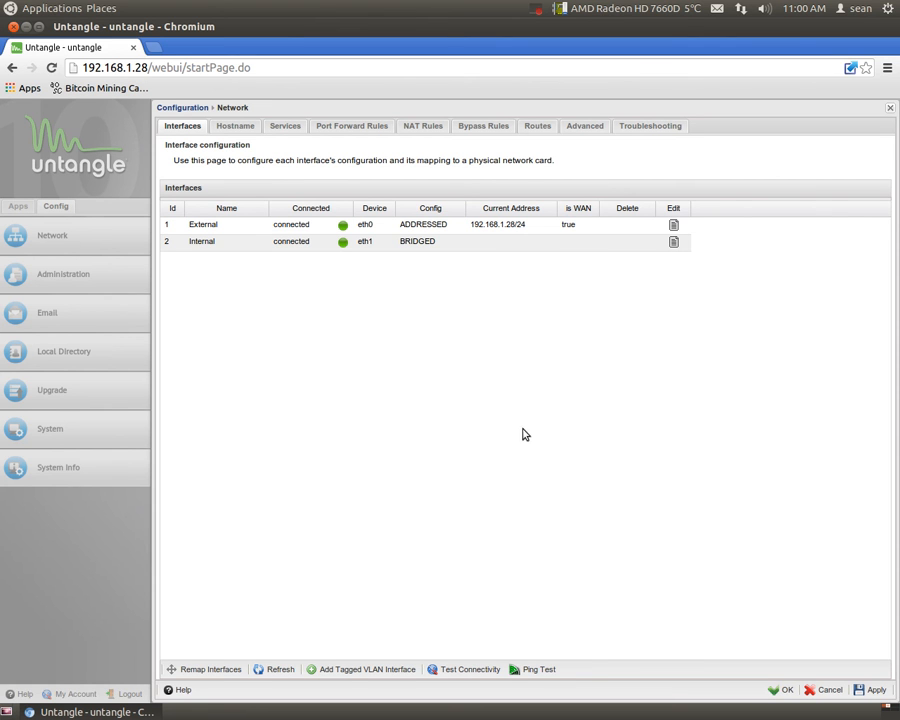
mouse_move(516, 420)
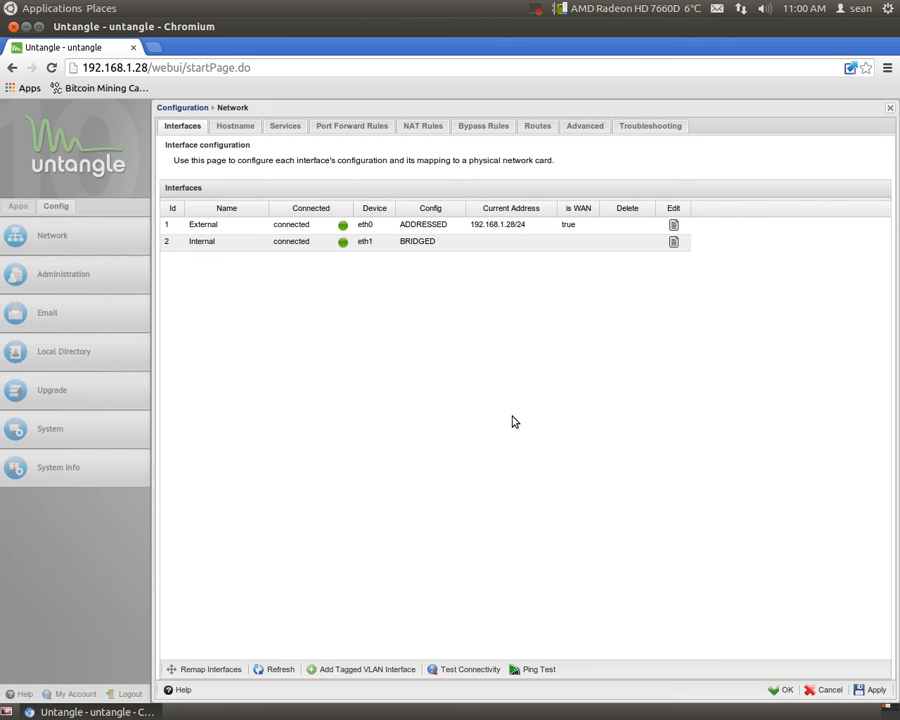
mouse_move(500, 328)
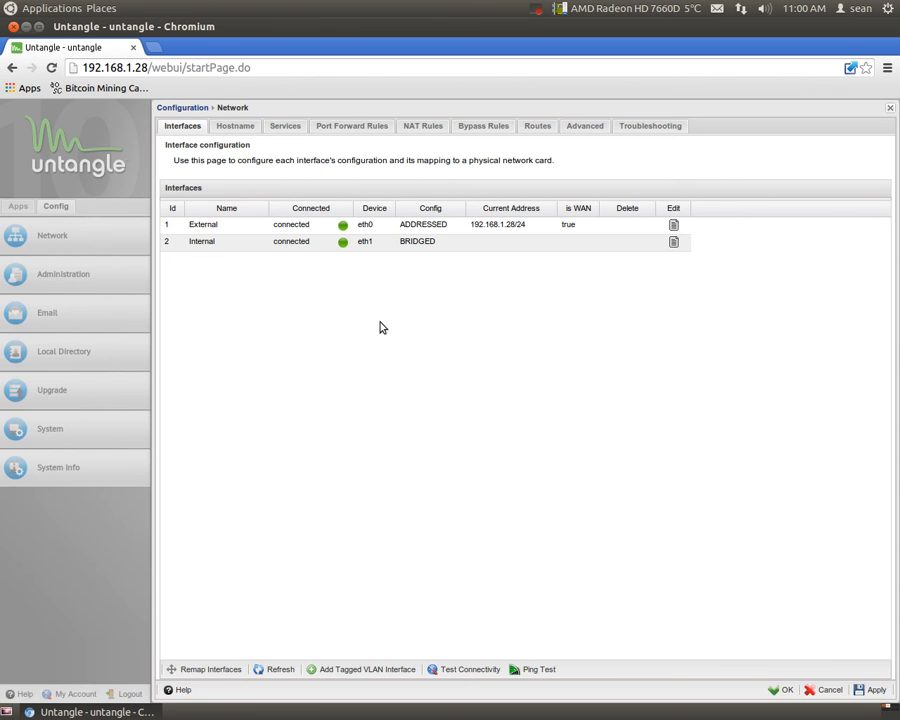
mouse_move(236, 124)
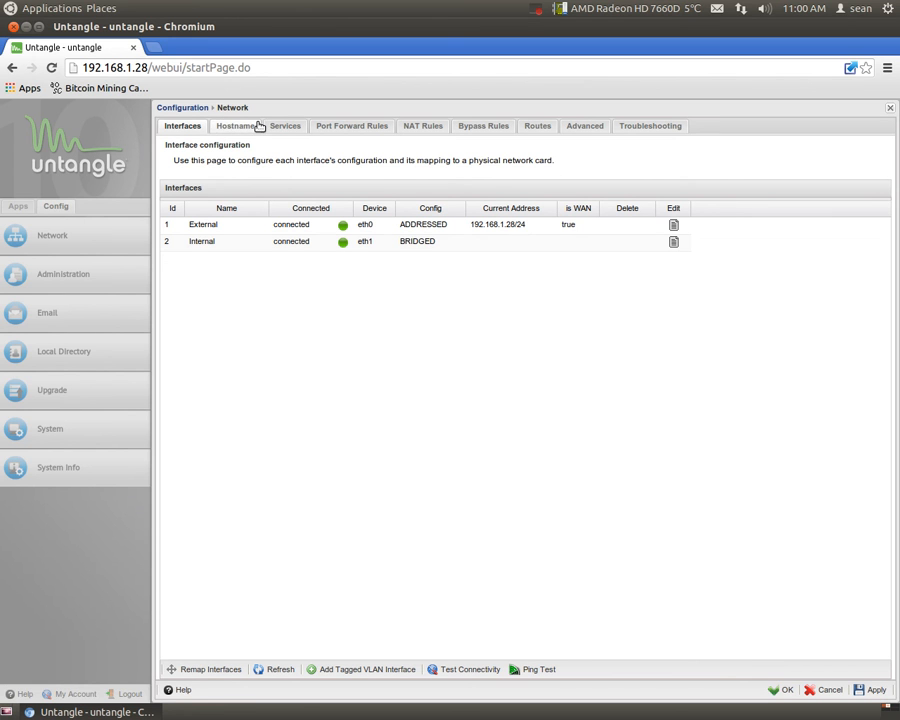
Review the network Hostname, Services ports, Port Forward, NAT, Bypass rules and Routes pages
click(236, 124)
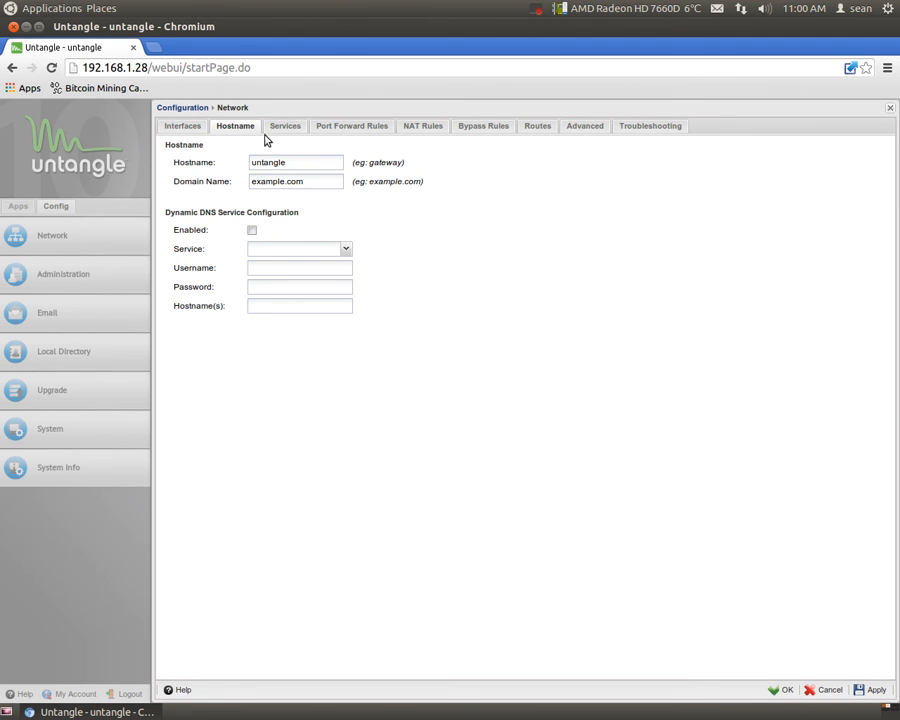
mouse_move(456, 216)
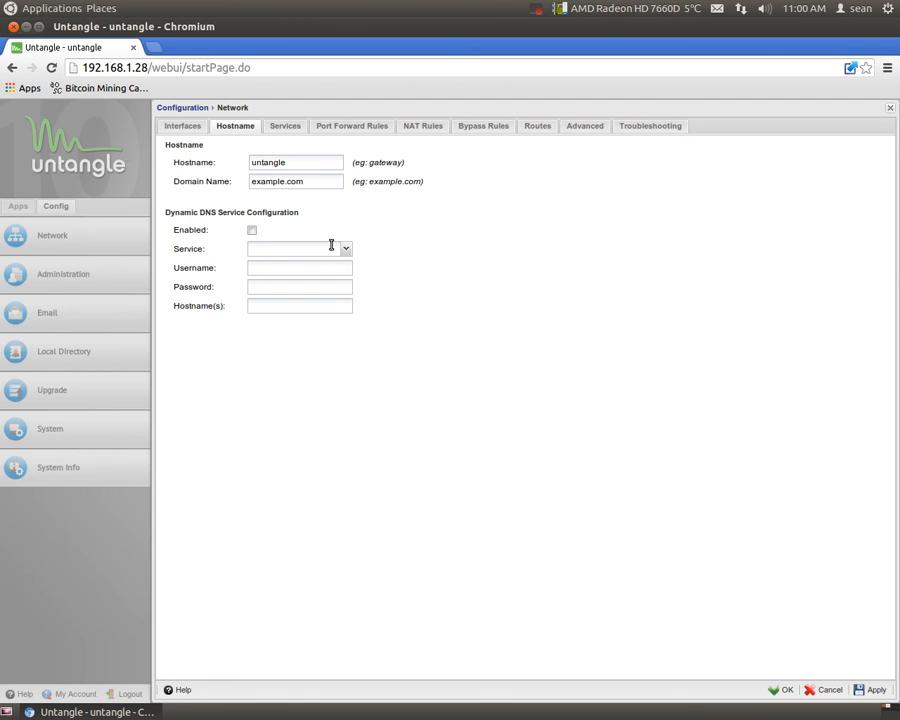
mouse_move(284, 236)
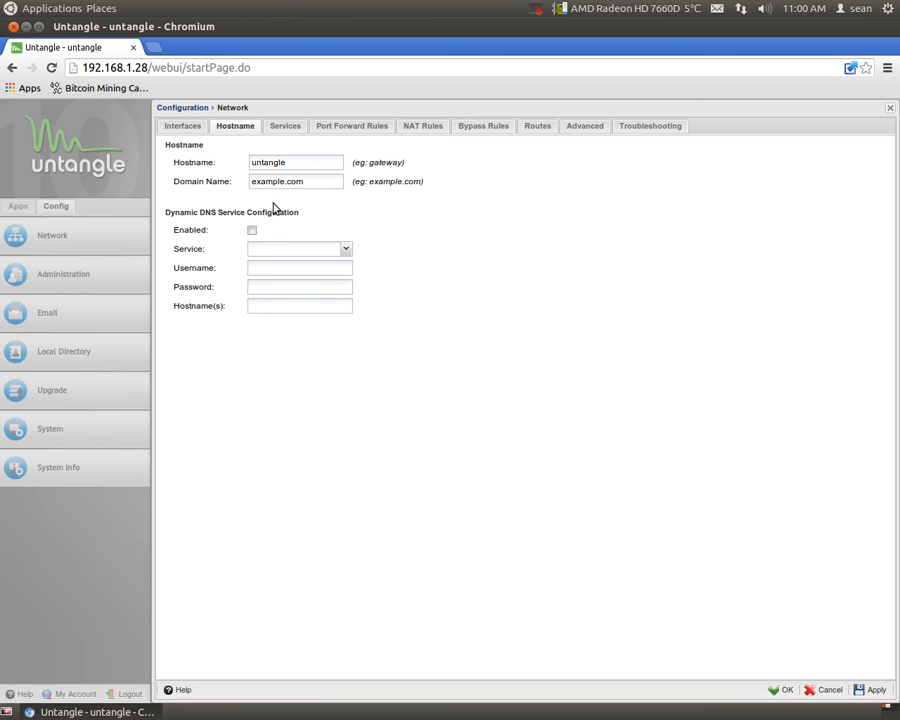
click(284, 124)
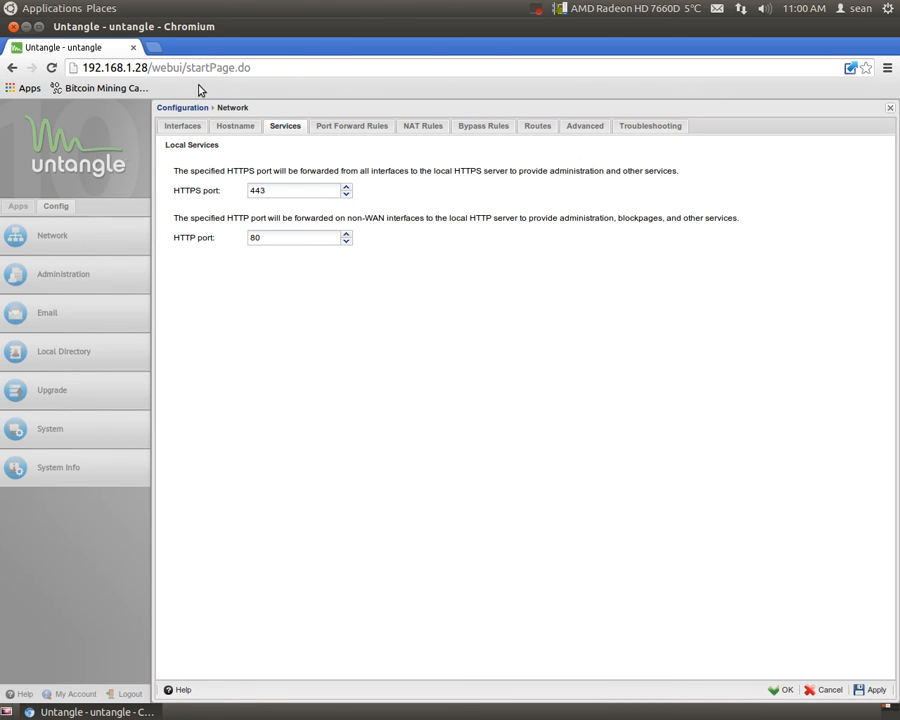
mouse_move(212, 100)
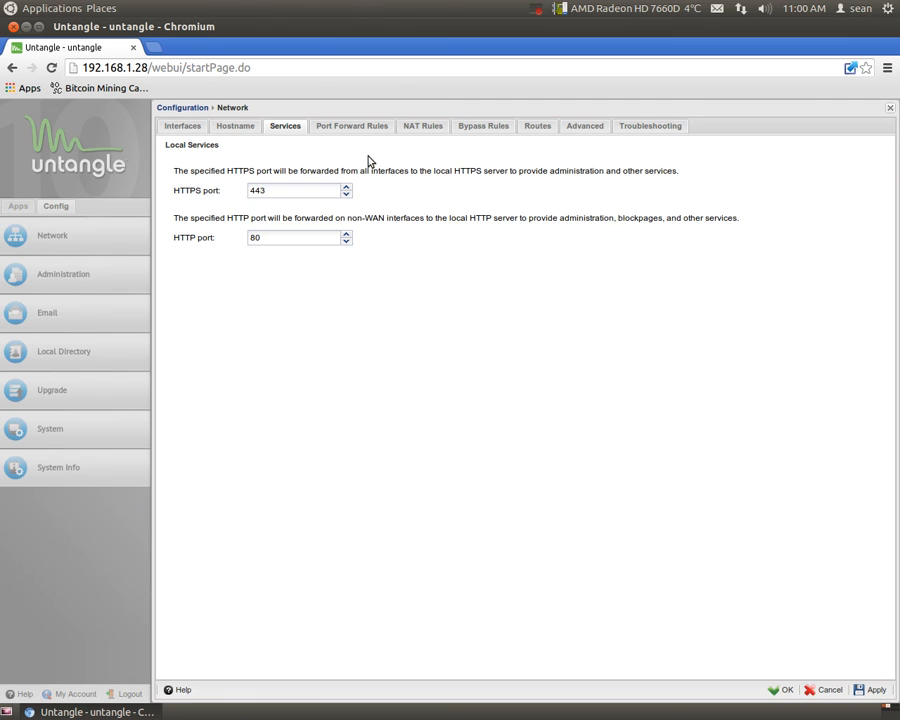
mouse_move(352, 126)
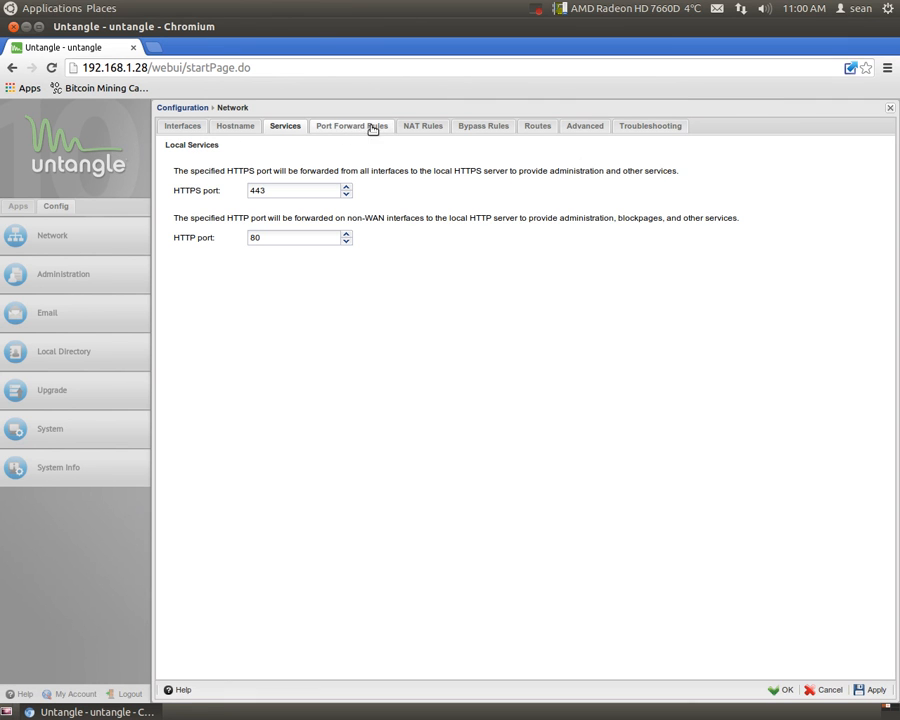
mouse_move(584, 126)
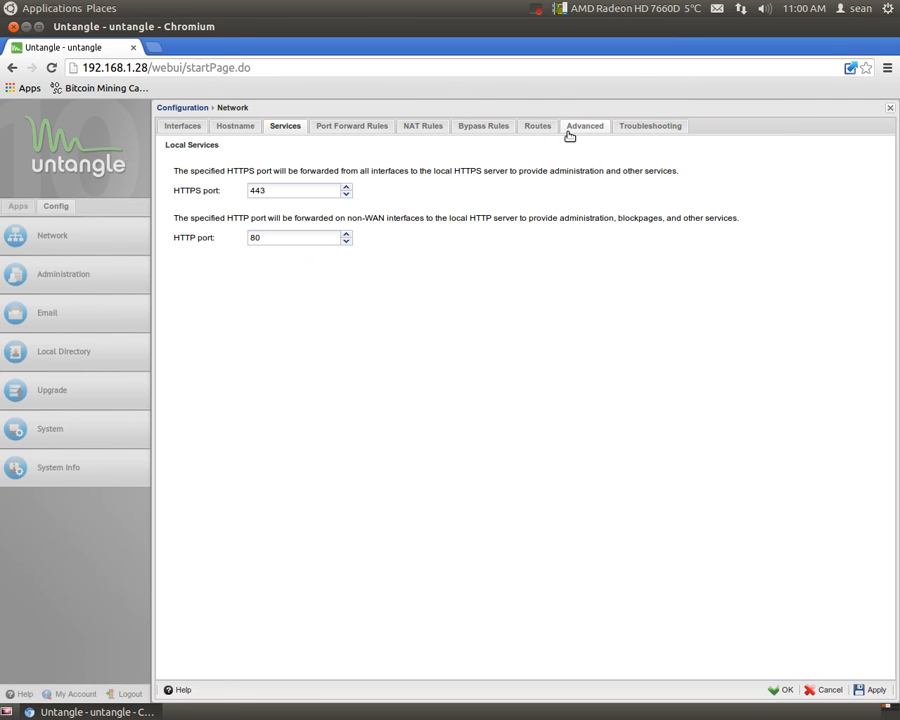
mouse_move(436, 218)
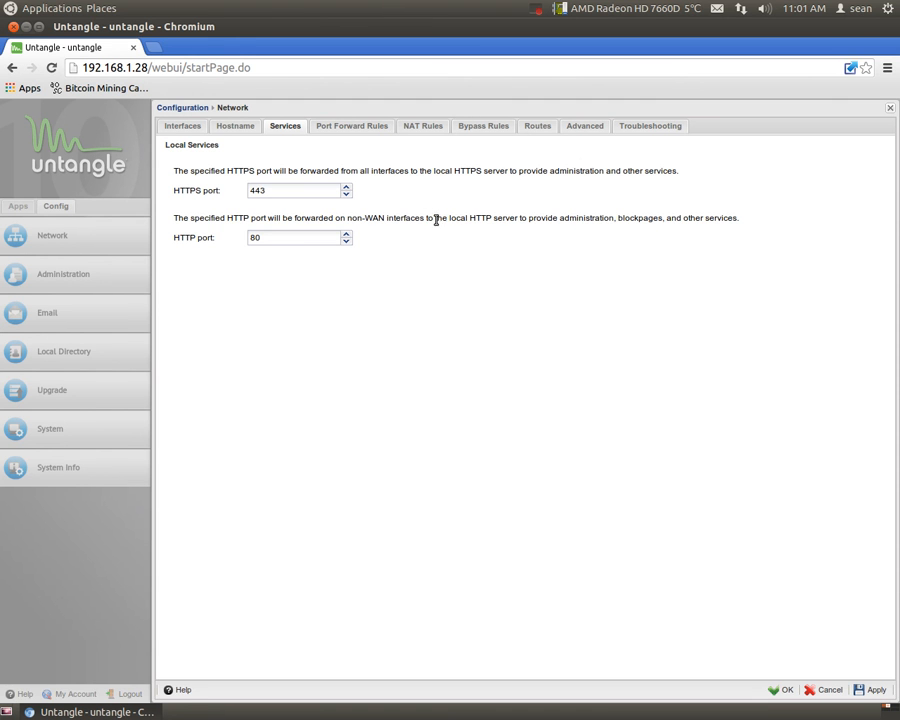
click(352, 124)
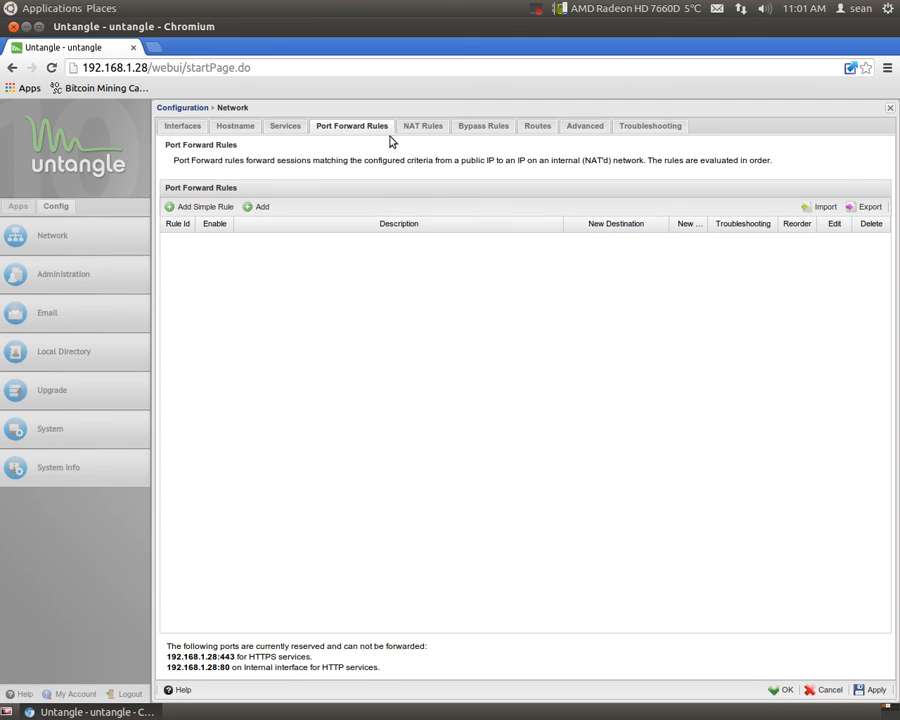
click(422, 124)
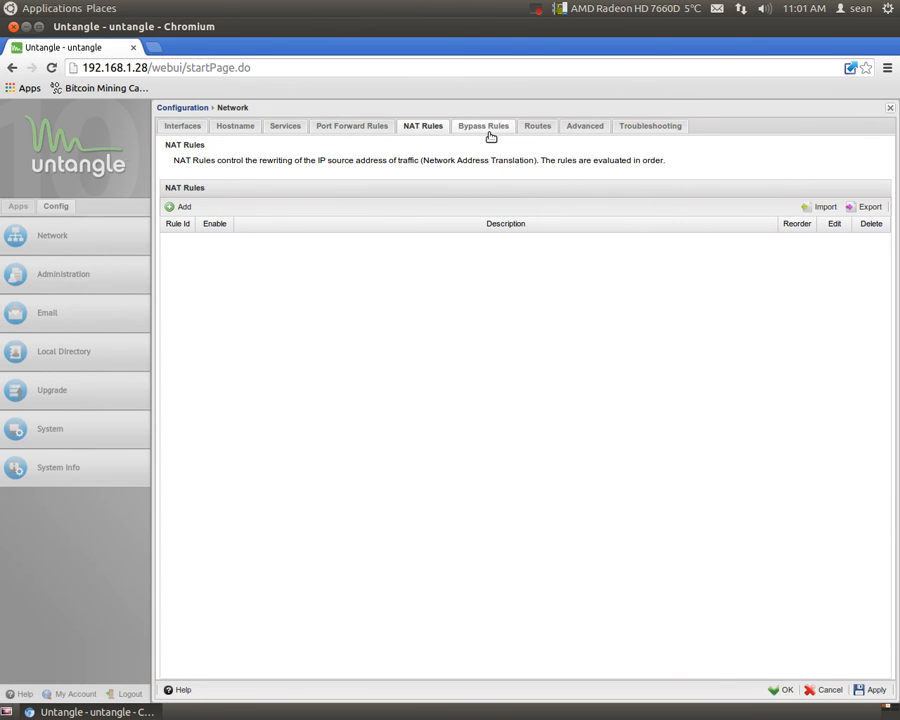
click(482, 124)
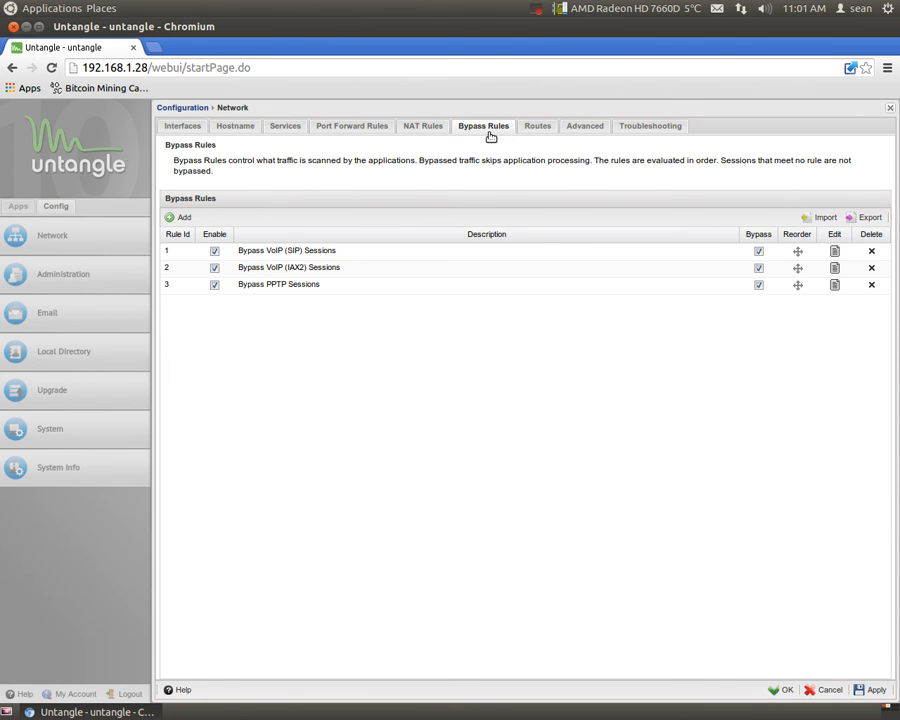
mouse_move(536, 124)
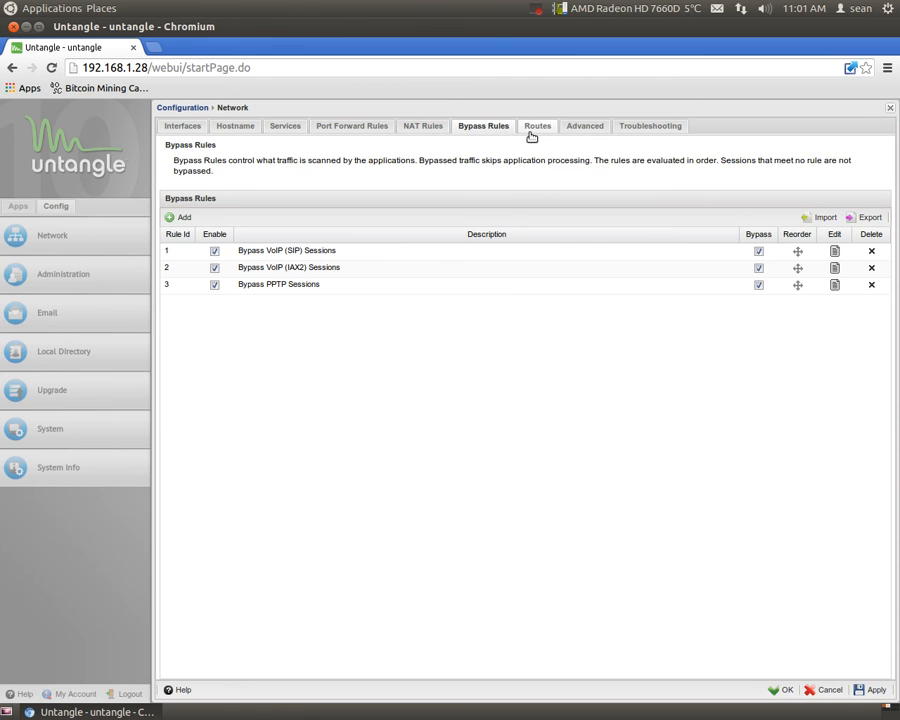
click(538, 124)
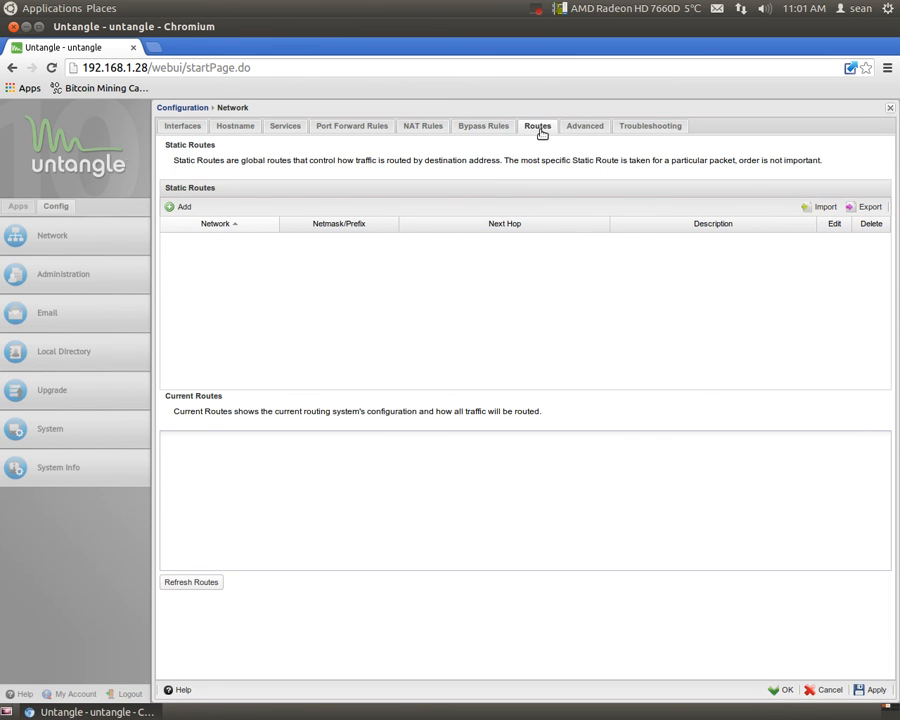
Review the Advanced network settings: static DNS entries, DHCP leases and network cards eth0/eth1
click(584, 124)
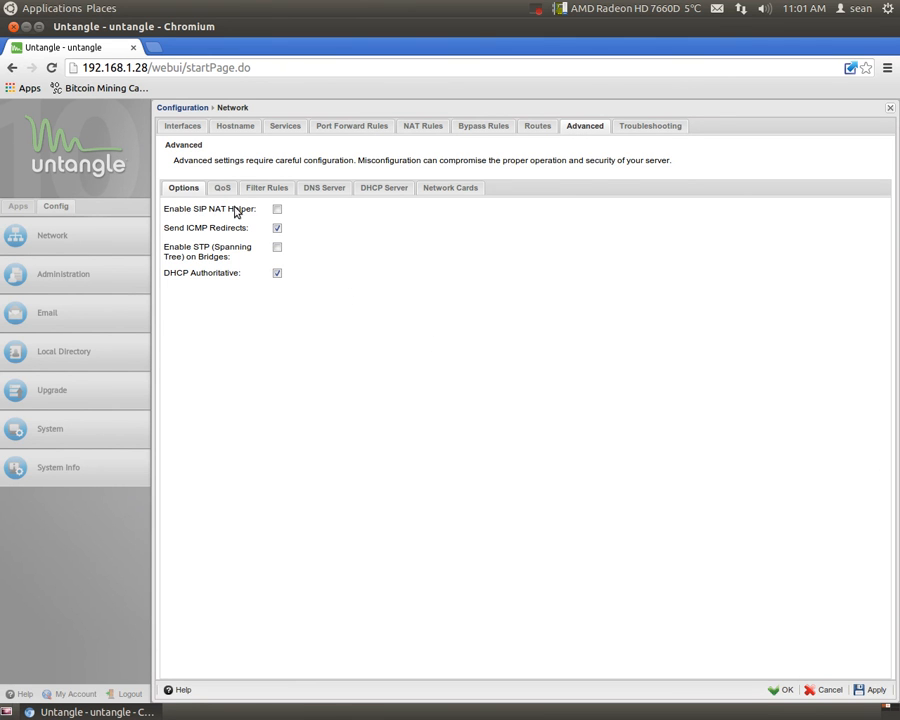
mouse_move(288, 236)
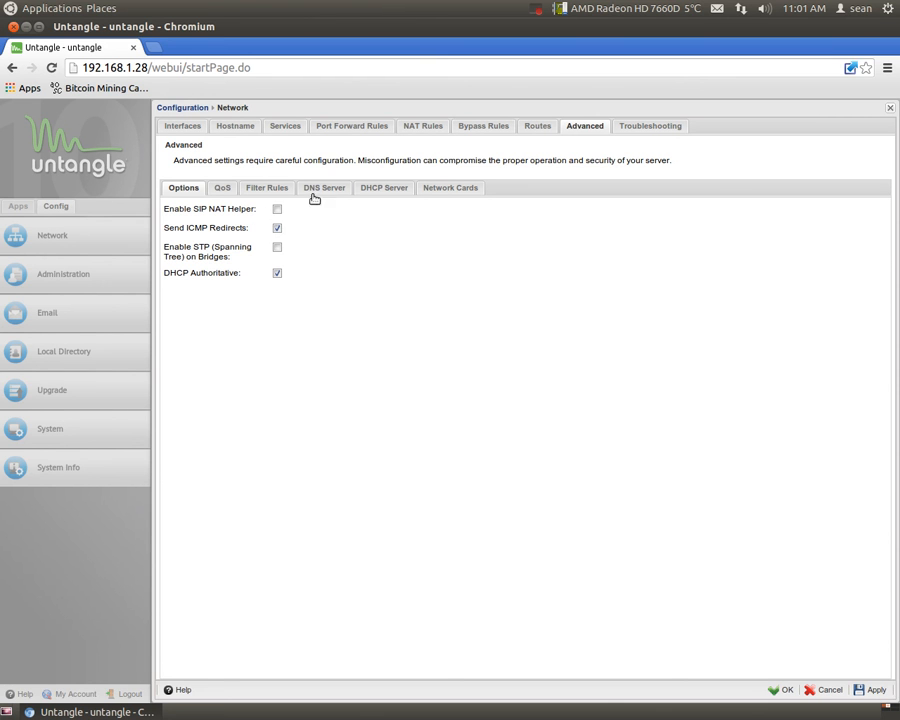
click(324, 188)
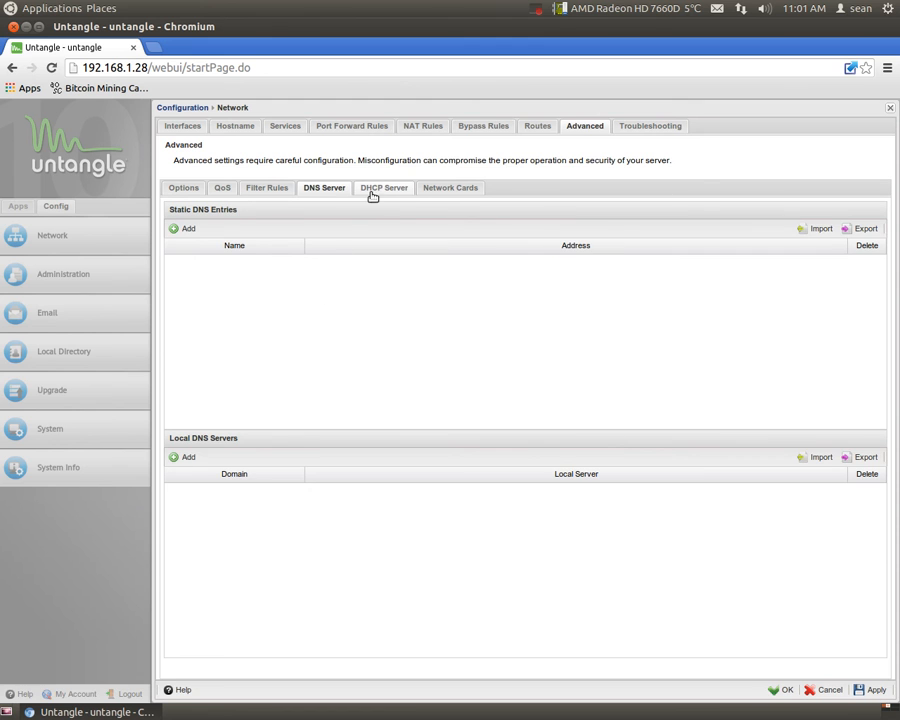
click(384, 188)
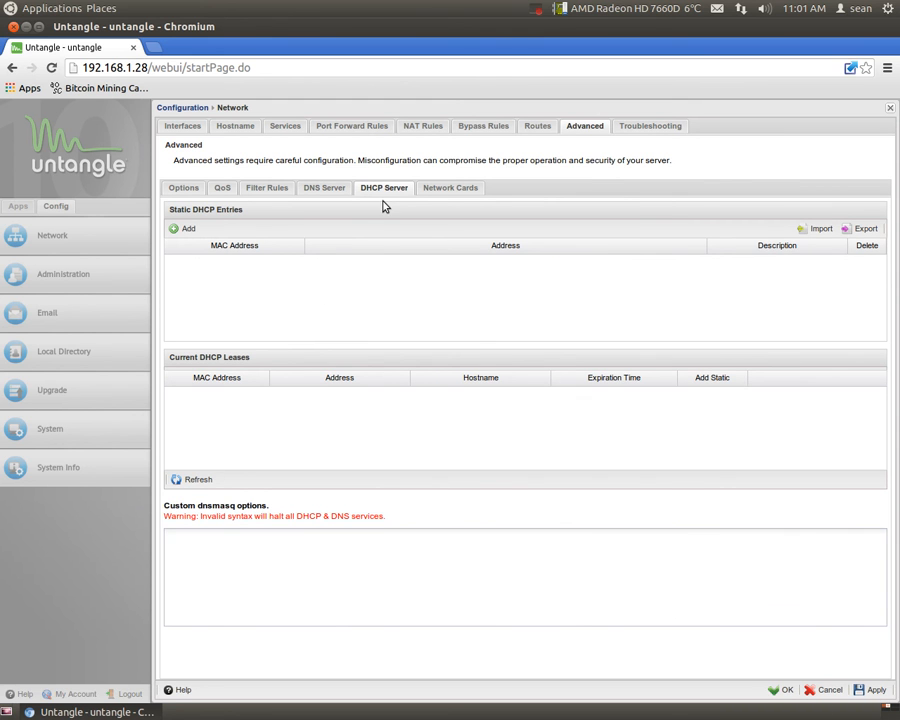
mouse_move(464, 188)
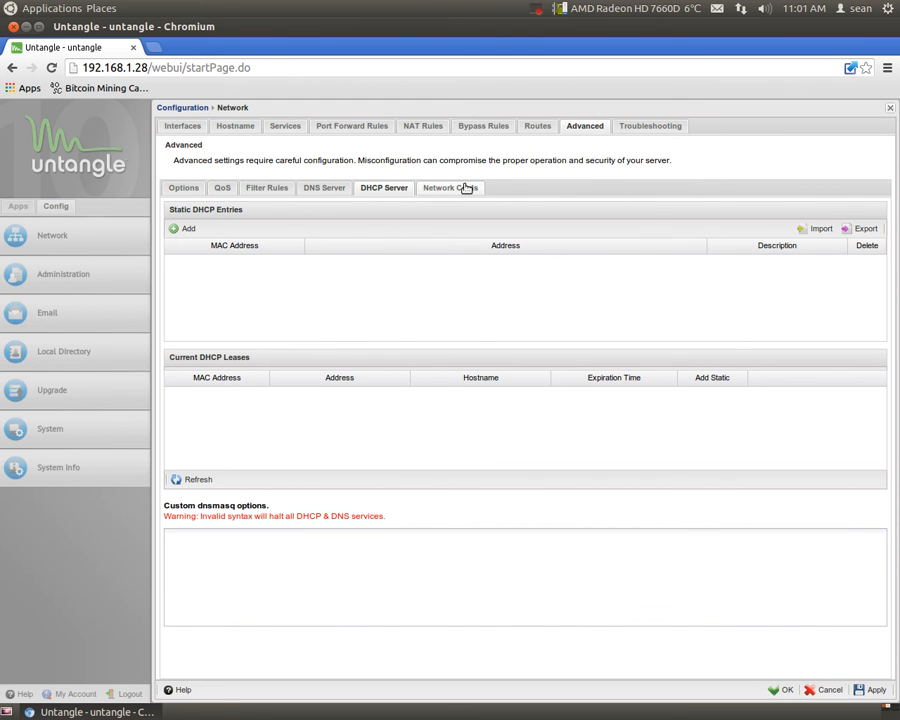
click(450, 188)
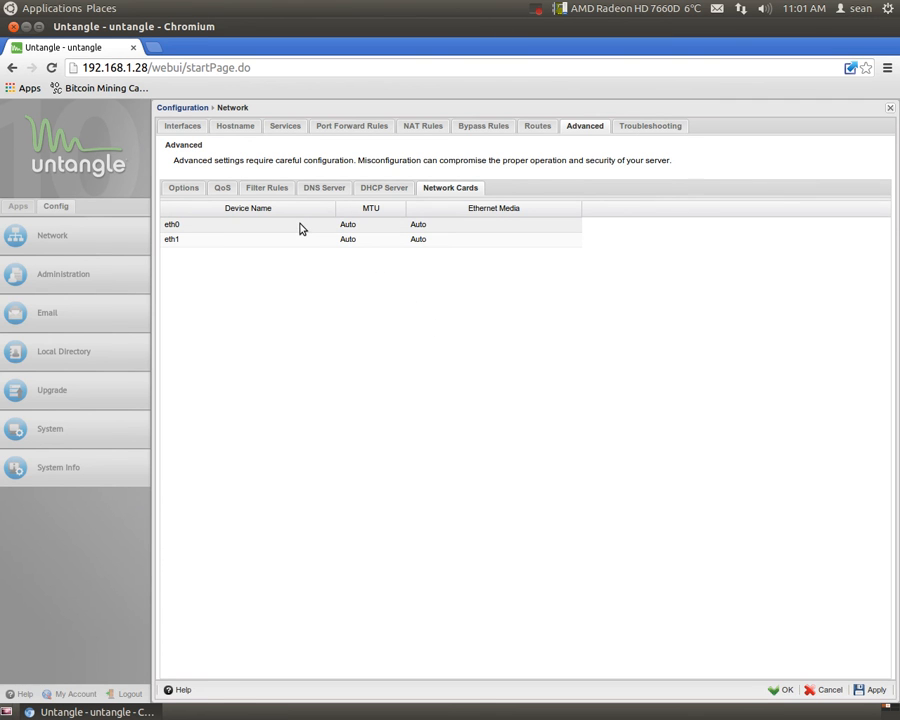
mouse_move(328, 230)
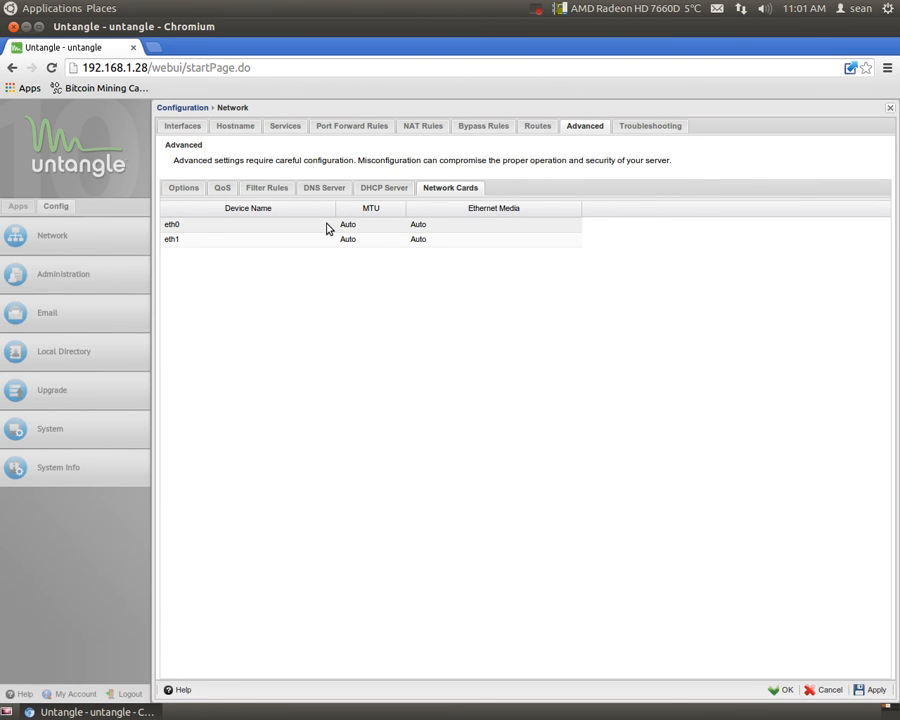
mouse_move(358, 236)
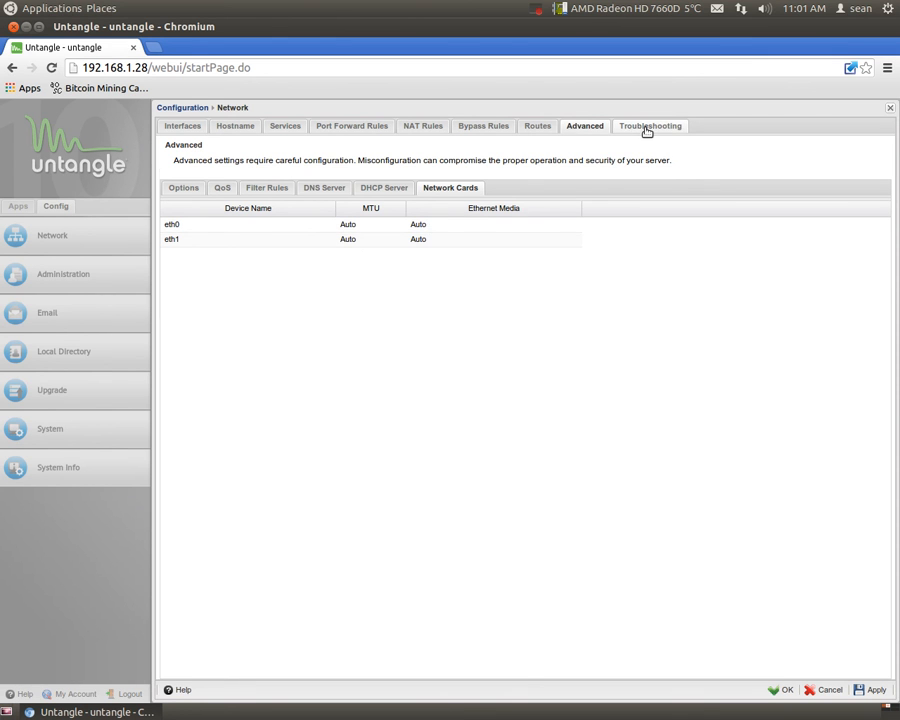
Run the Download Test from Network Troubleshooting to completion and close its results
click(650, 124)
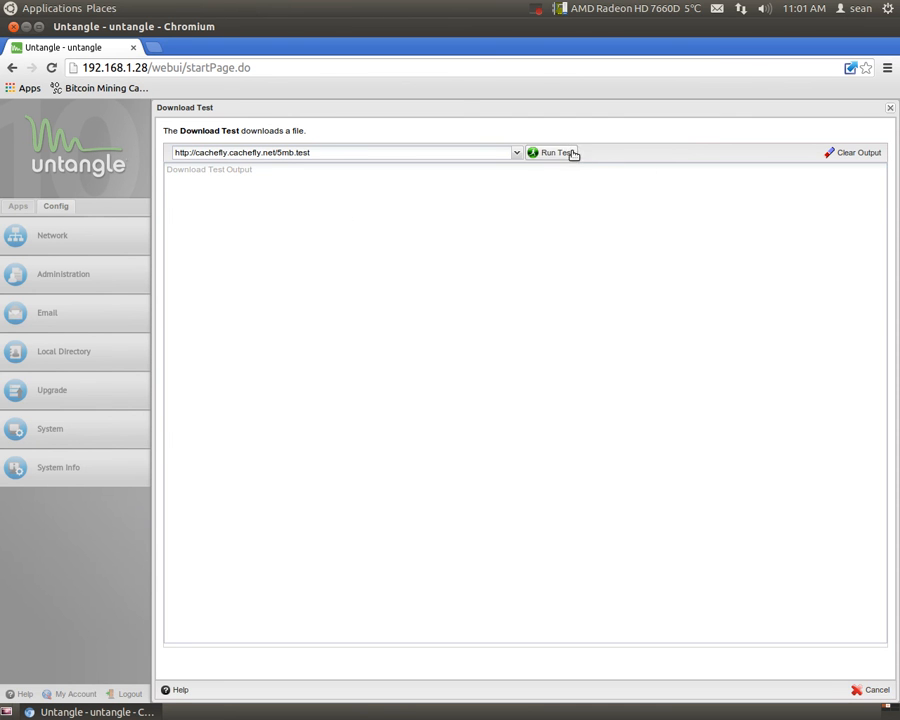
click(552, 152)
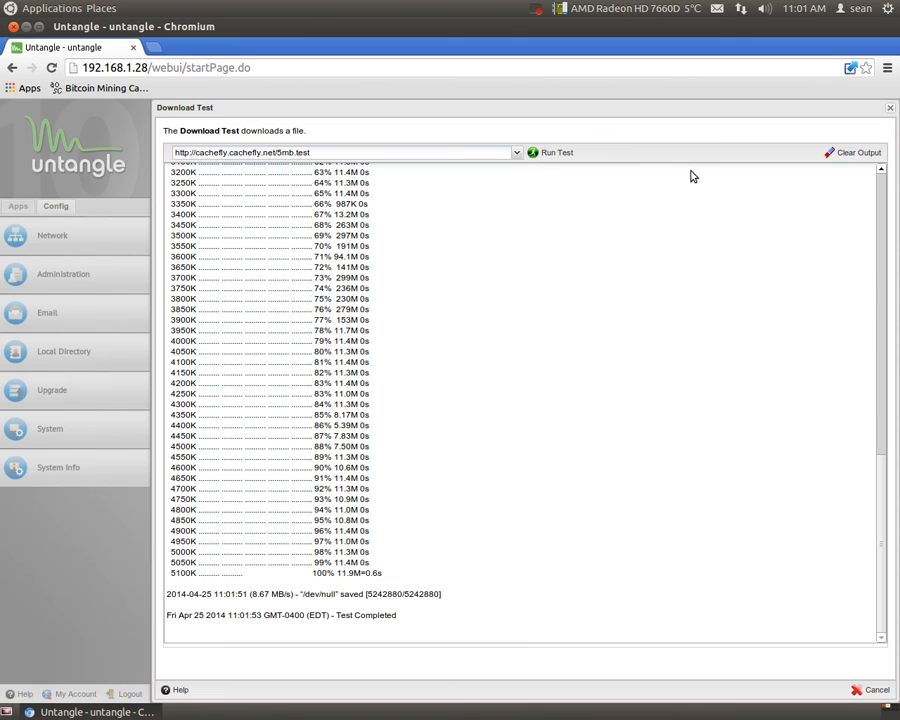
mouse_move(482, 504)
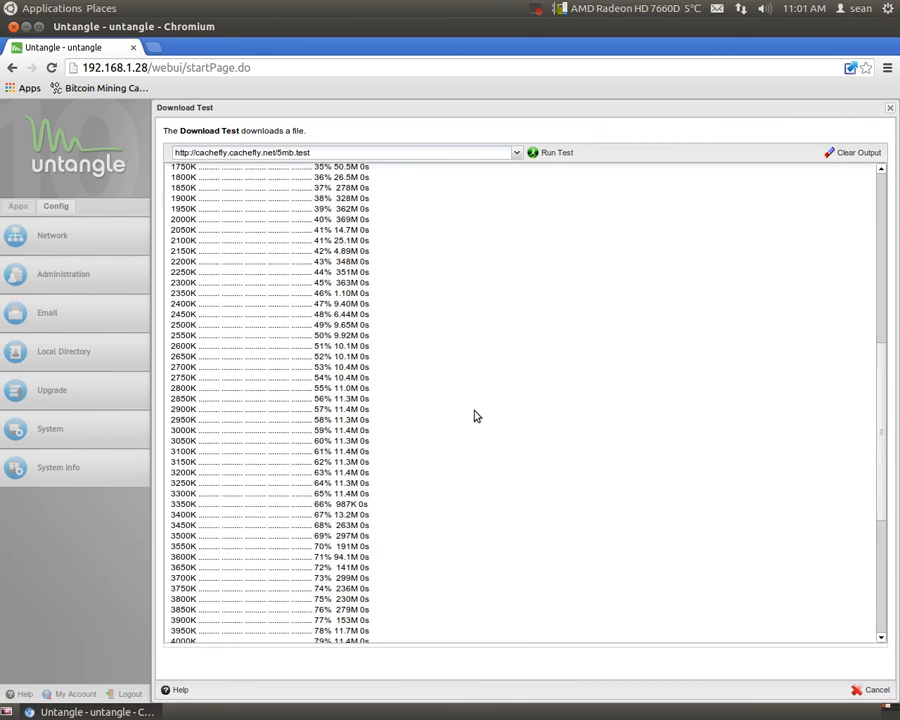
click(552, 152)
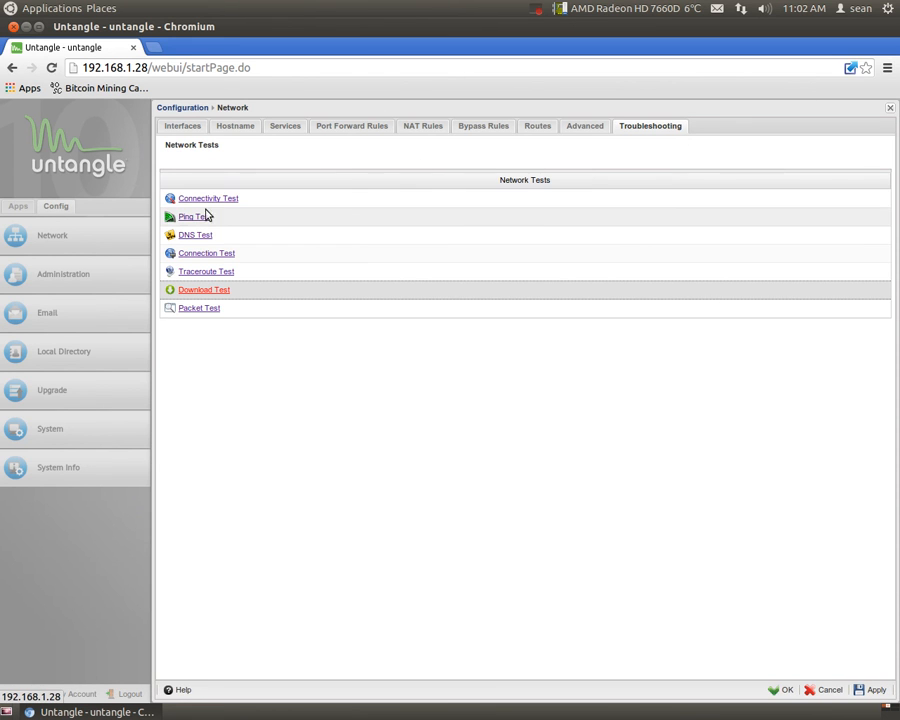
mouse_move(200, 252)
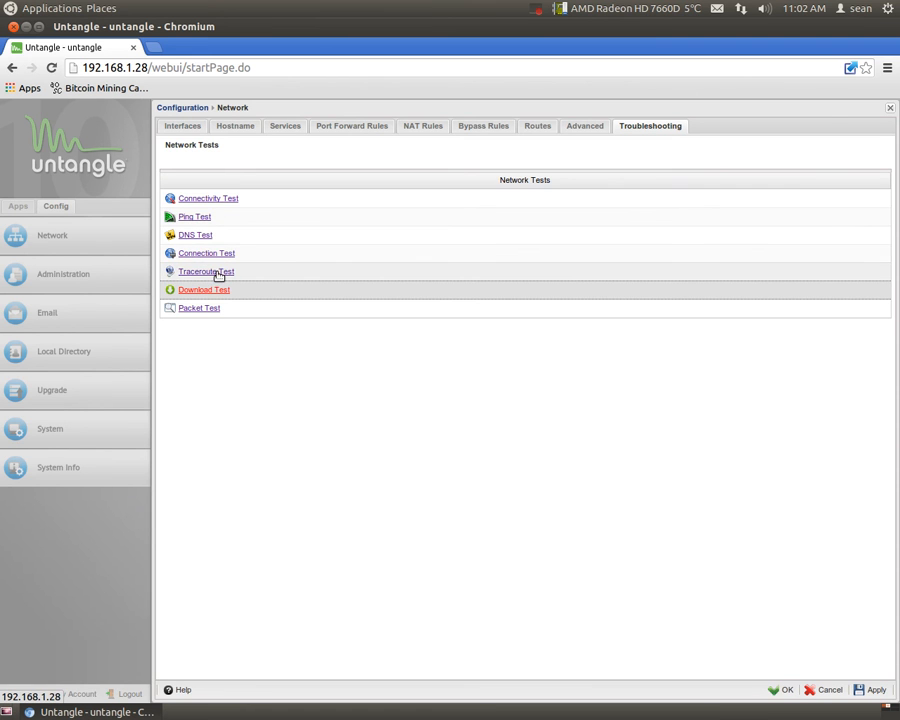
Run a traceroute test to google.ca and view the completed hop list
click(206, 272)
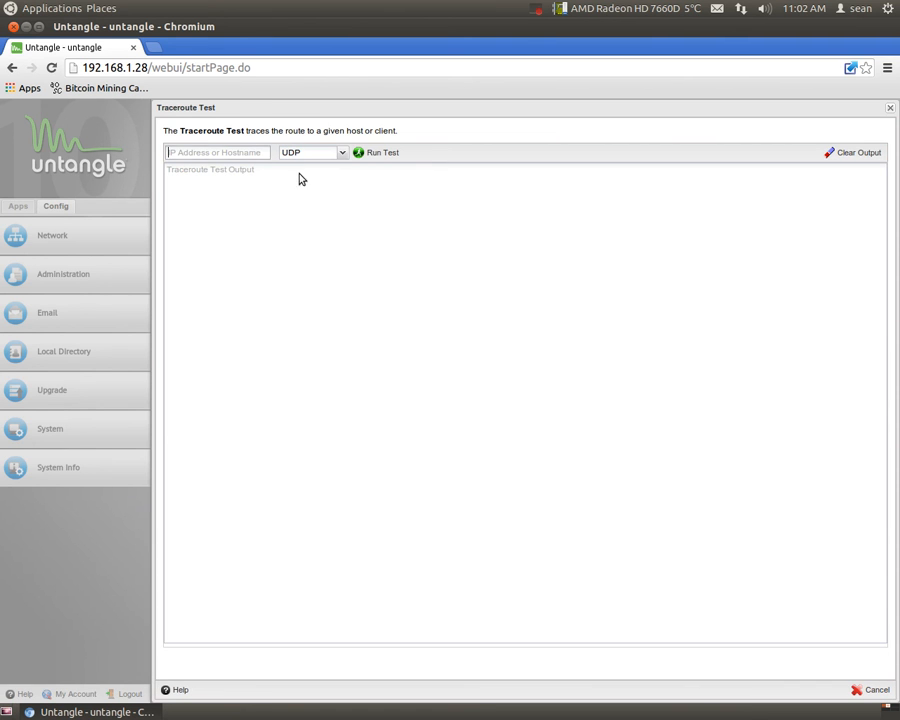
text(google.ca)
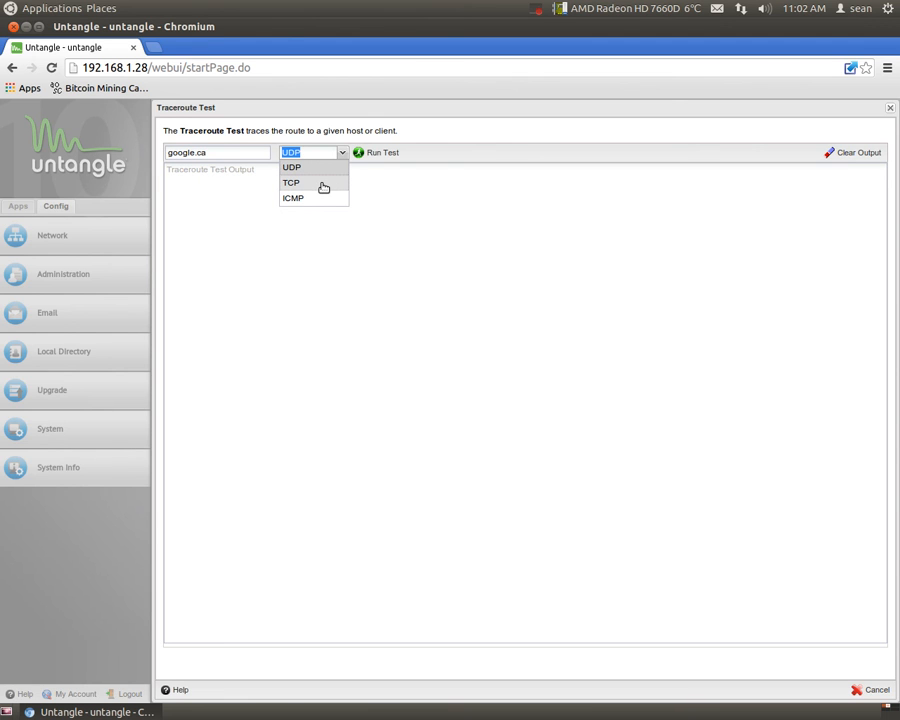
mouse_move(316, 188)
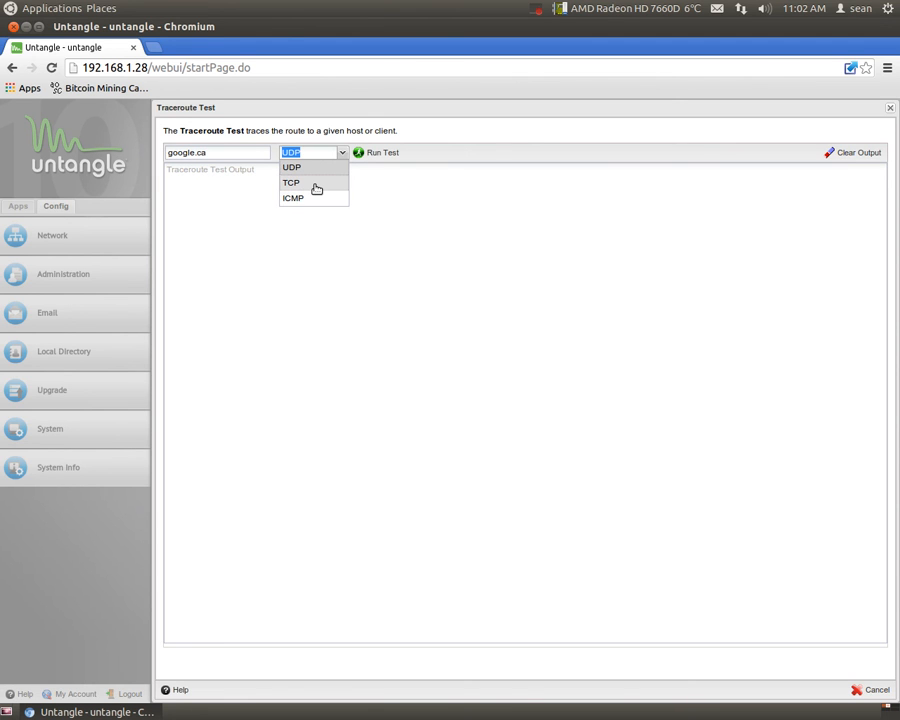
click(292, 184)
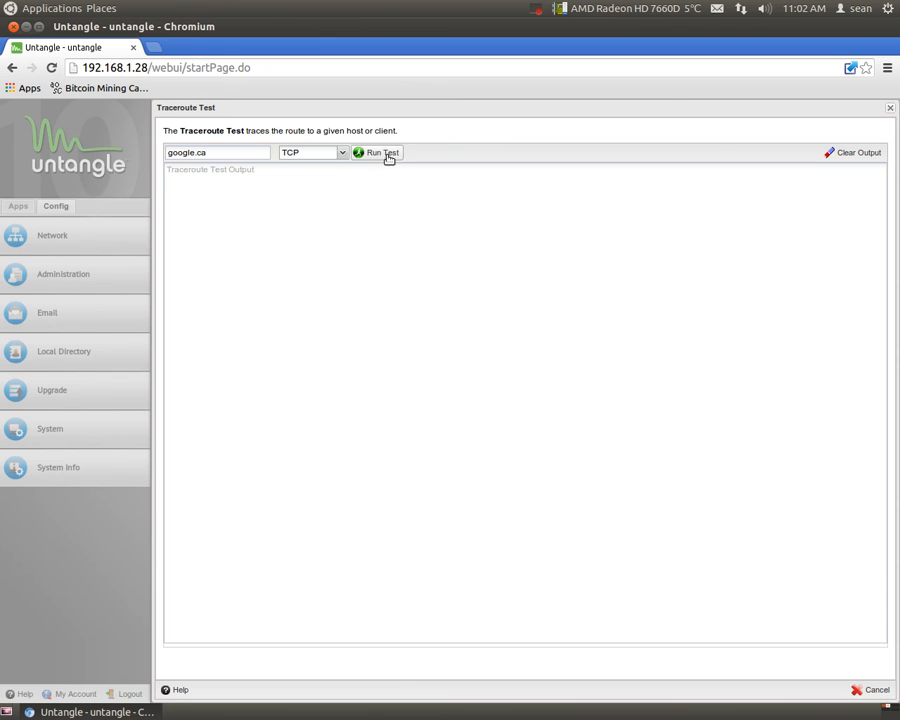
click(376, 152)
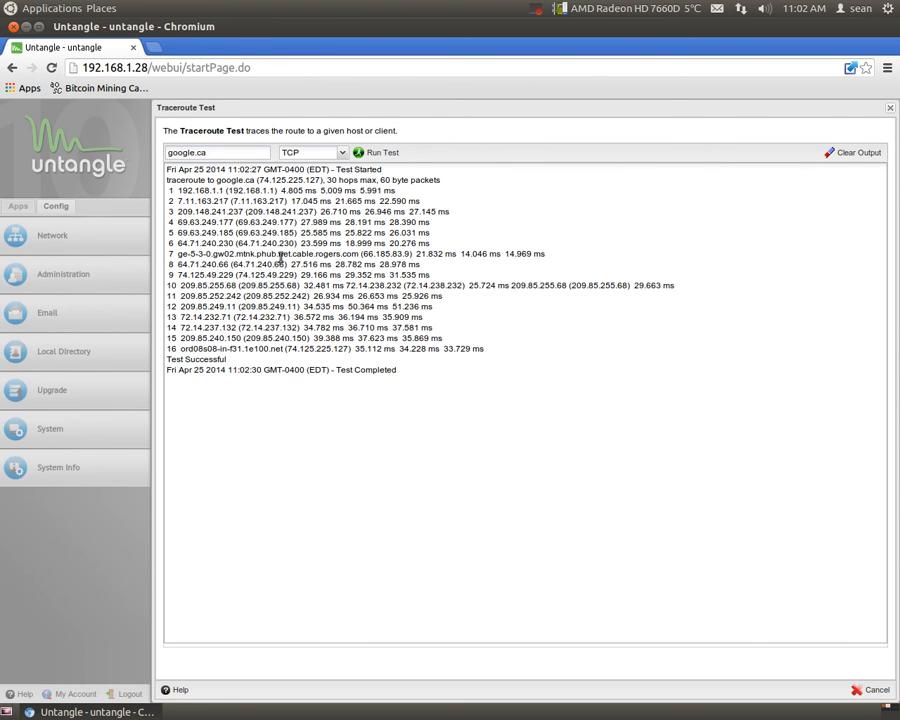
mouse_move(590, 358)
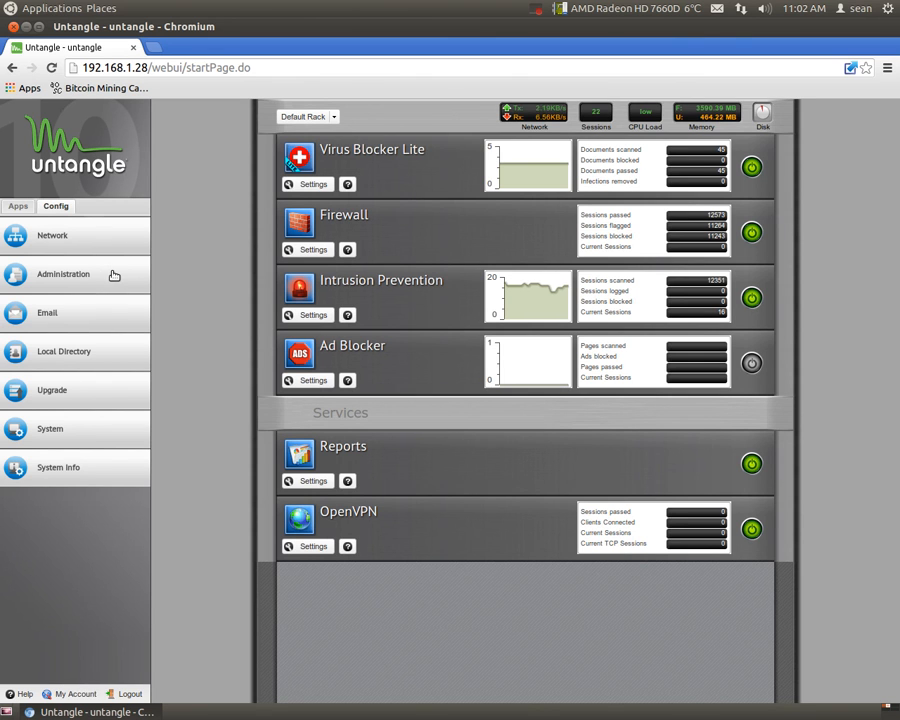
mouse_move(176, 280)
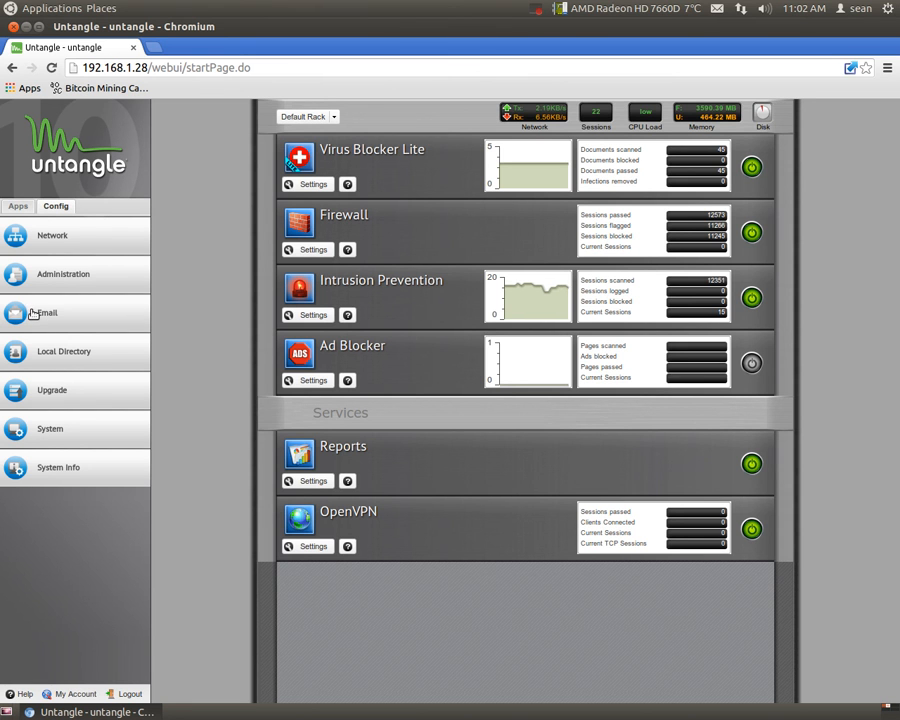
click(46, 312)
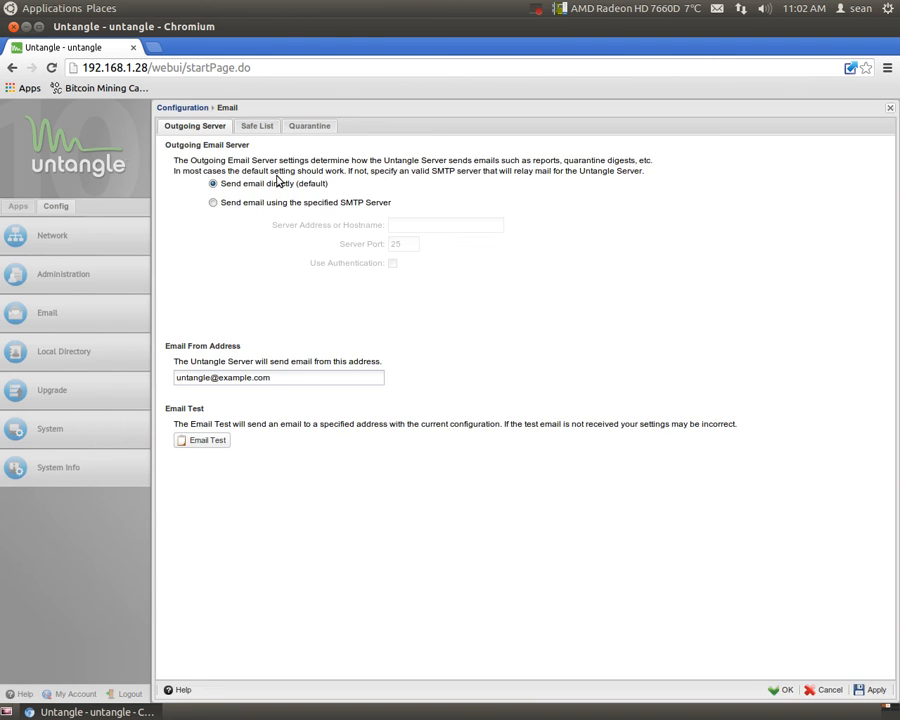
mouse_move(352, 224)
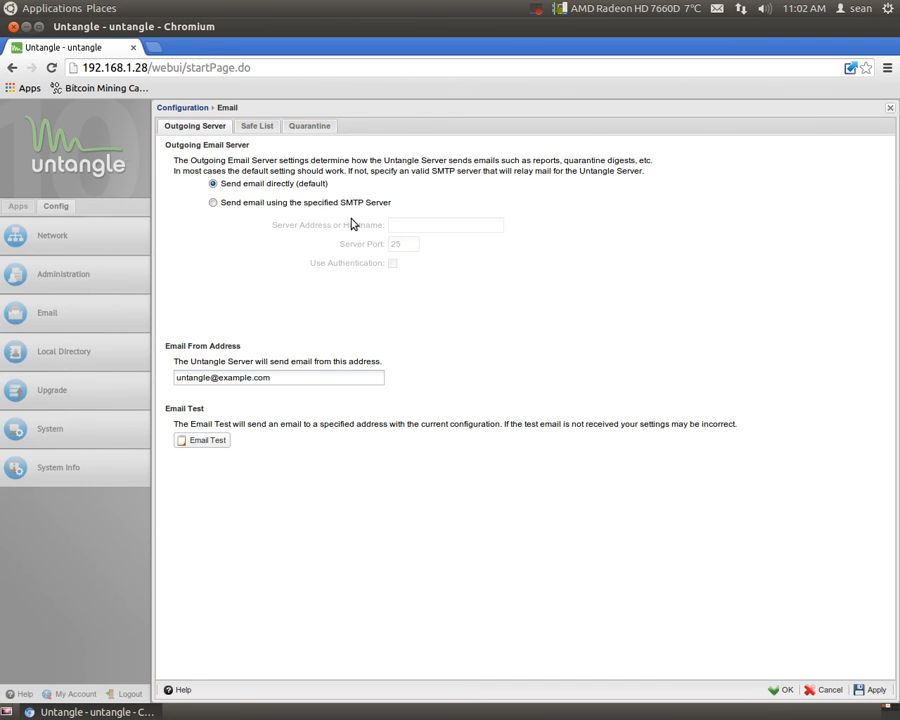
mouse_move(252, 360)
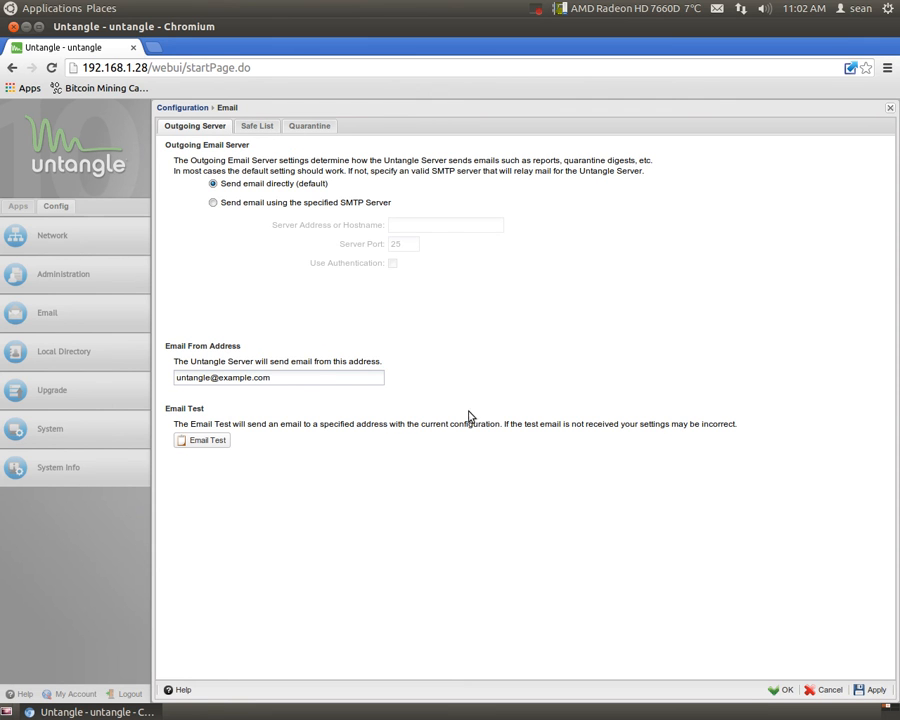
mouse_move(710, 560)
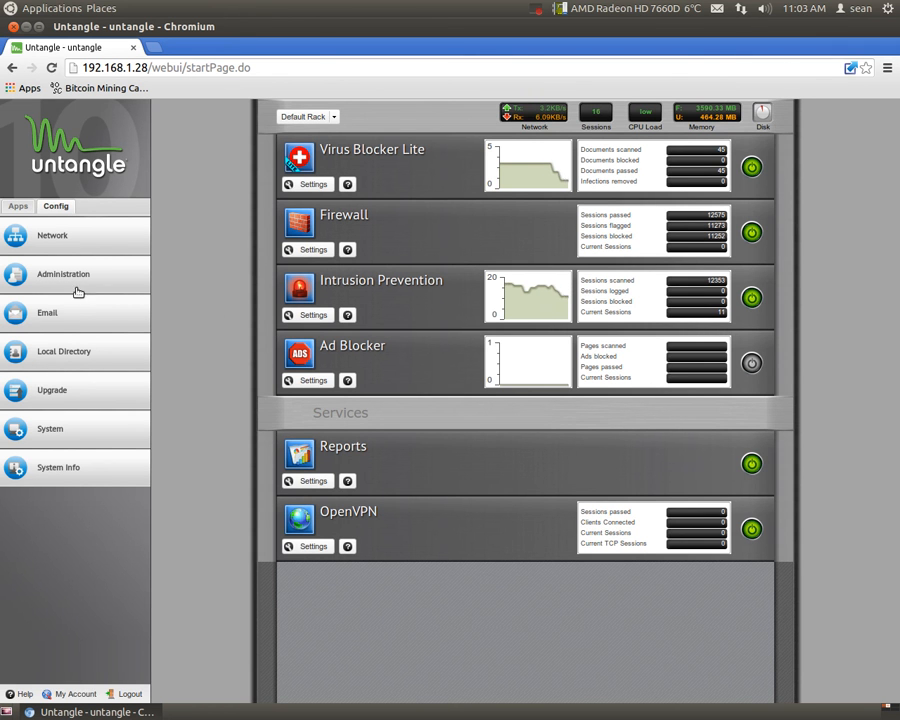
click(64, 274)
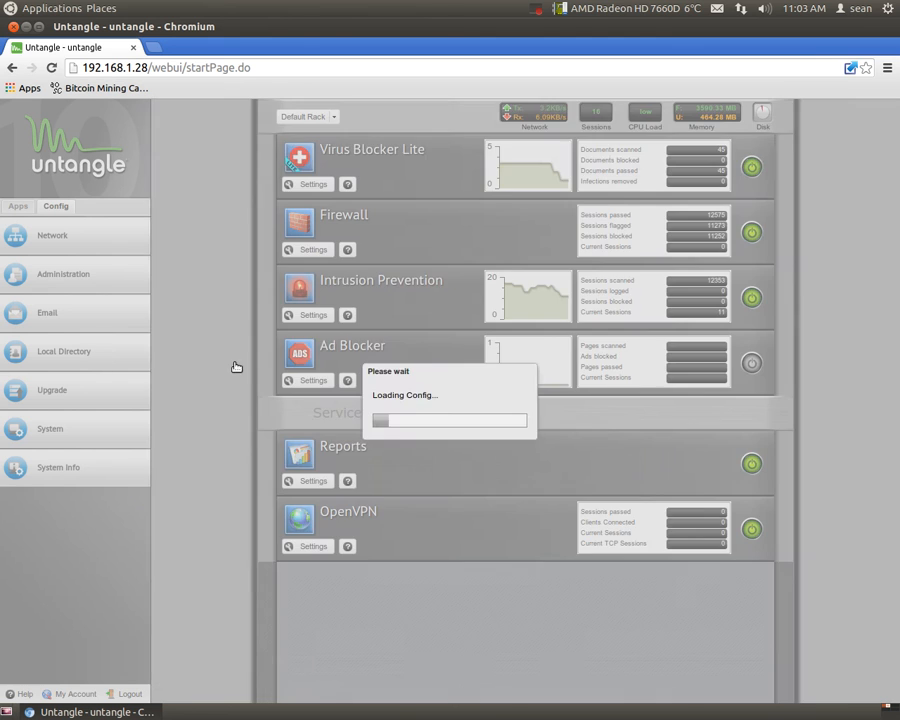
click(64, 352)
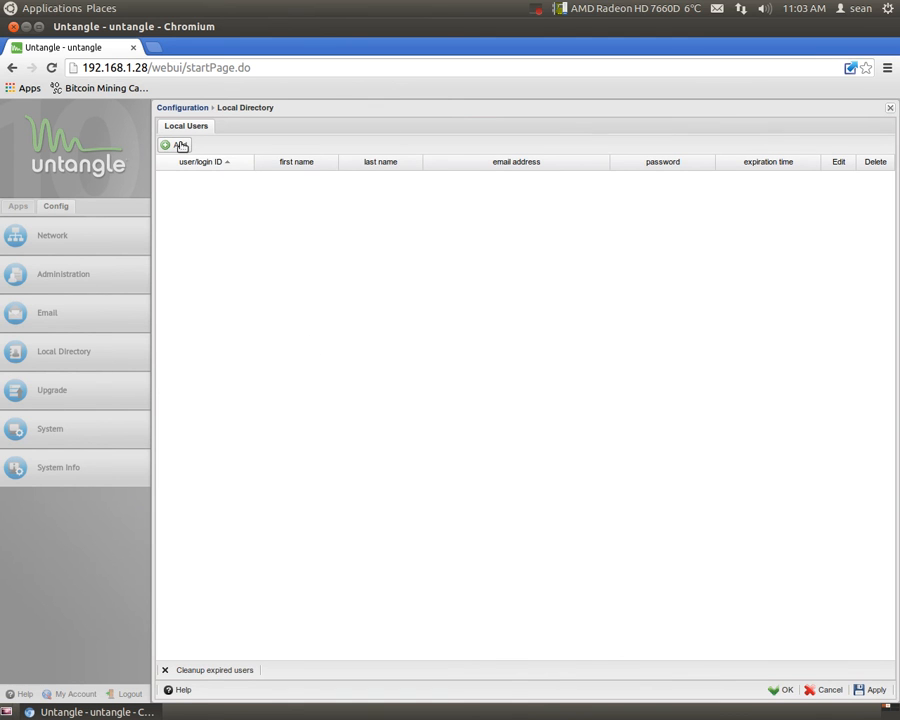
click(164, 144)
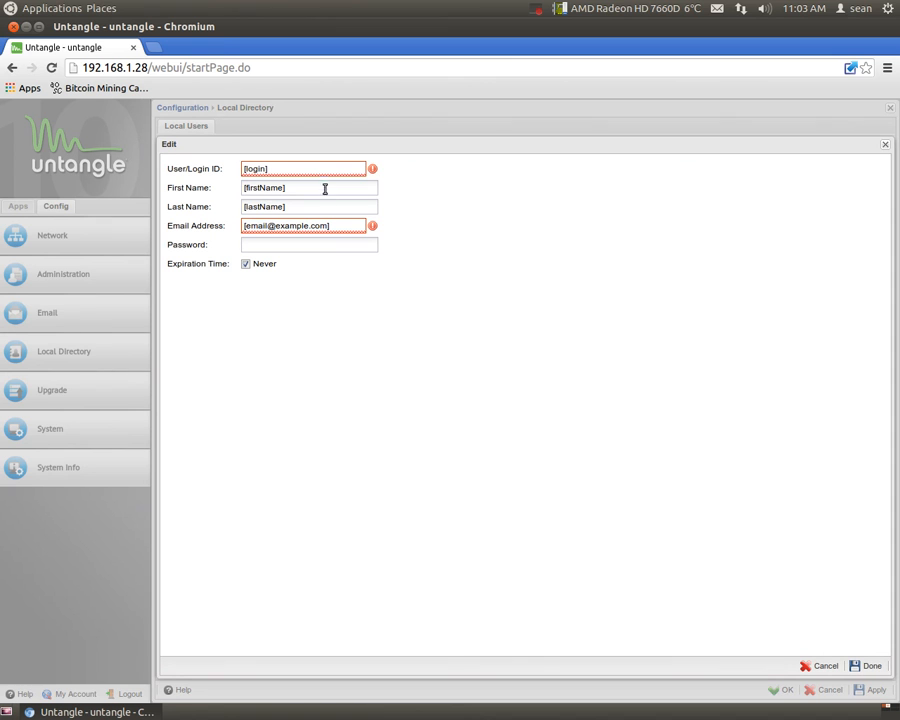
mouse_move(688, 588)
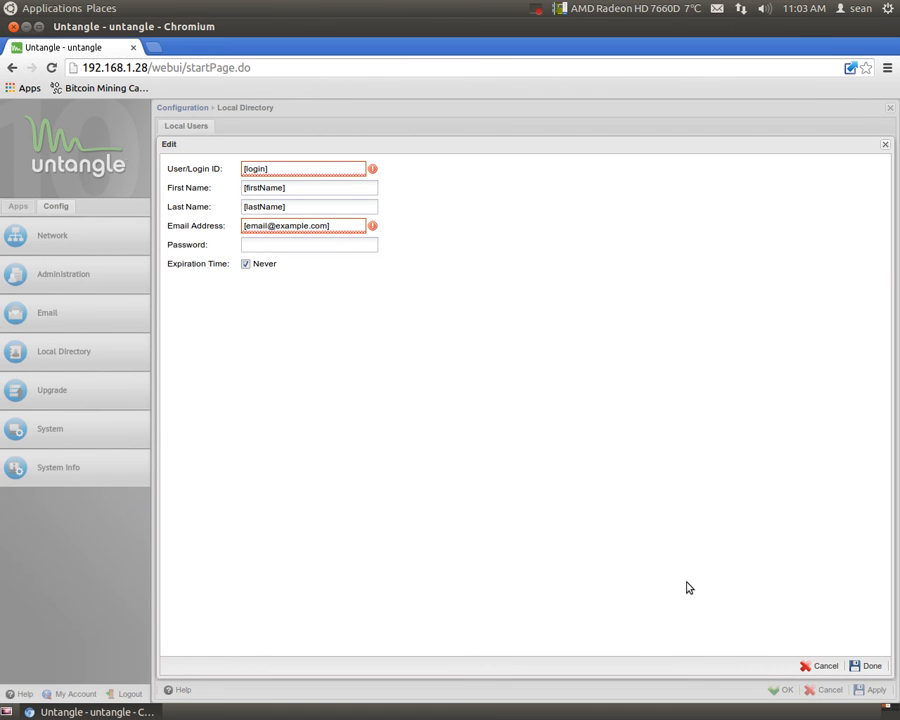
click(824, 664)
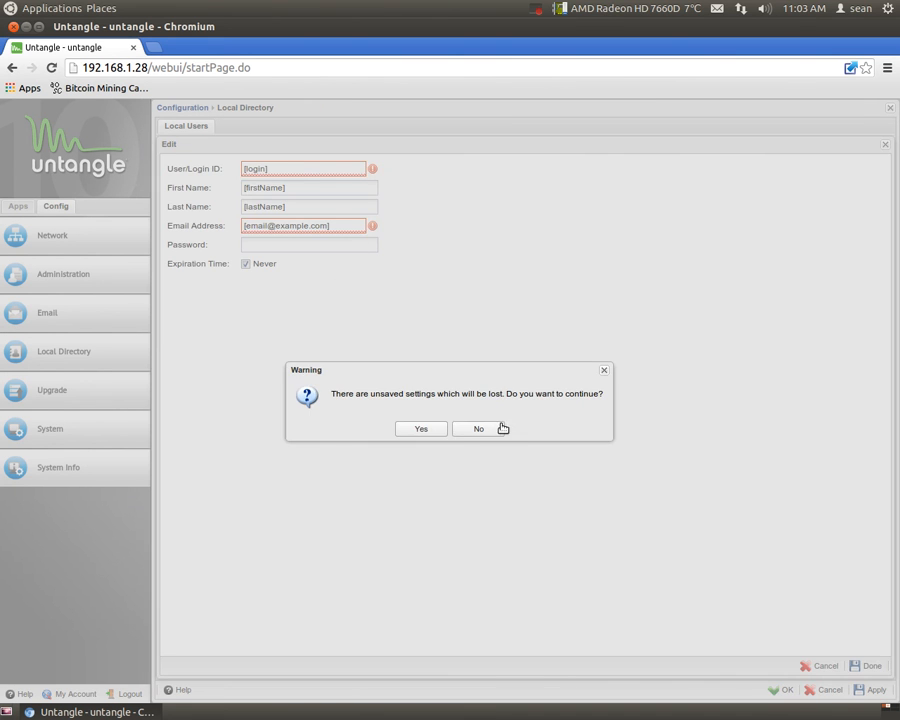
click(420, 428)
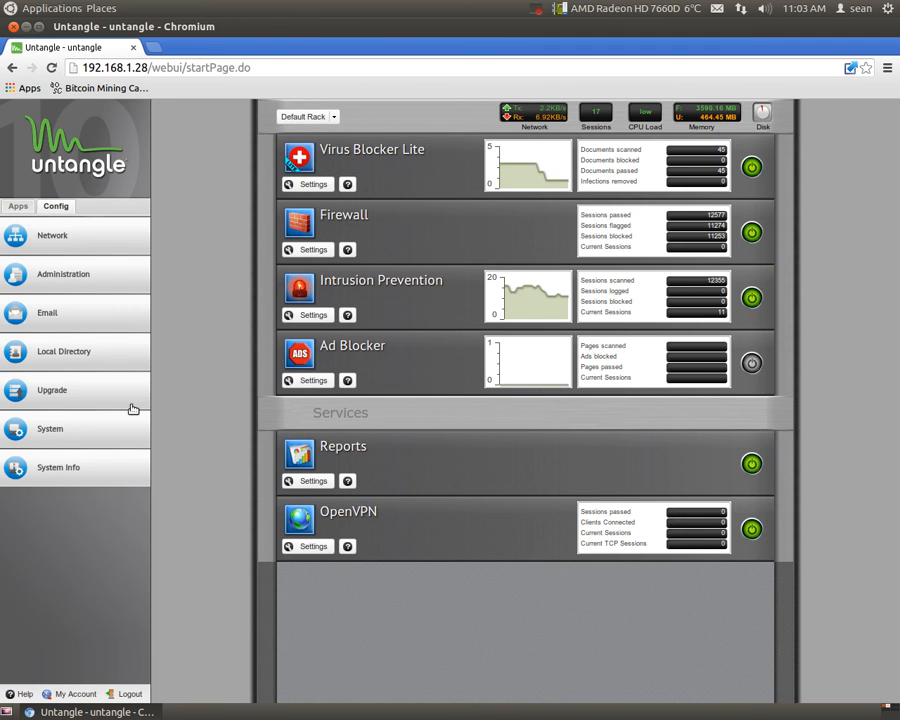
click(48, 428)
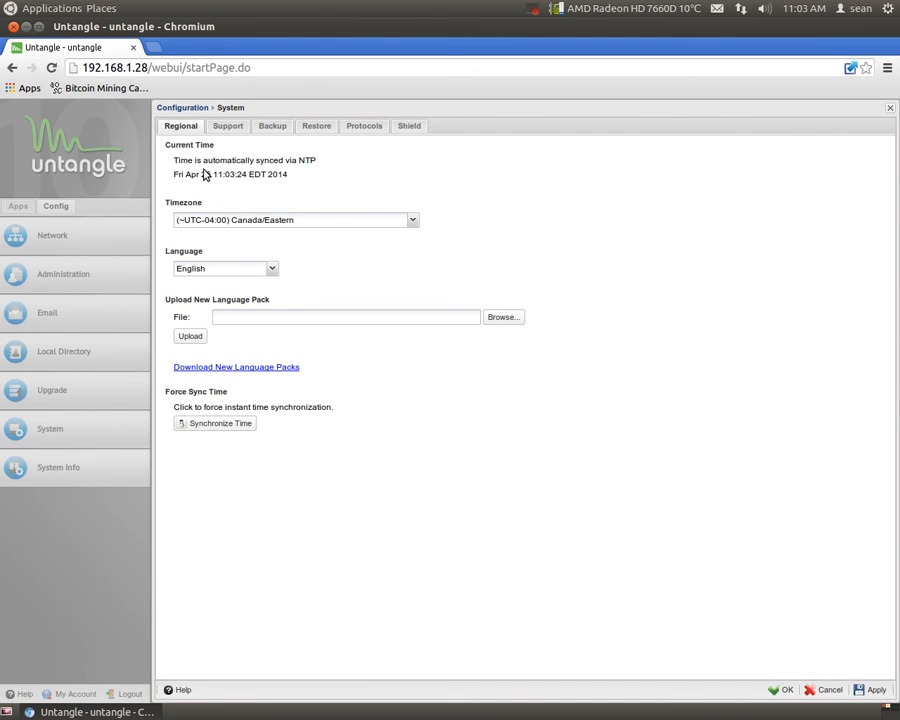
mouse_move(332, 220)
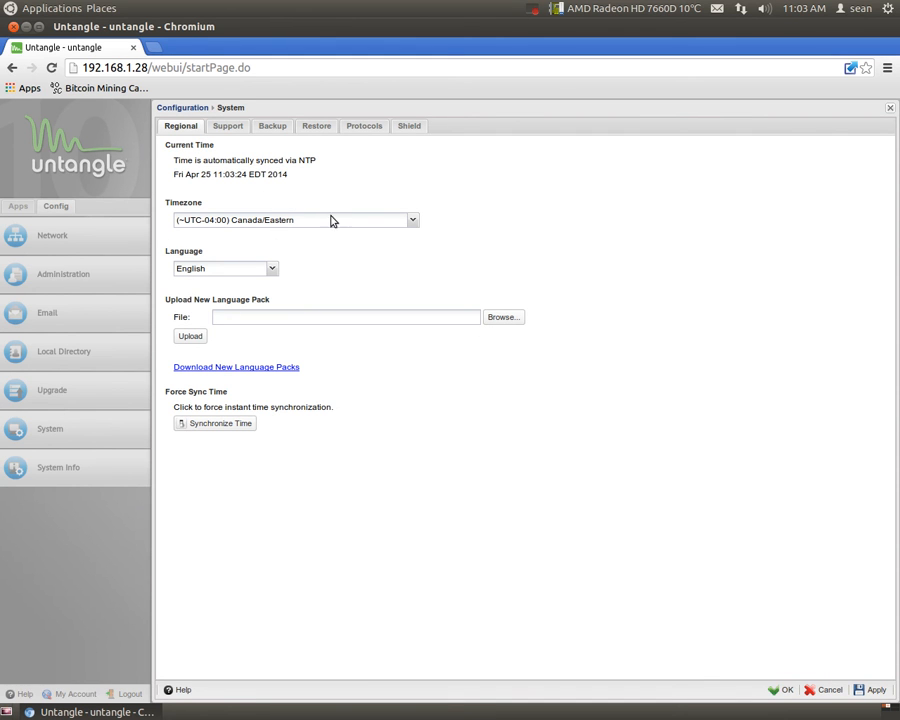
mouse_move(386, 136)
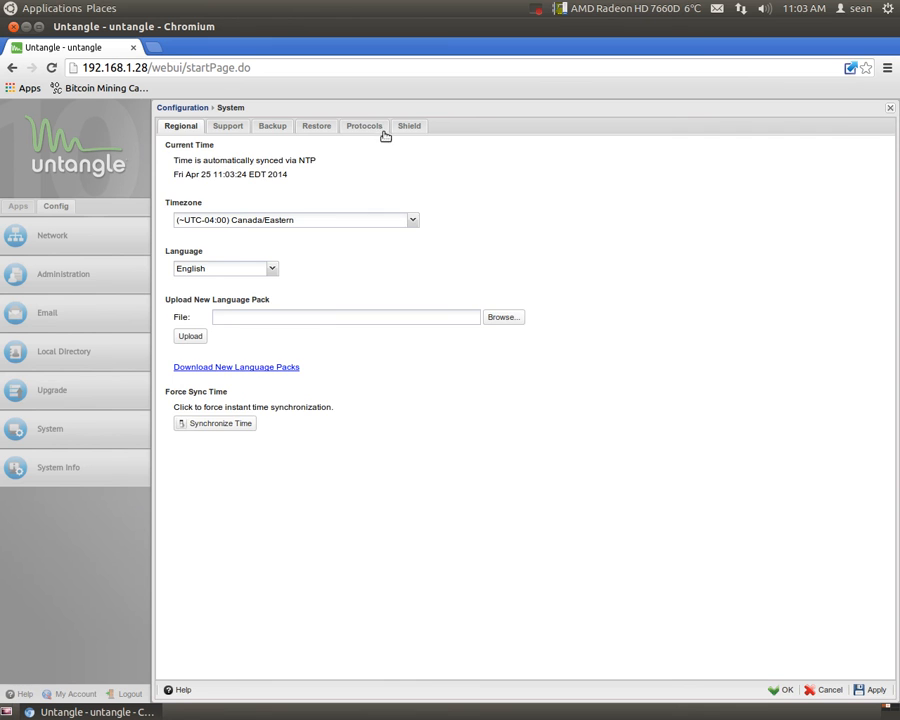
click(364, 124)
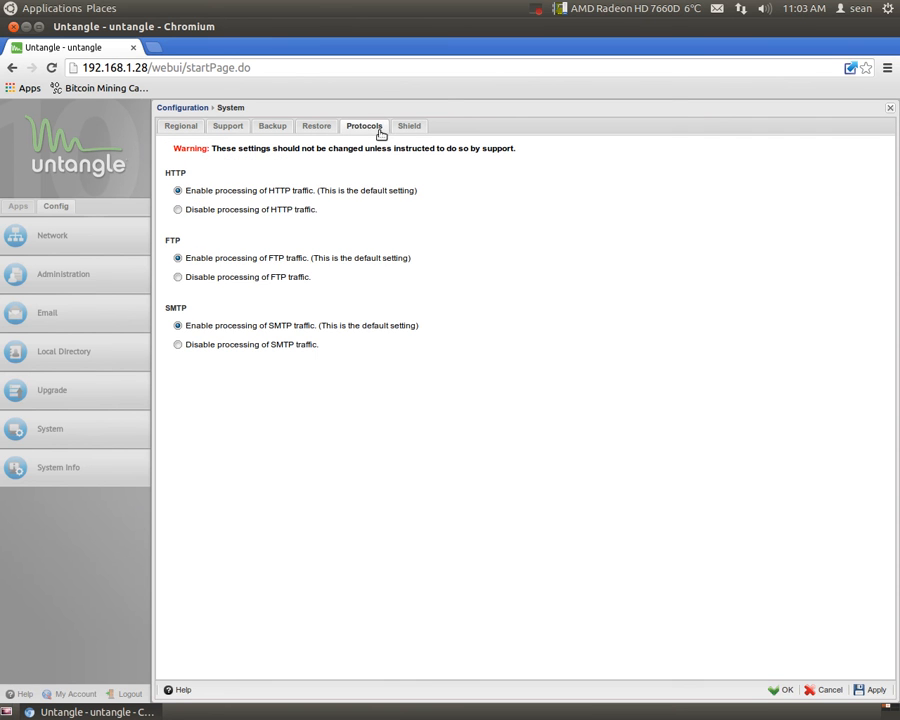
click(408, 126)
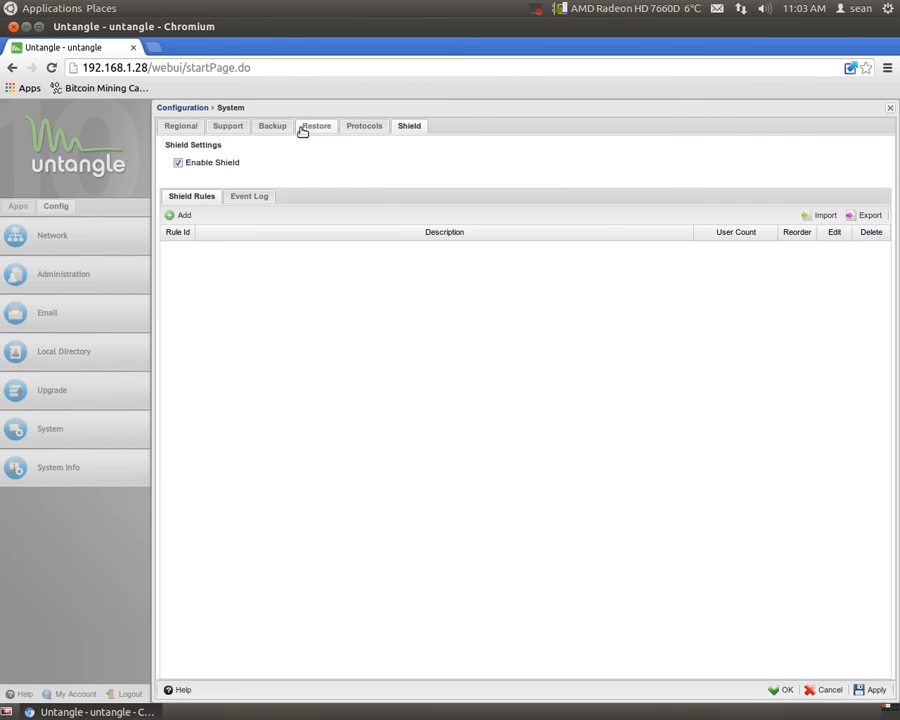
click(272, 124)
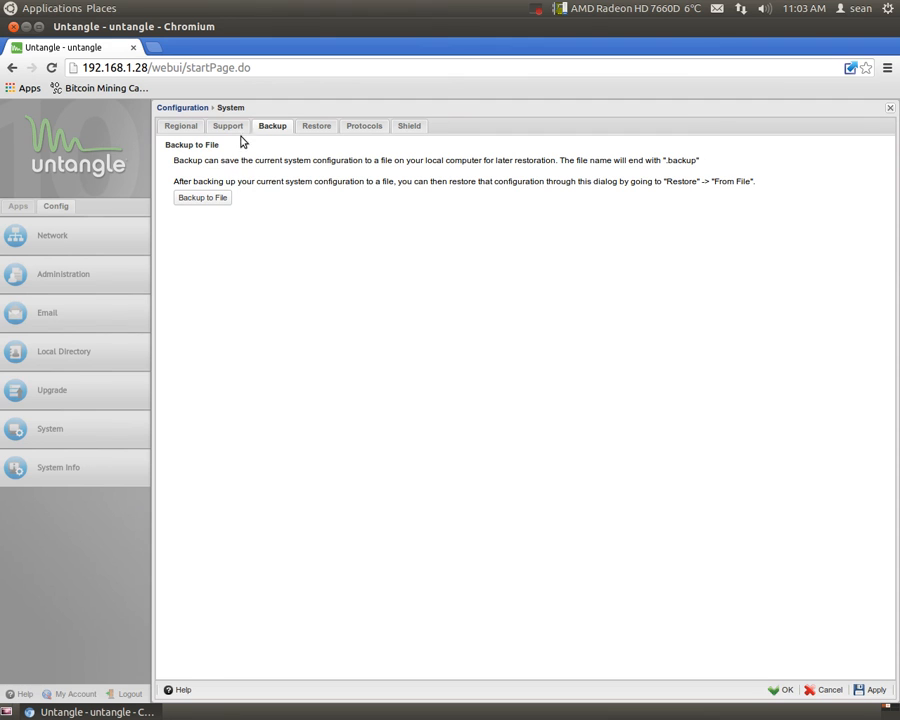
mouse_move(220, 148)
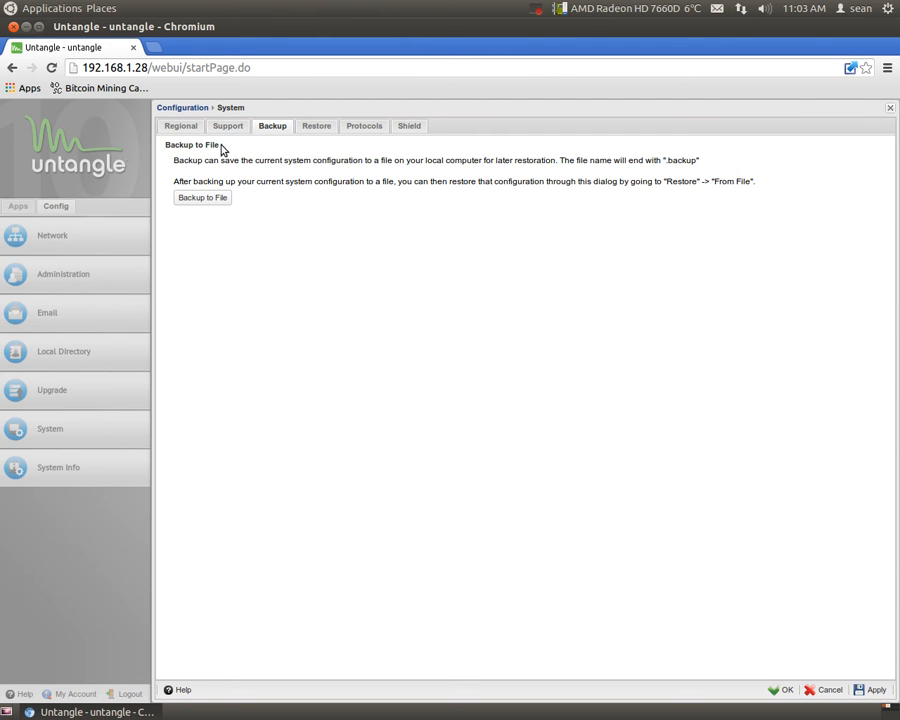
click(228, 124)
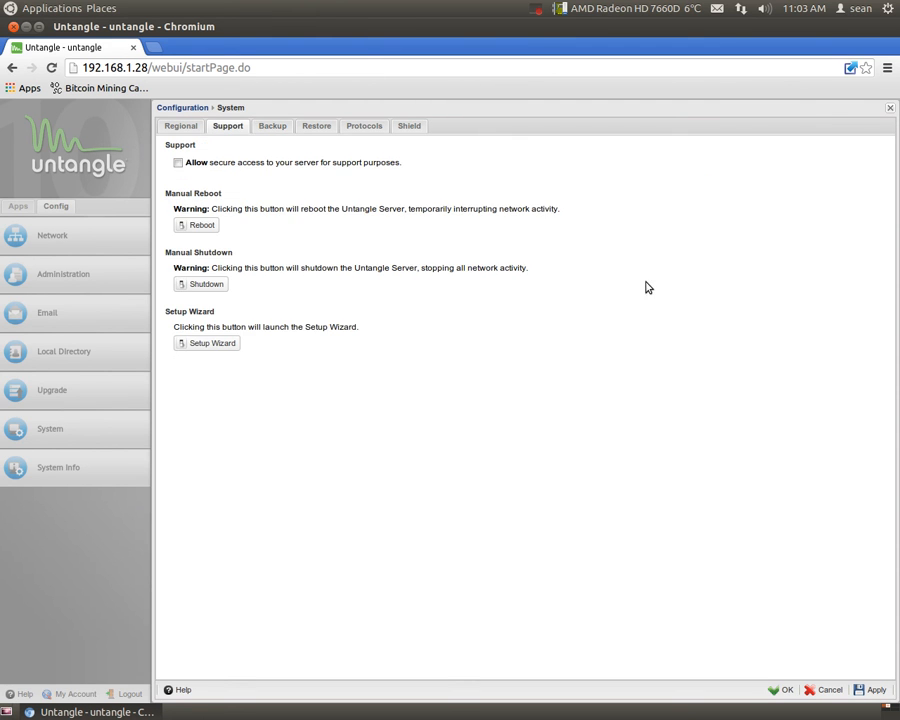
mouse_move(202, 204)
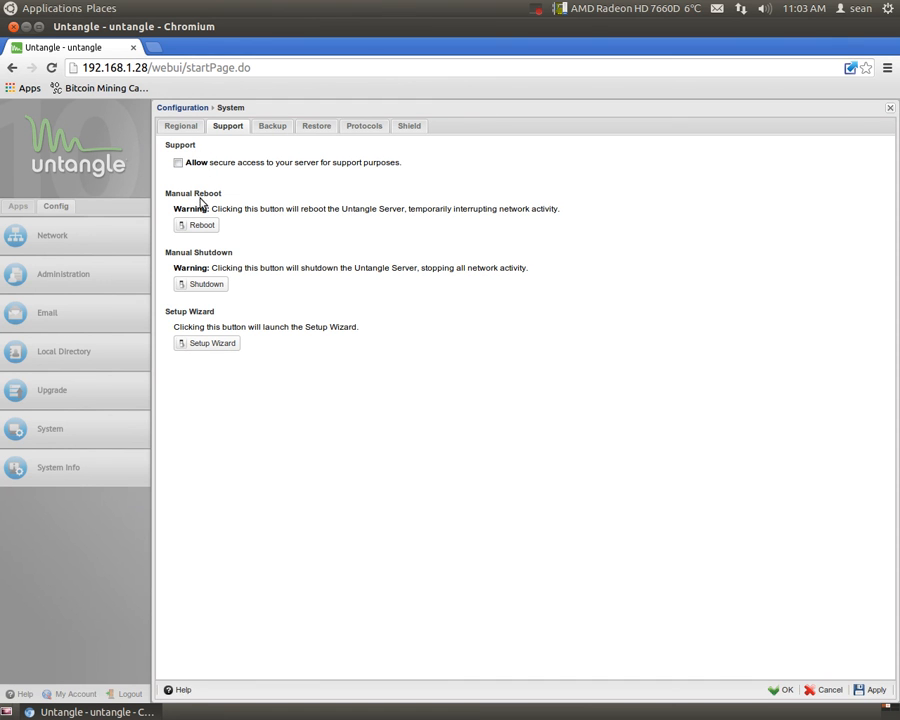
mouse_move(238, 244)
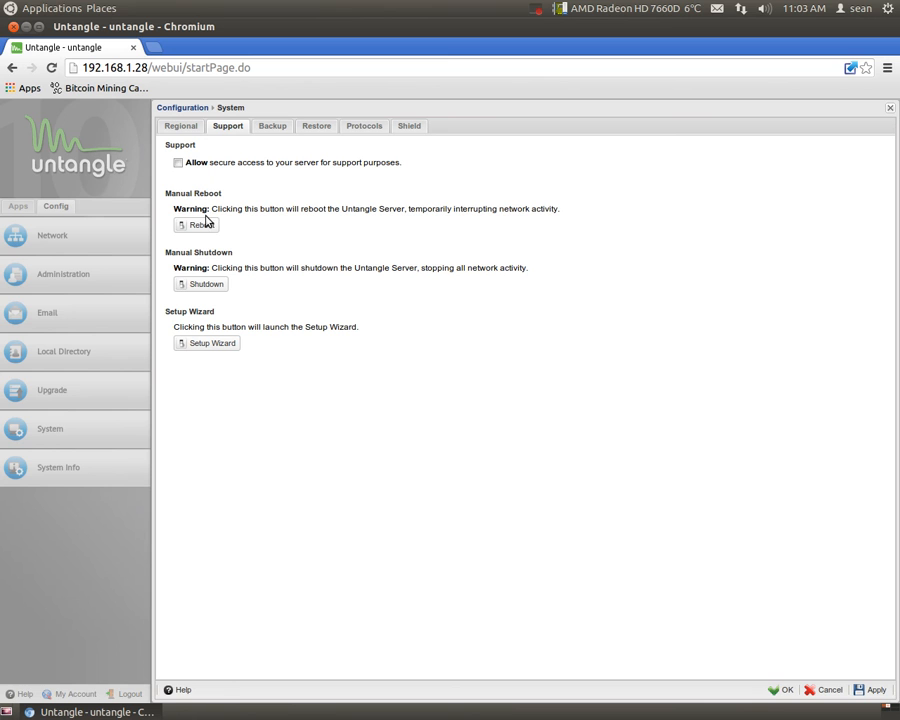
mouse_move(196, 272)
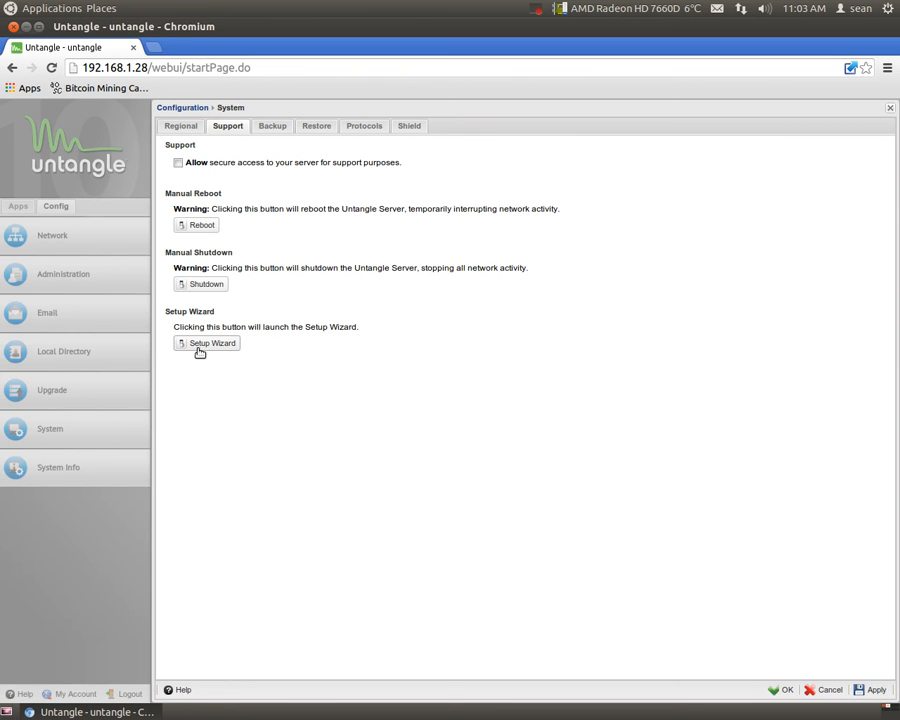
mouse_move(836, 168)
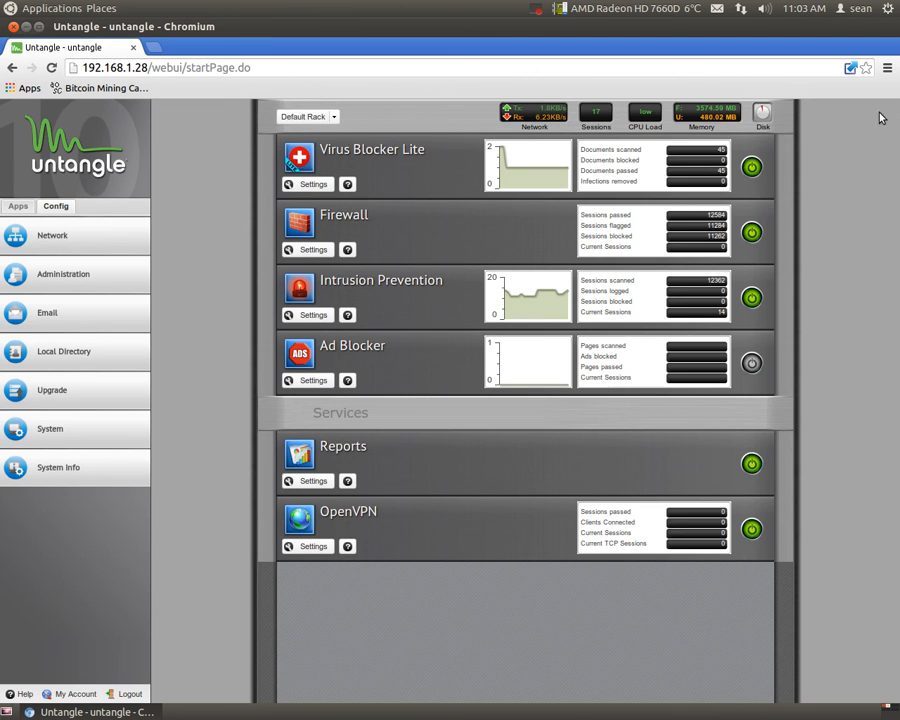
mouse_move(438, 236)
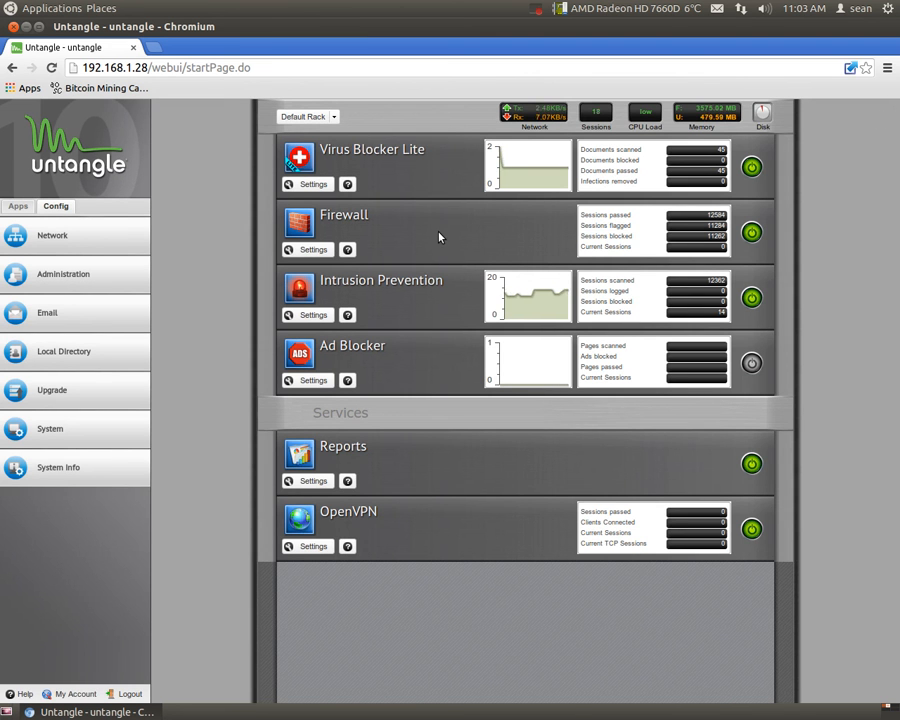